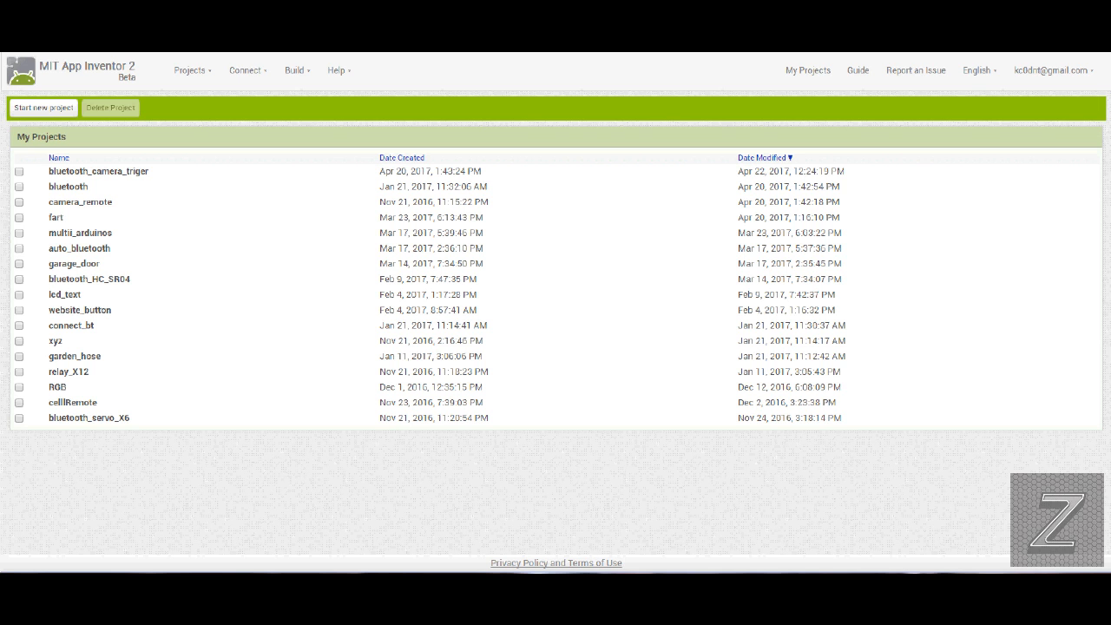
{"action": "mouse_move", "coordinate": [888, 67]}
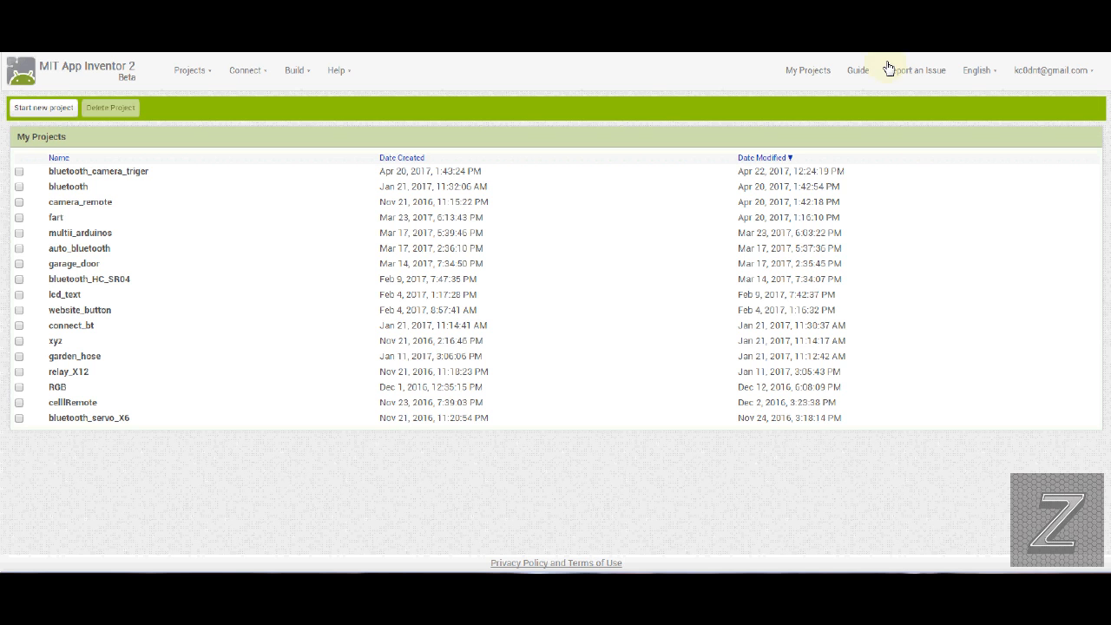
{"action": "mouse_move", "coordinate": [188, 70]}
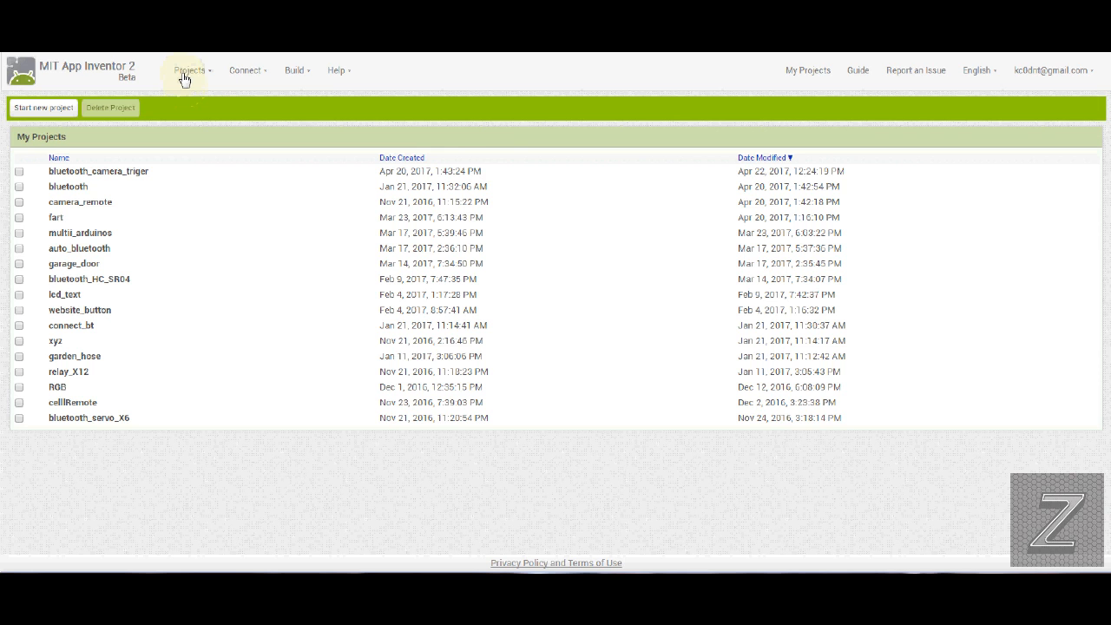
Step: Start a new project named 'zhut' and open it in the Designer
{"action": "left_click", "coordinate": [41, 108]}
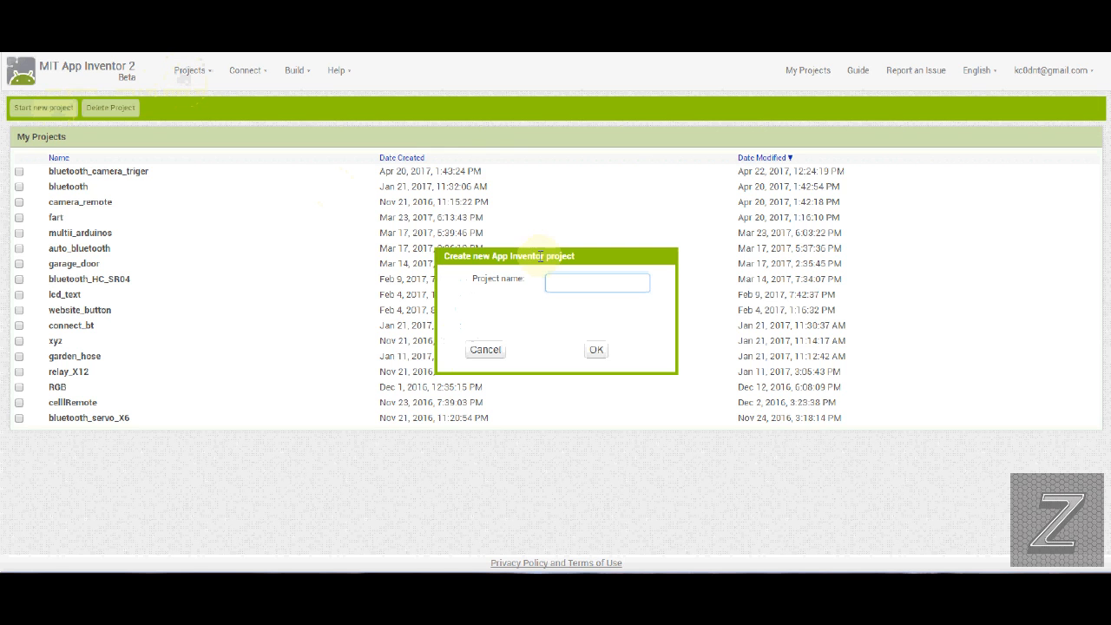
{"action": "left_click", "coordinate": [597, 283]}
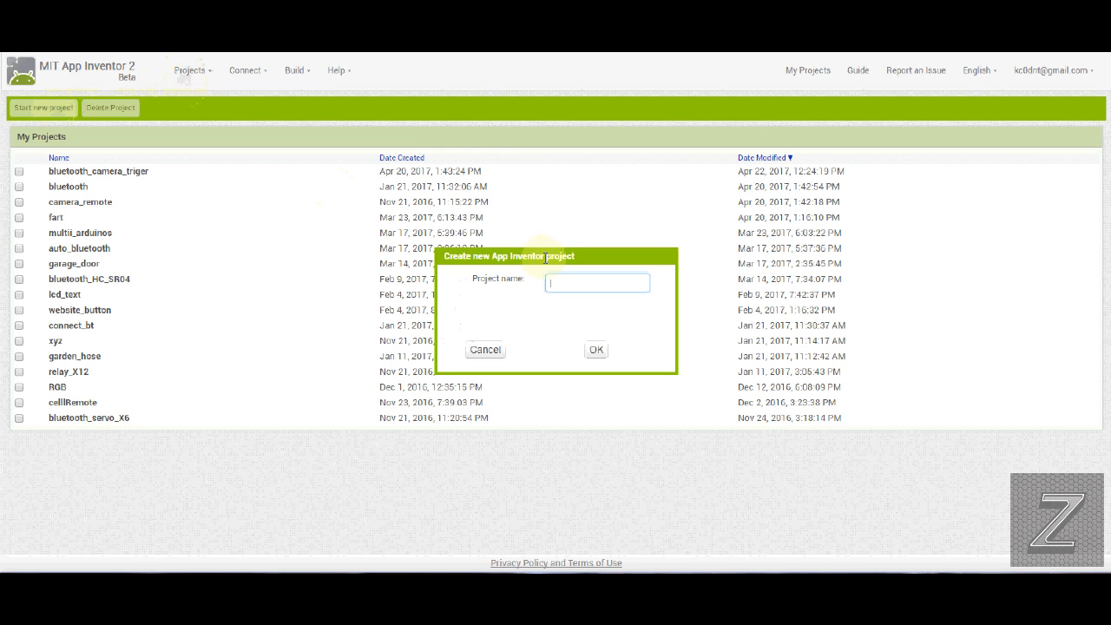
{"action": "type", "text": "znut"}
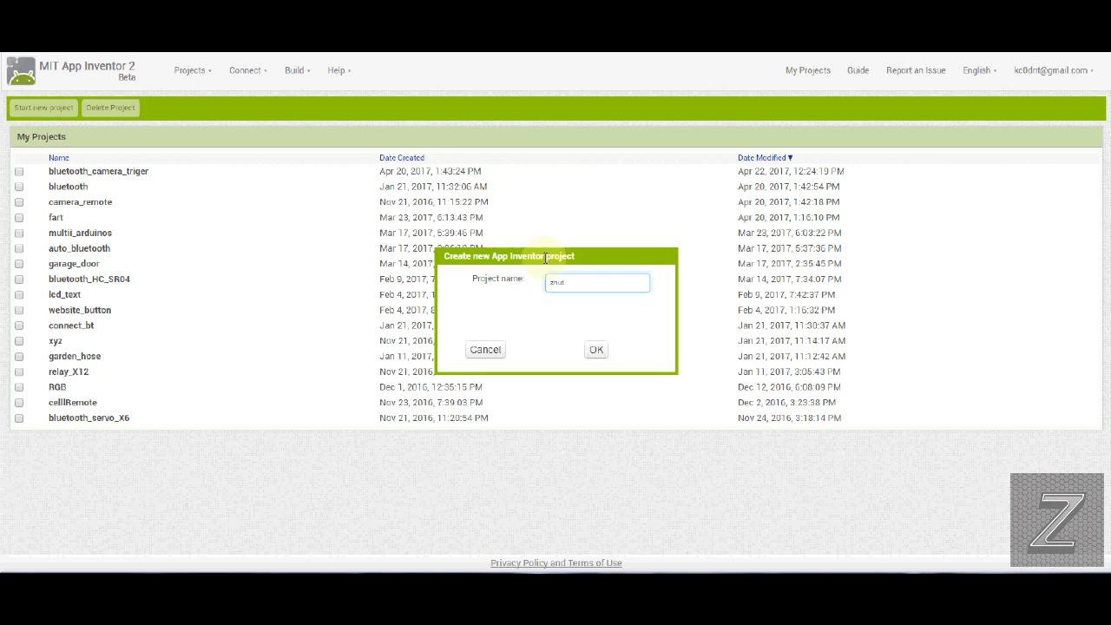
{"action": "left_click", "coordinate": [597, 349]}
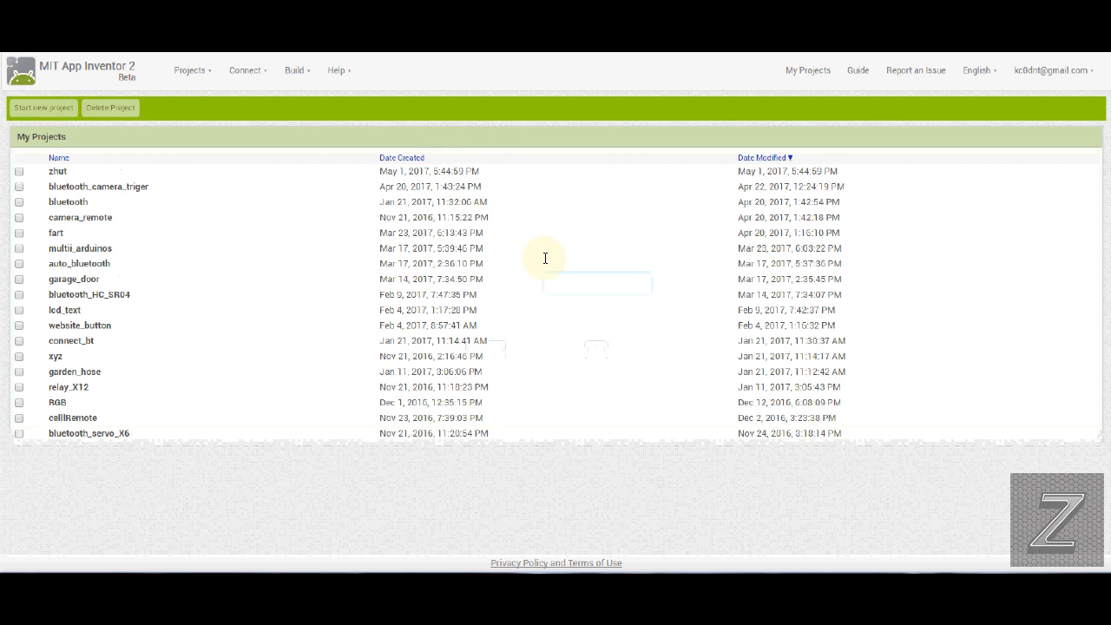
{"action": "left_click", "coordinate": [58, 172]}
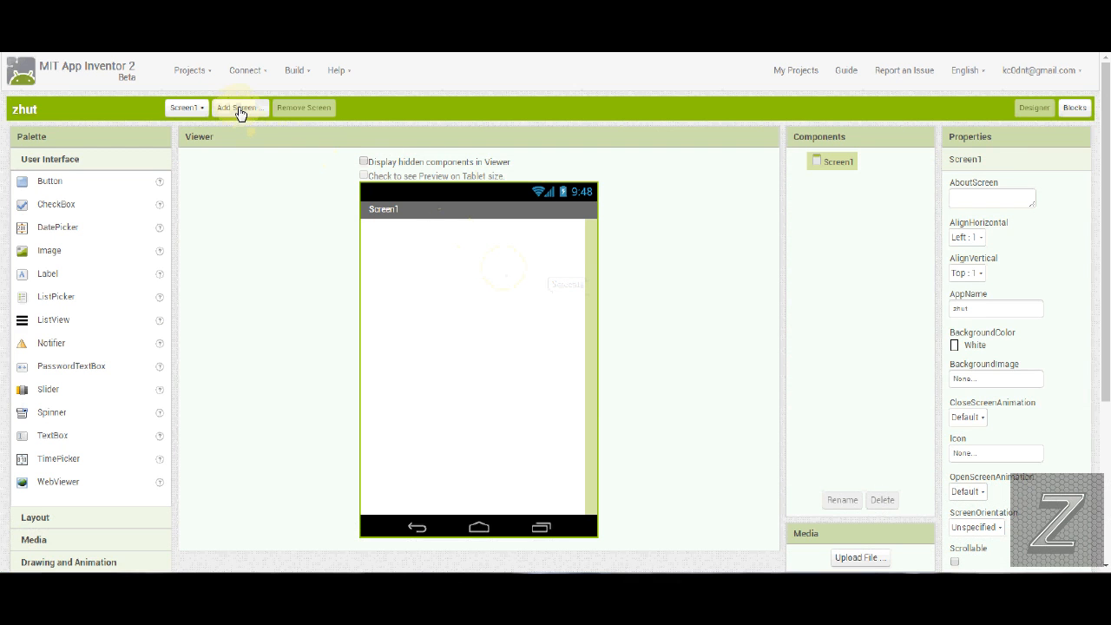
Step: Add a new screen with the default name Screen2
{"action": "left_click", "coordinate": [240, 108]}
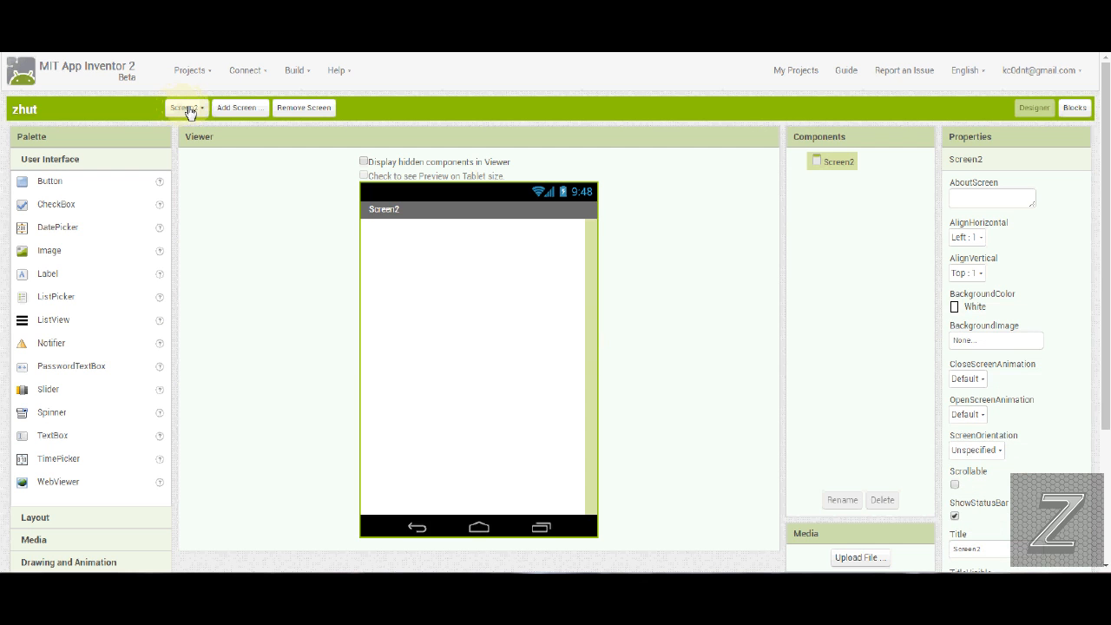
Step: Switch the Designer back to Screen1 from the screen list
{"action": "left_click", "coordinate": [184, 107]}
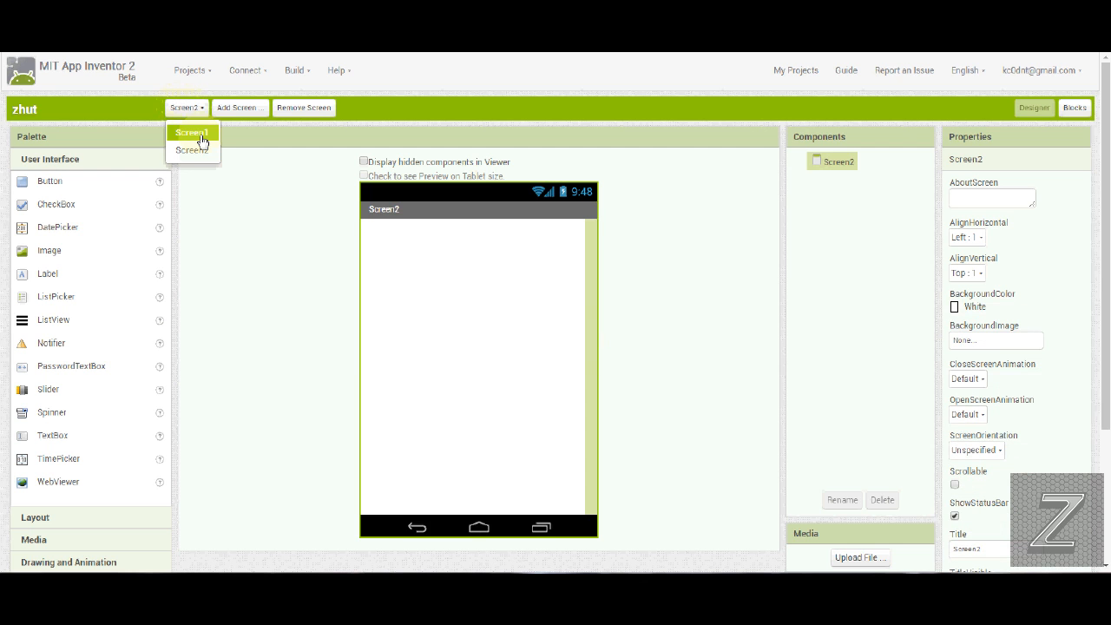
{"action": "left_click", "coordinate": [191, 132]}
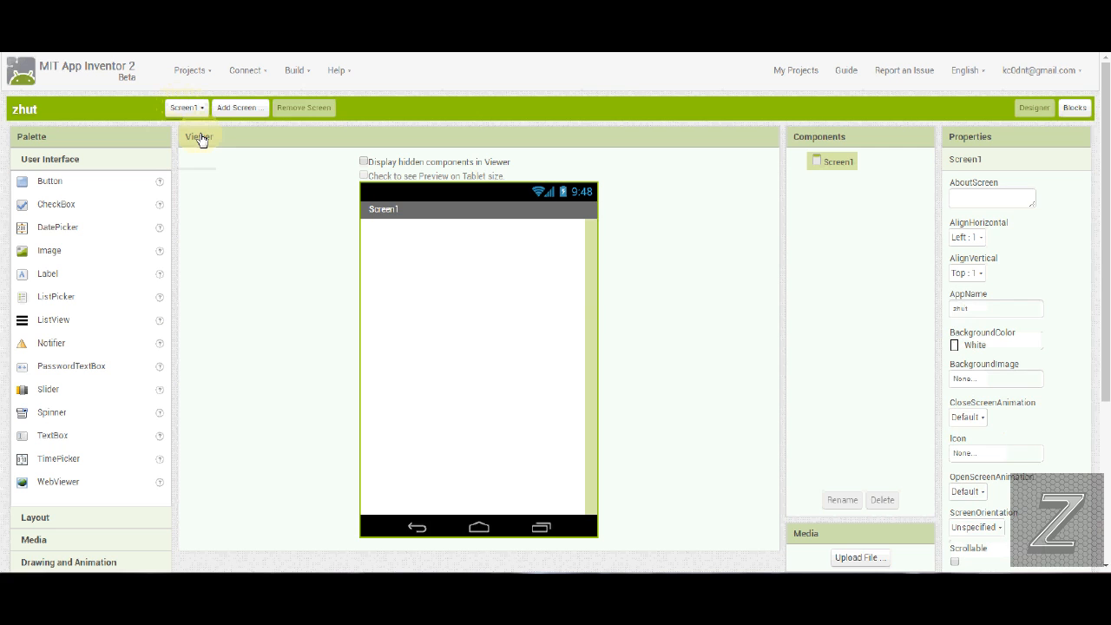
{"action": "mouse_move", "coordinate": [217, 150]}
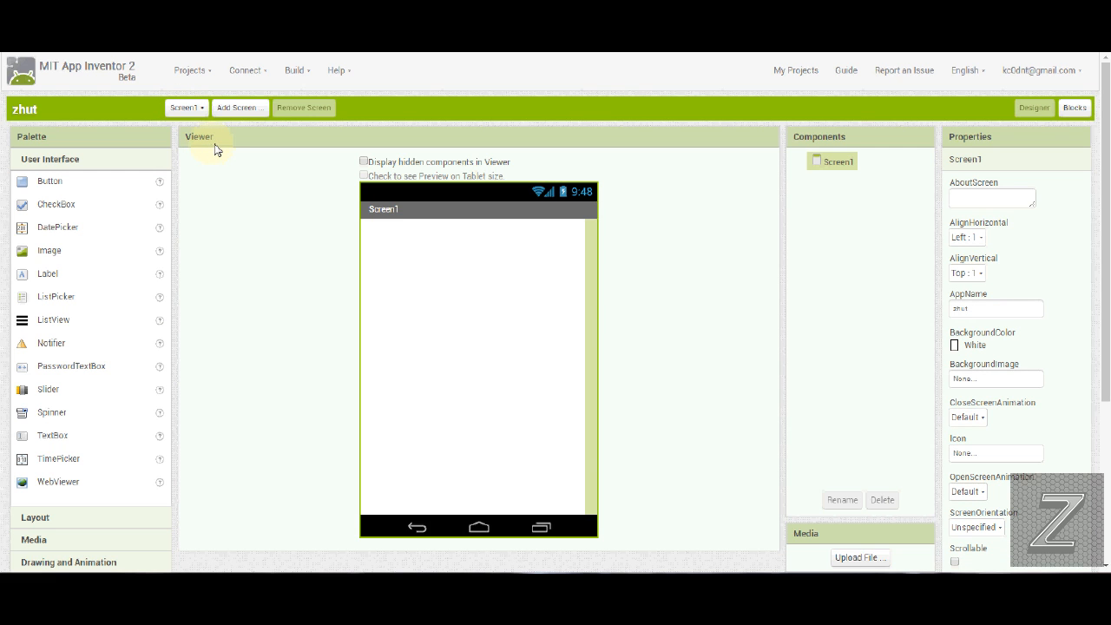
{"action": "mouse_move", "coordinate": [234, 179]}
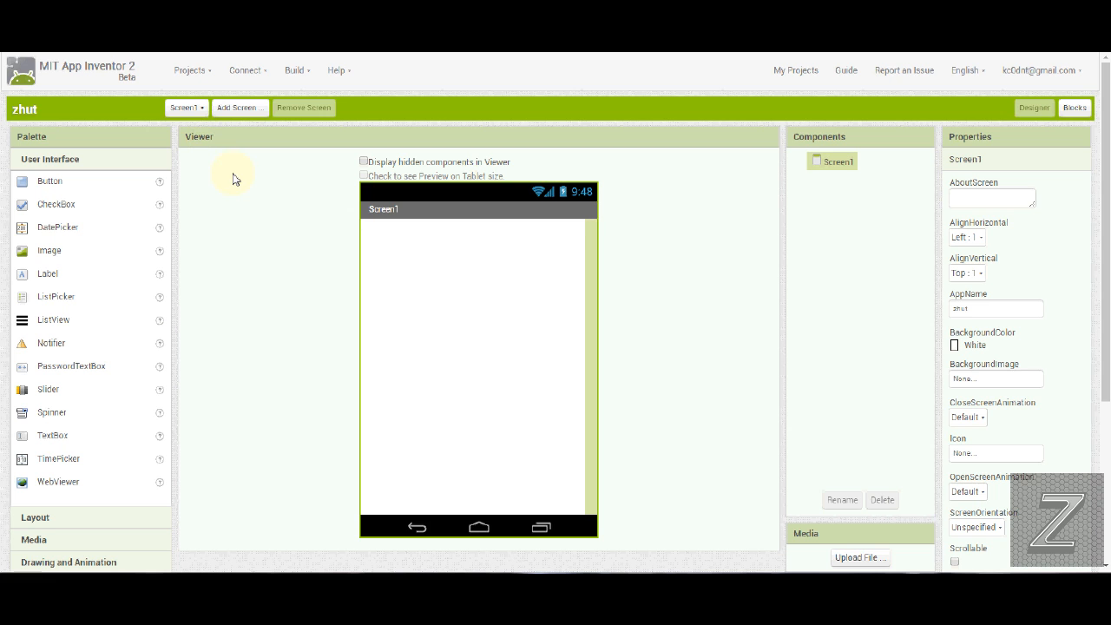
{"action": "mouse_move", "coordinate": [219, 364]}
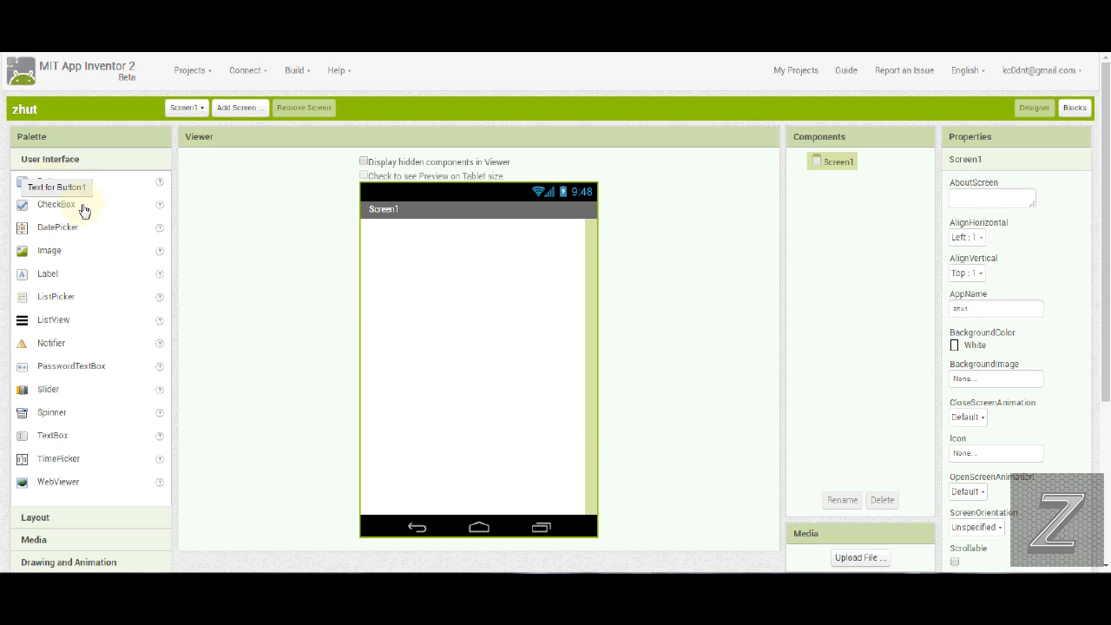
Step: Place Button1 and PasswordTextBox1 from the User Interface palette onto Screen1
{"action": "left_click_drag", "start_coordinate": [49, 181], "coordinate": [479, 313]}
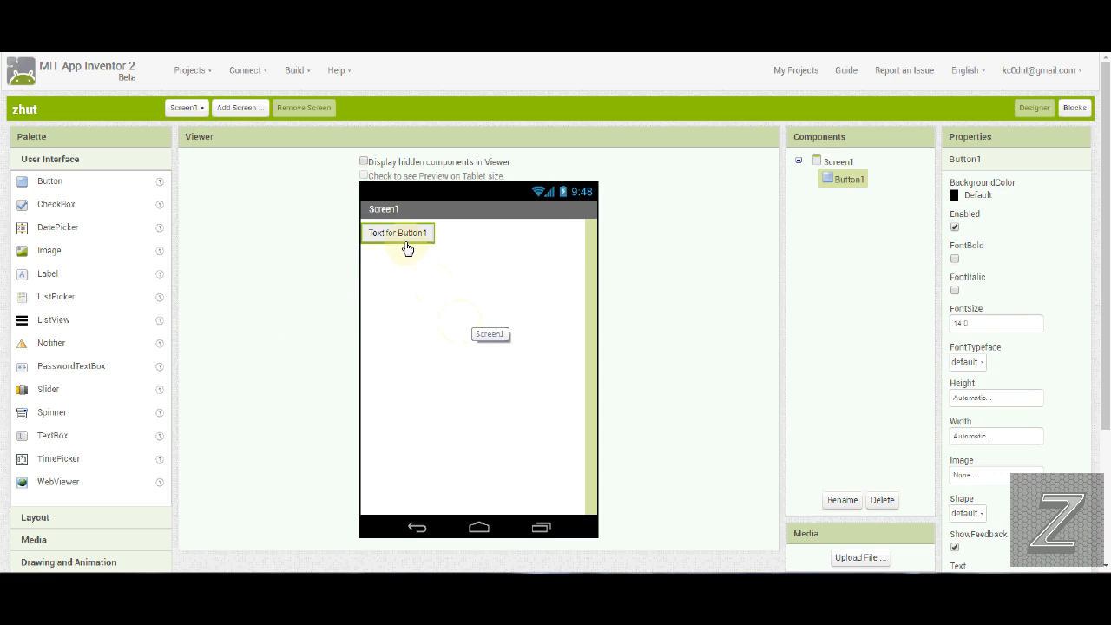
{"action": "mouse_move", "coordinate": [193, 293]}
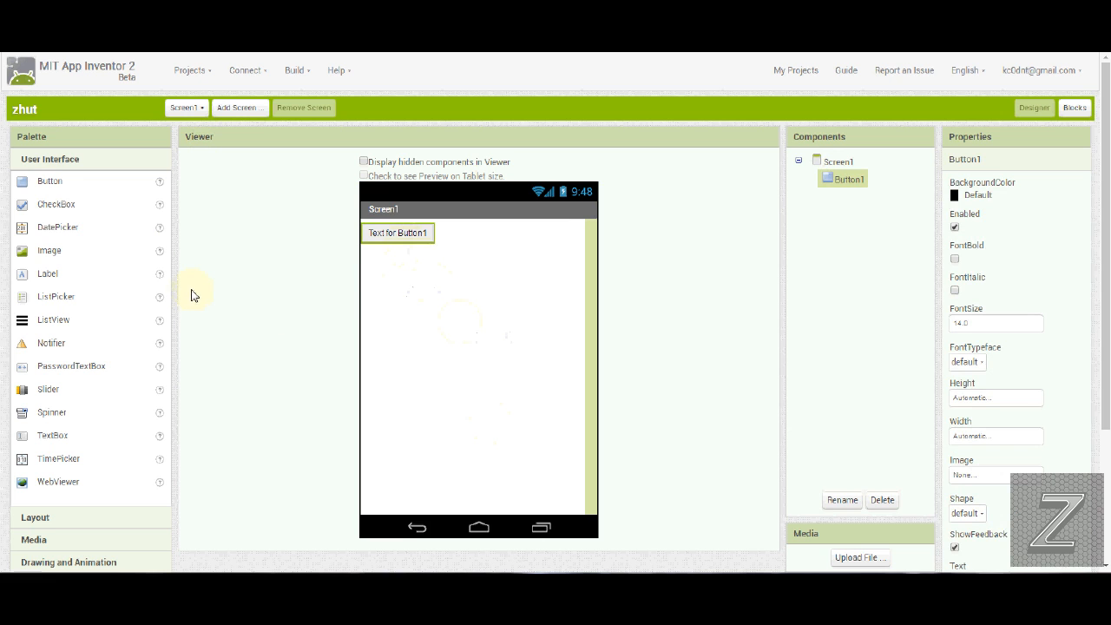
{"action": "mouse_move", "coordinate": [121, 312]}
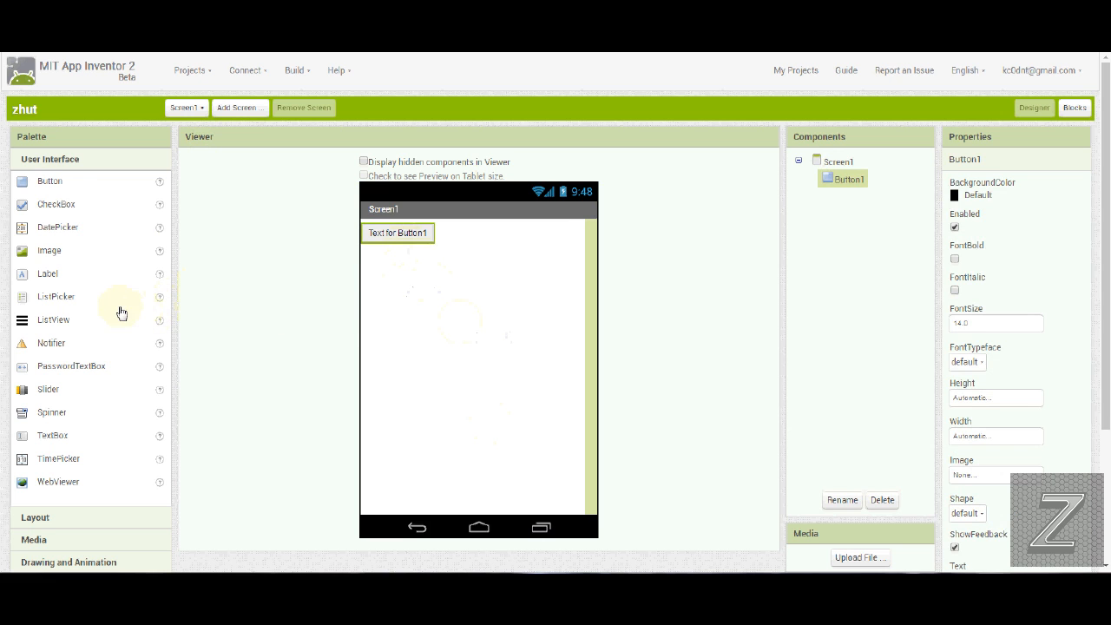
{"action": "mouse_move", "coordinate": [68, 236]}
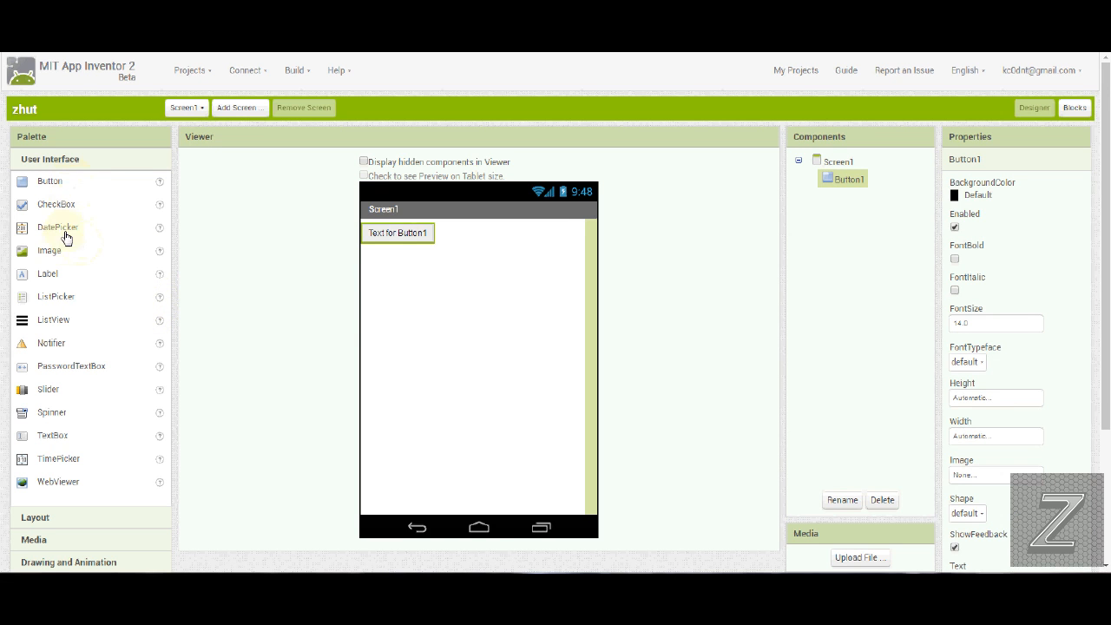
{"action": "mouse_move", "coordinate": [60, 304]}
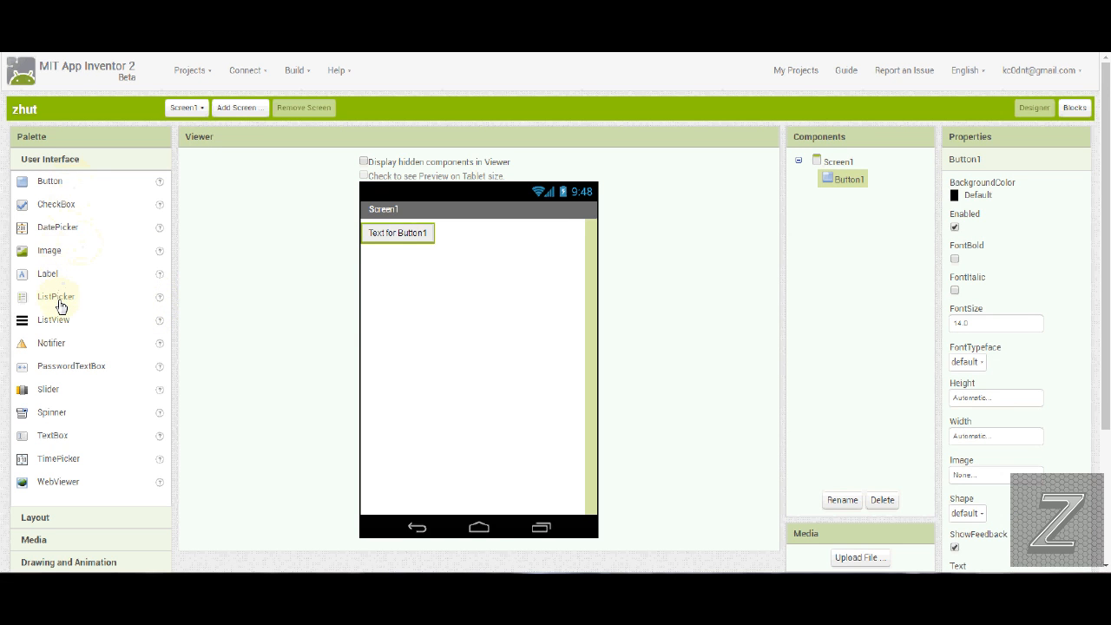
{"action": "mouse_move", "coordinate": [106, 370]}
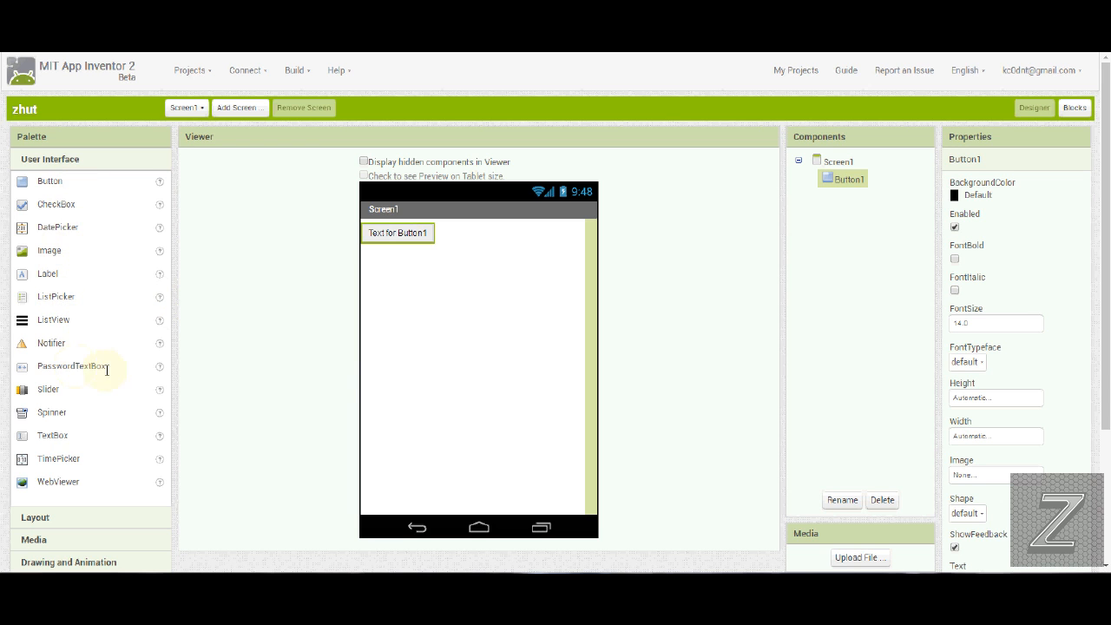
{"action": "left_click_drag", "start_coordinate": [71, 365], "coordinate": [420, 260]}
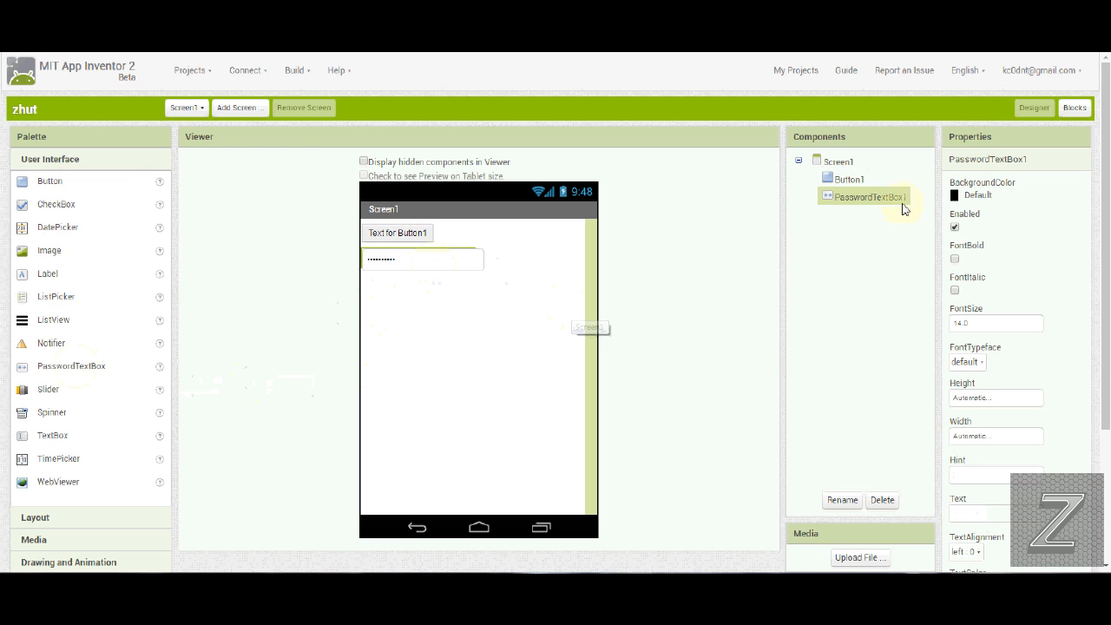
{"action": "left_click", "coordinate": [838, 162]}
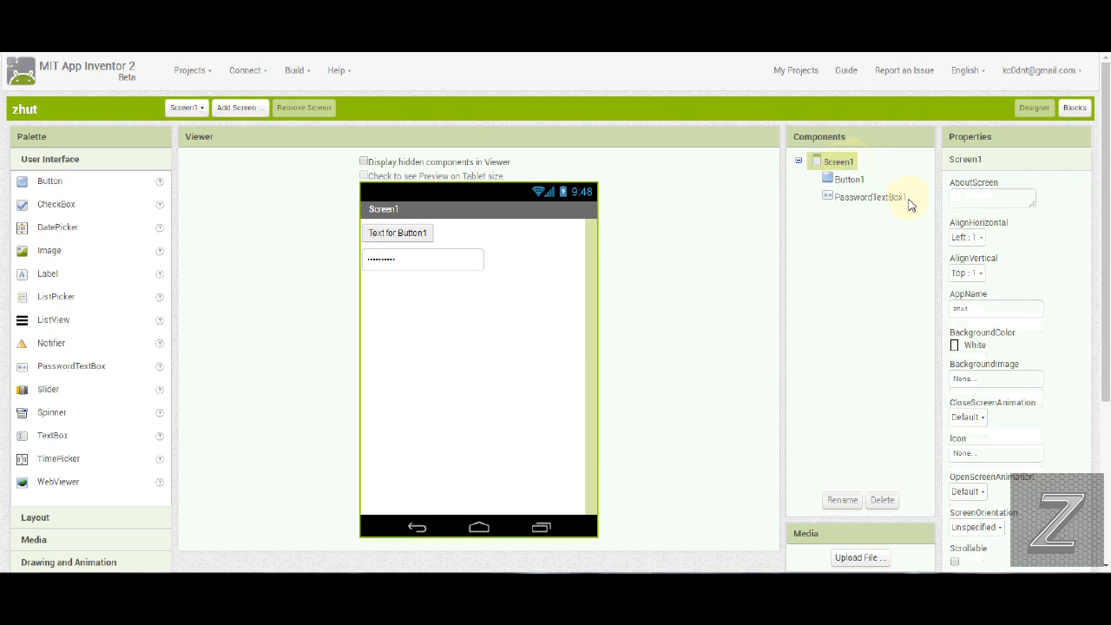
Step: Center Screen1's components vertically, then select Button1 for editing
{"action": "left_click", "coordinate": [965, 236]}
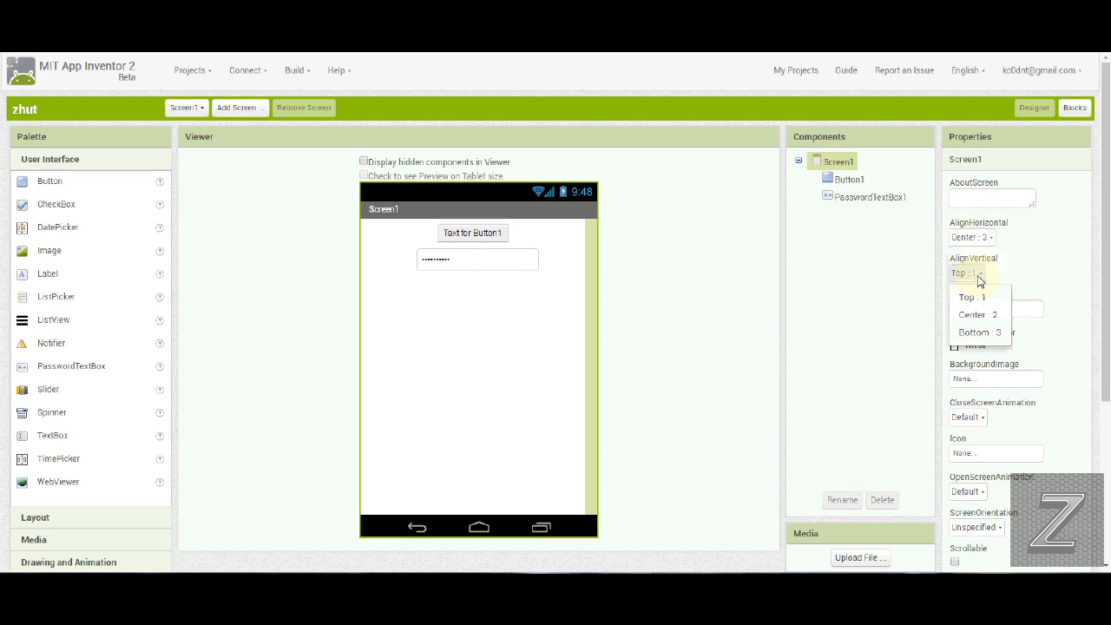
{"action": "left_click", "coordinate": [979, 315]}
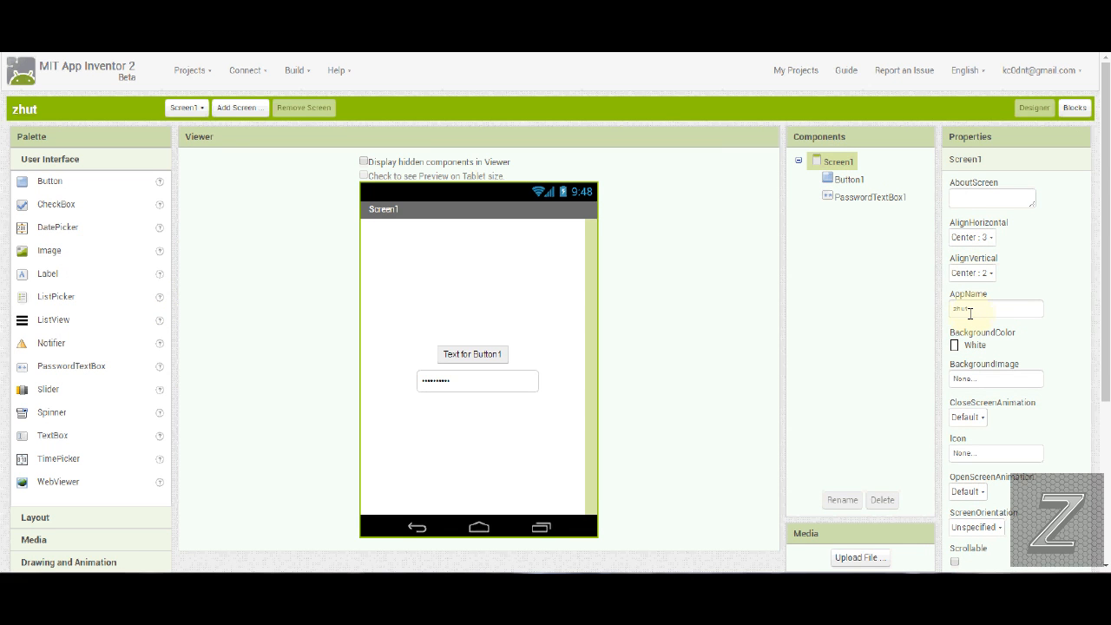
{"action": "left_click", "coordinate": [850, 179]}
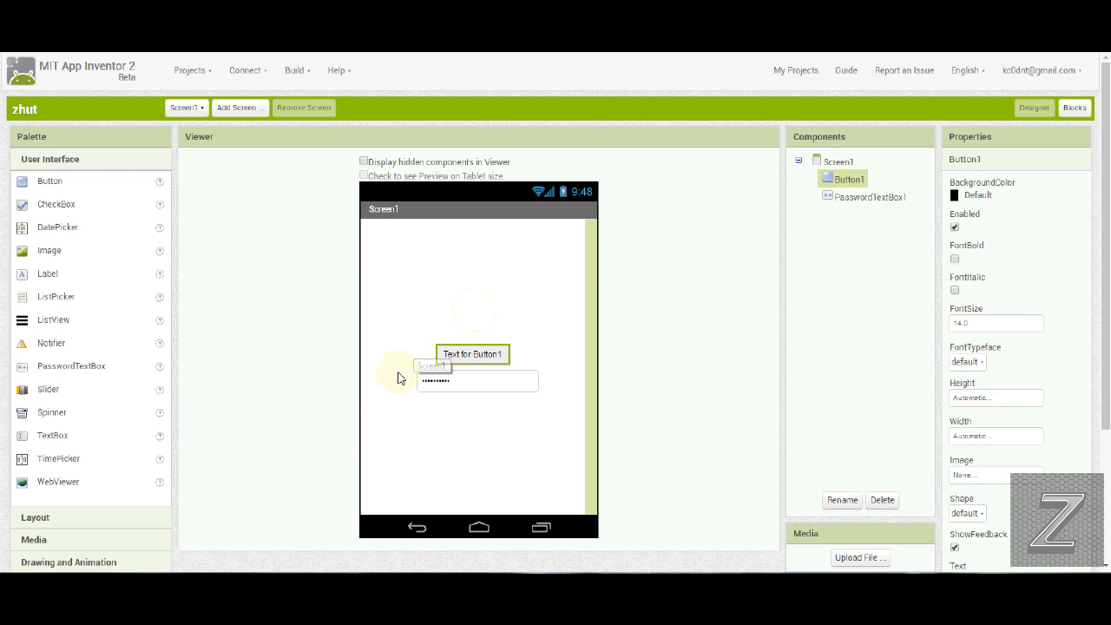
{"action": "mouse_move", "coordinate": [507, 424]}
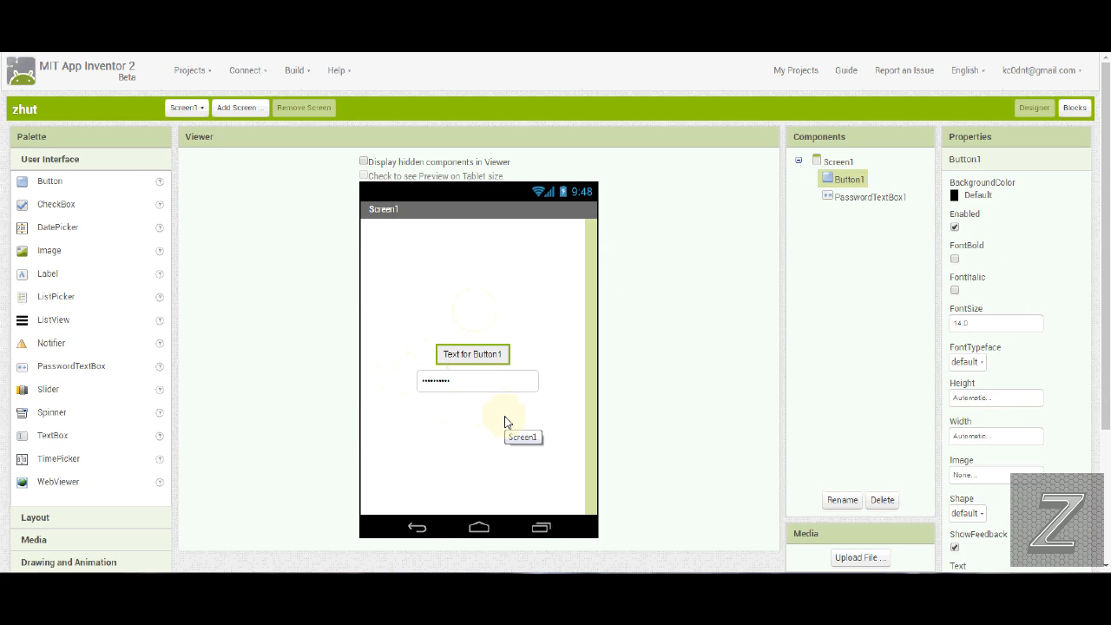
{"action": "mouse_move", "coordinate": [519, 418]}
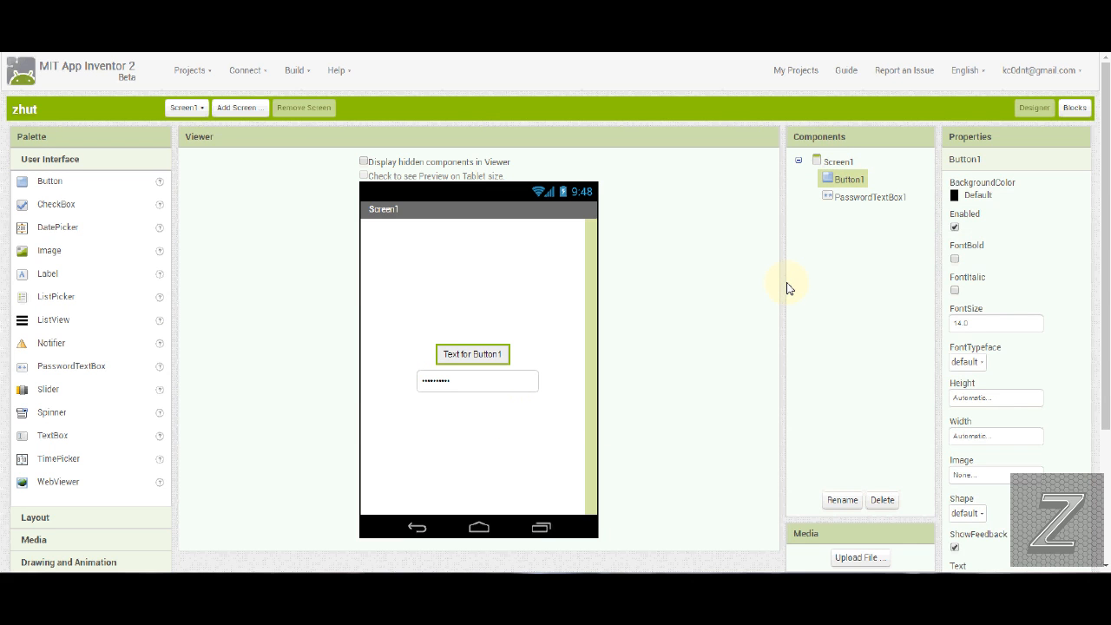
{"action": "mouse_move", "coordinate": [840, 236]}
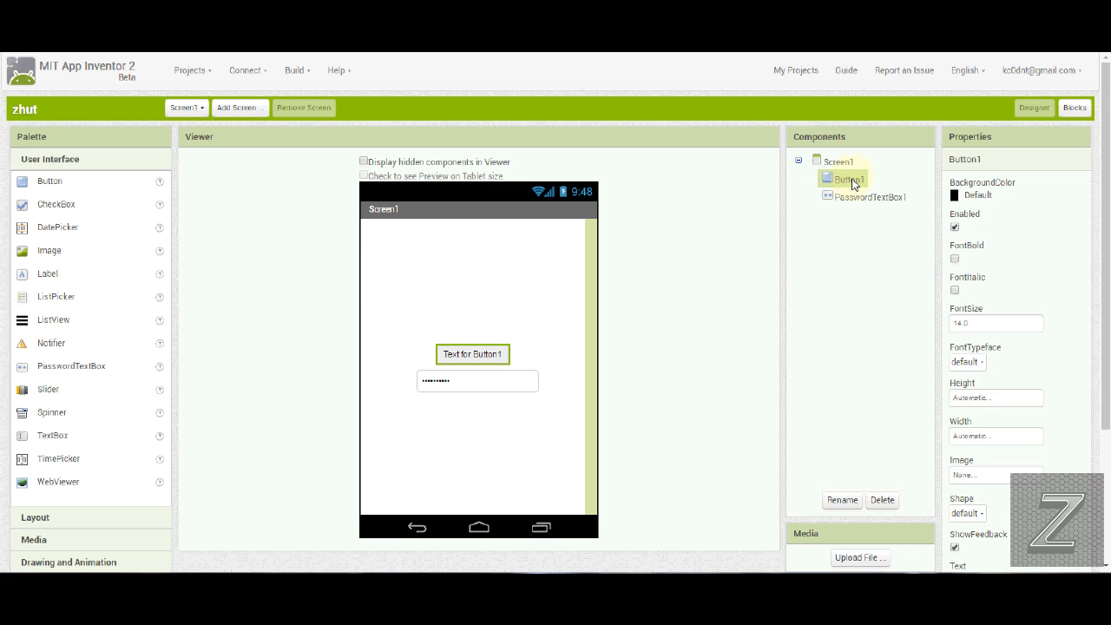
{"action": "mouse_move", "coordinate": [986, 243]}
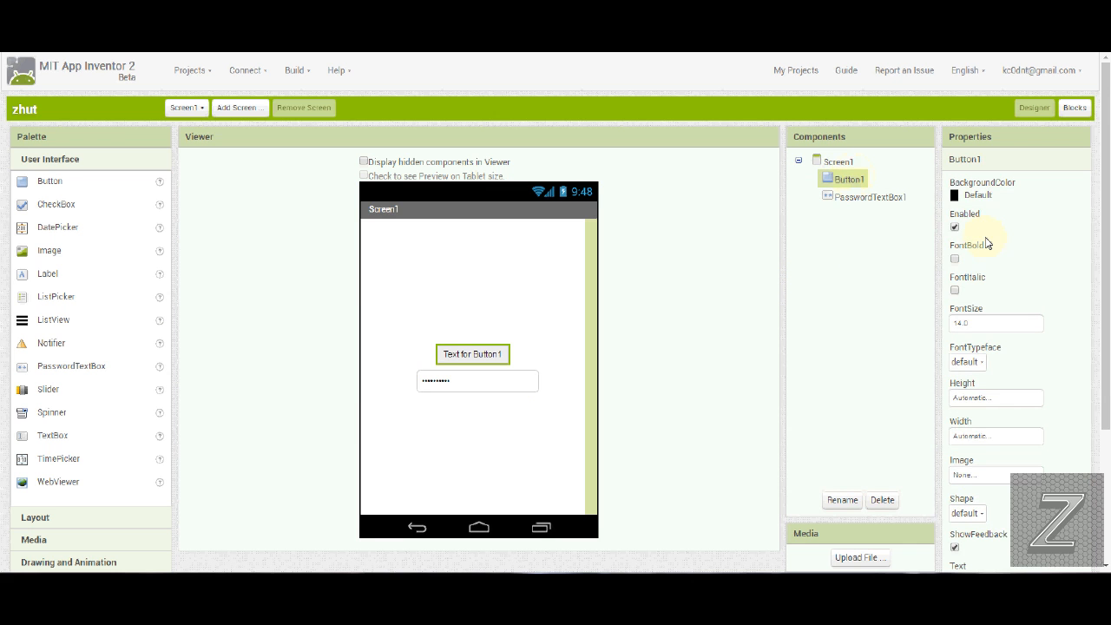
Step: Give Button1 a Blue background, rounded shape and the label 'ENTER'
{"action": "scroll", "scroll_direction": "down", "scroll_amount": 3}
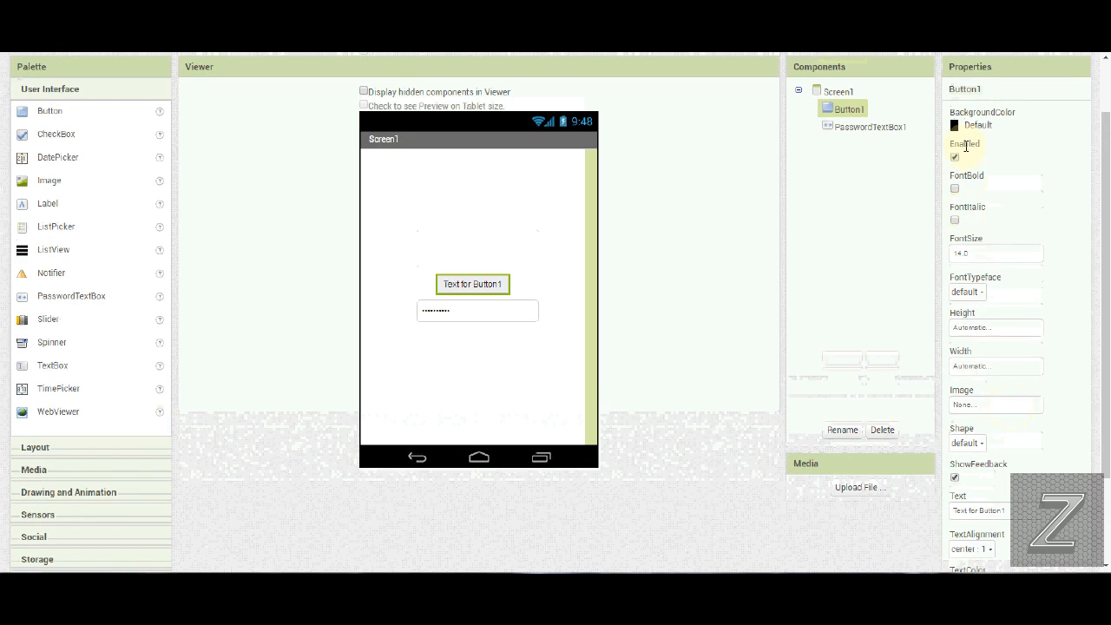
{"action": "left_click", "coordinate": [975, 125]}
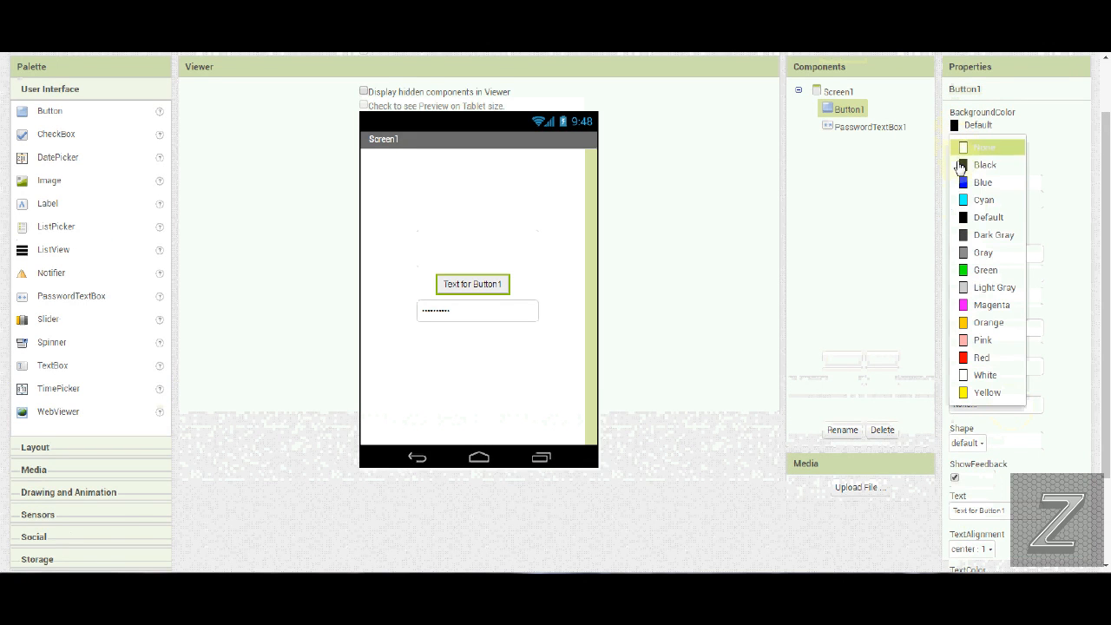
{"action": "left_click", "coordinate": [982, 182]}
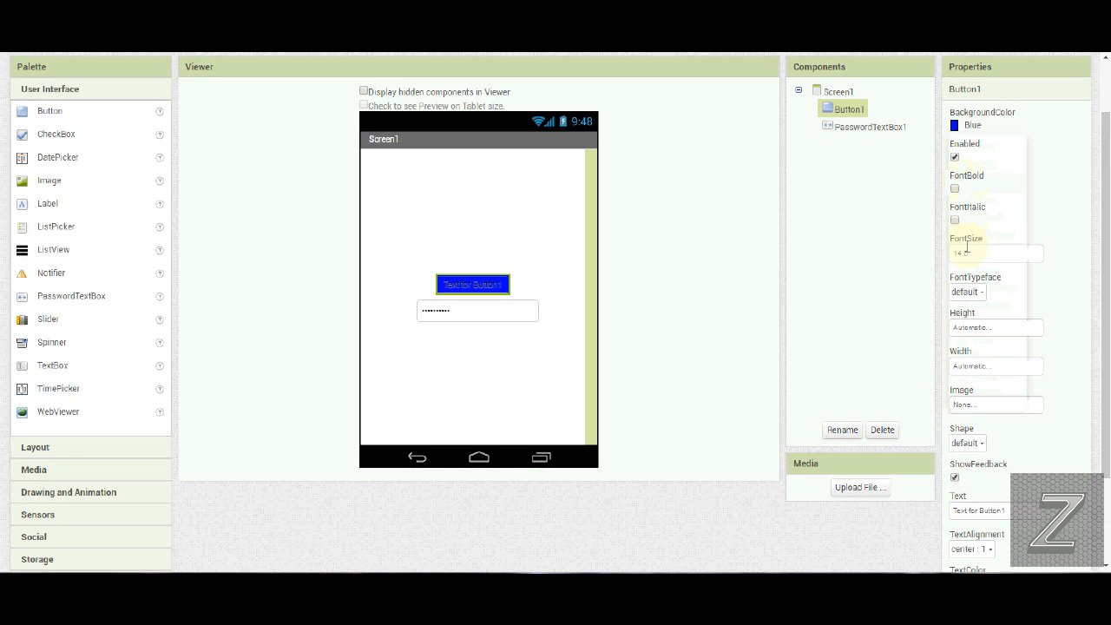
{"action": "left_click", "coordinate": [969, 443]}
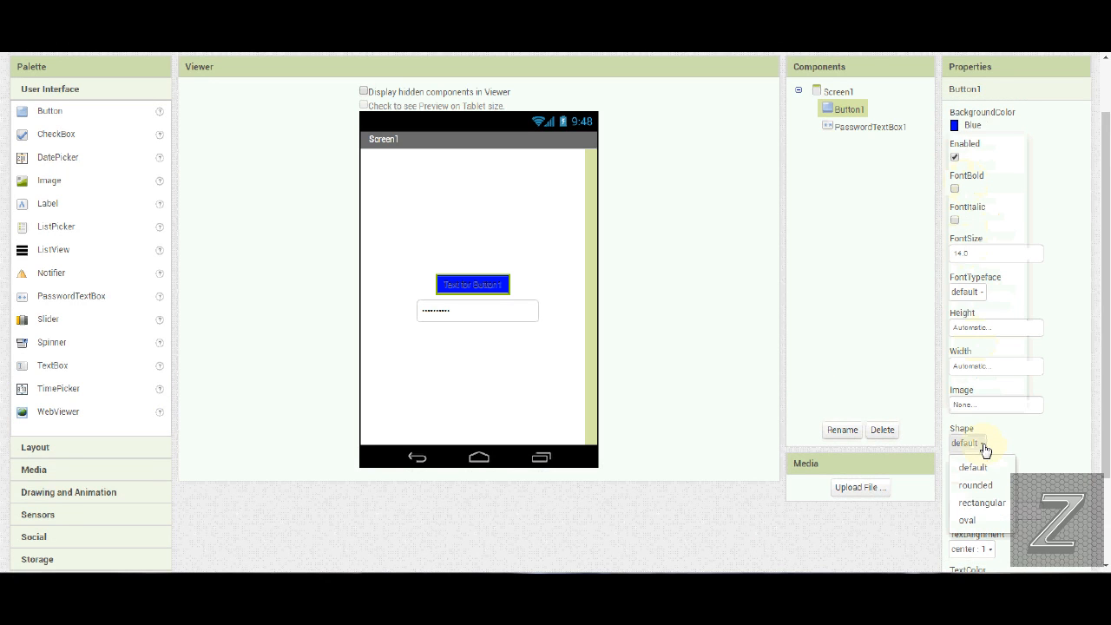
{"action": "mouse_move", "coordinate": [979, 486]}
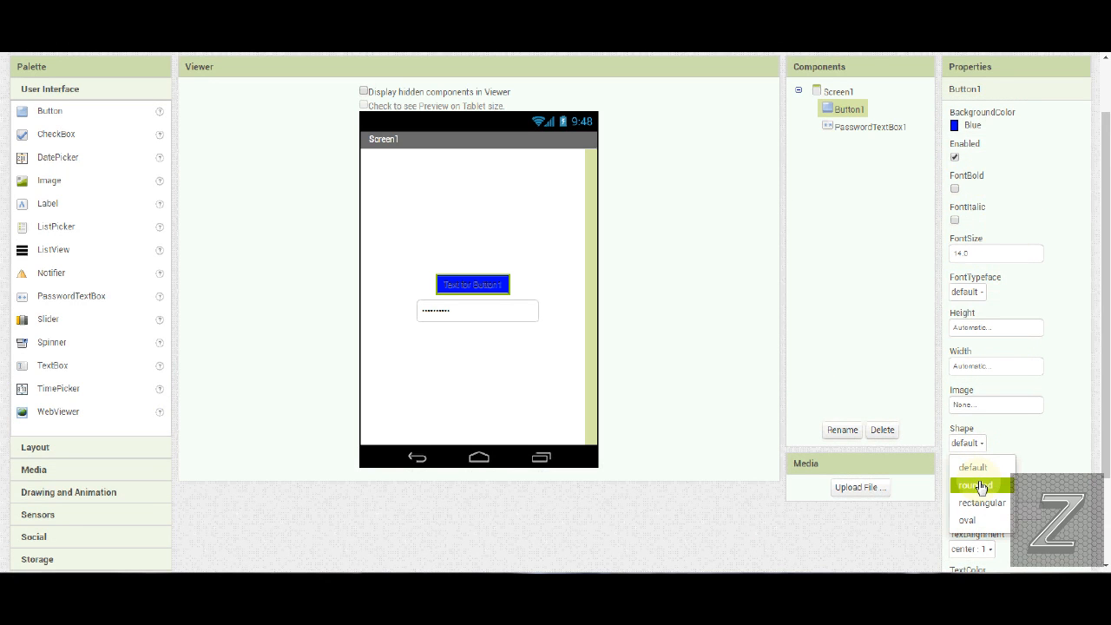
{"action": "left_click", "coordinate": [976, 484]}
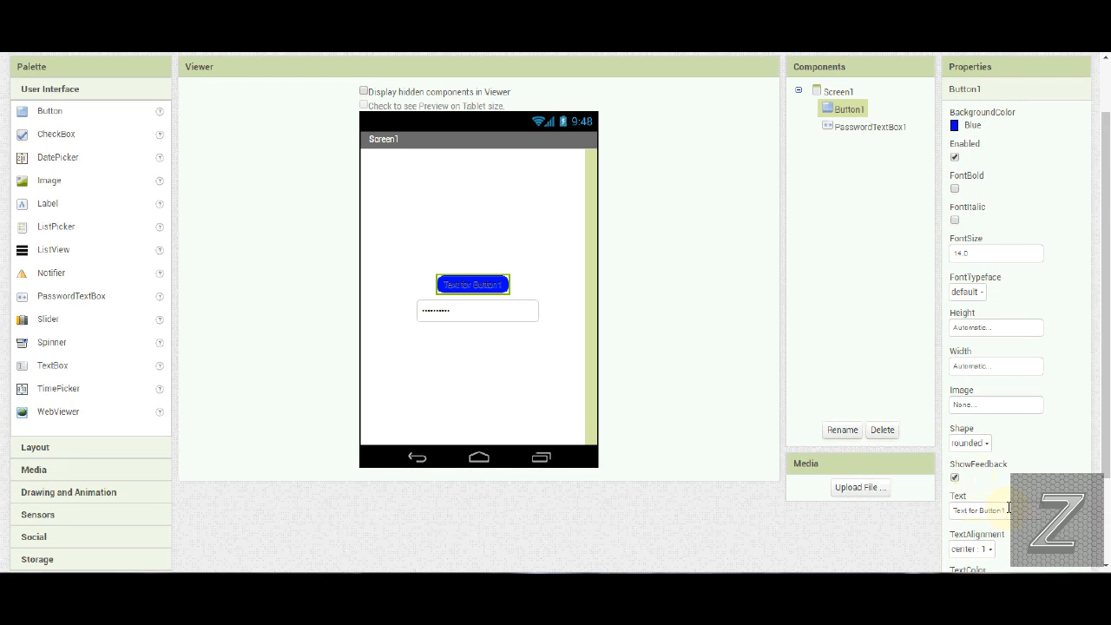
{"action": "triple_click", "coordinate": [979, 510]}
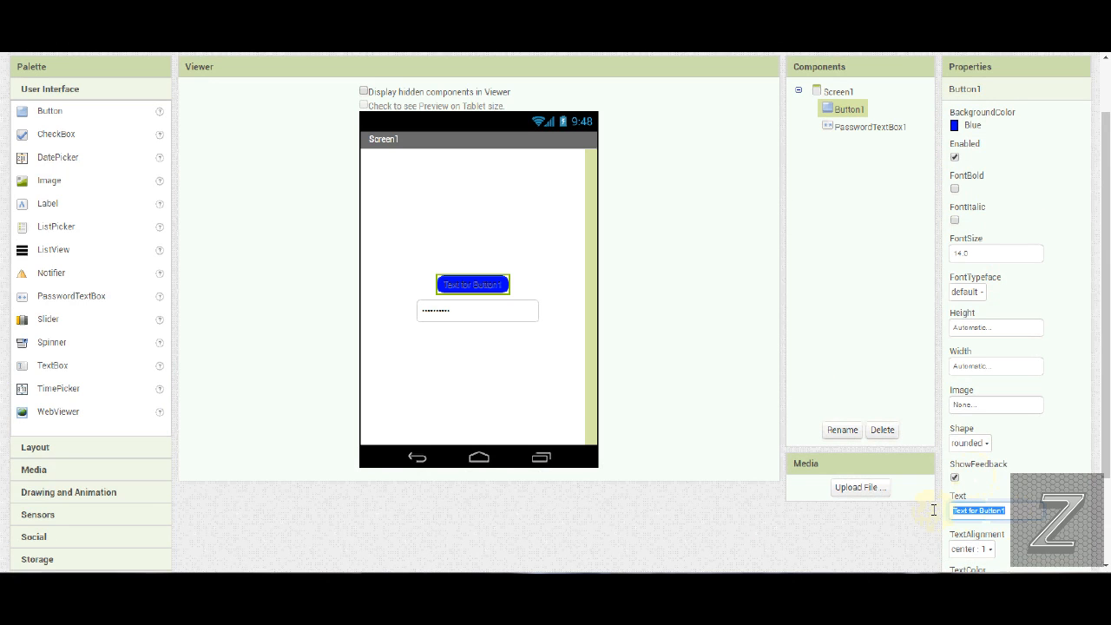
{"action": "type", "text": "EM"}
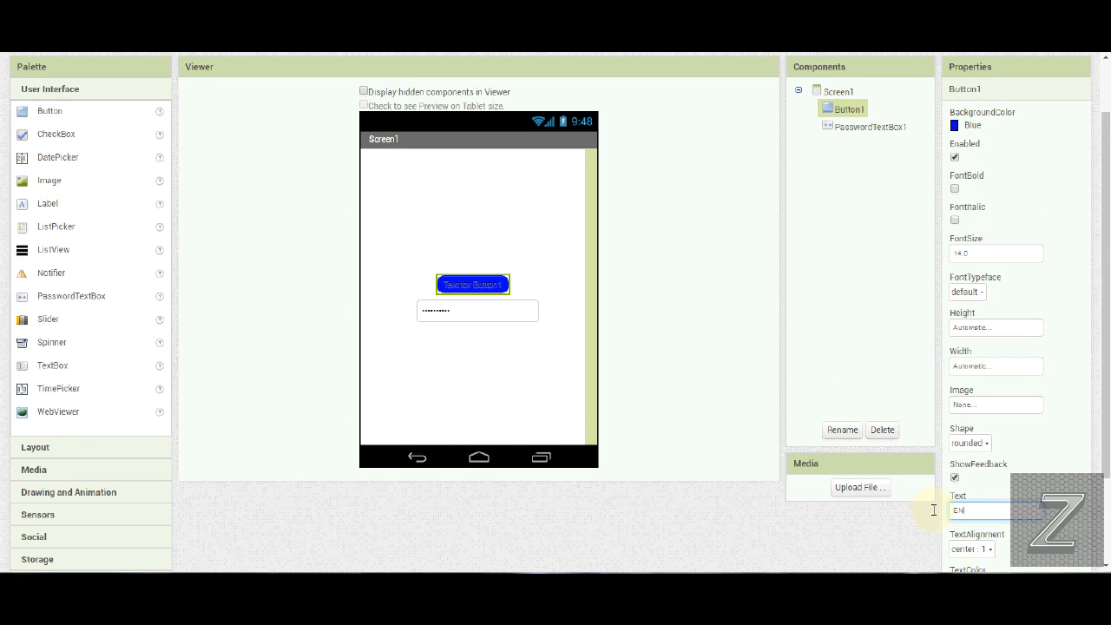
{"action": "type", "text": "ENTER"}
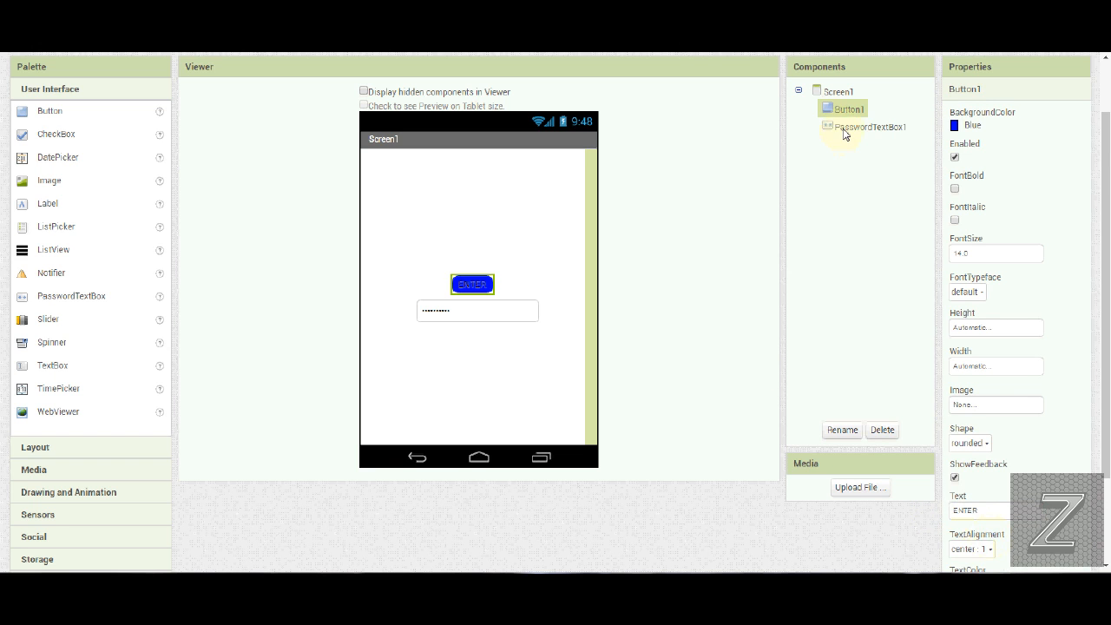
Step: Set PasswordTextBox1's TextAlignment to center
{"action": "left_click", "coordinate": [872, 125]}
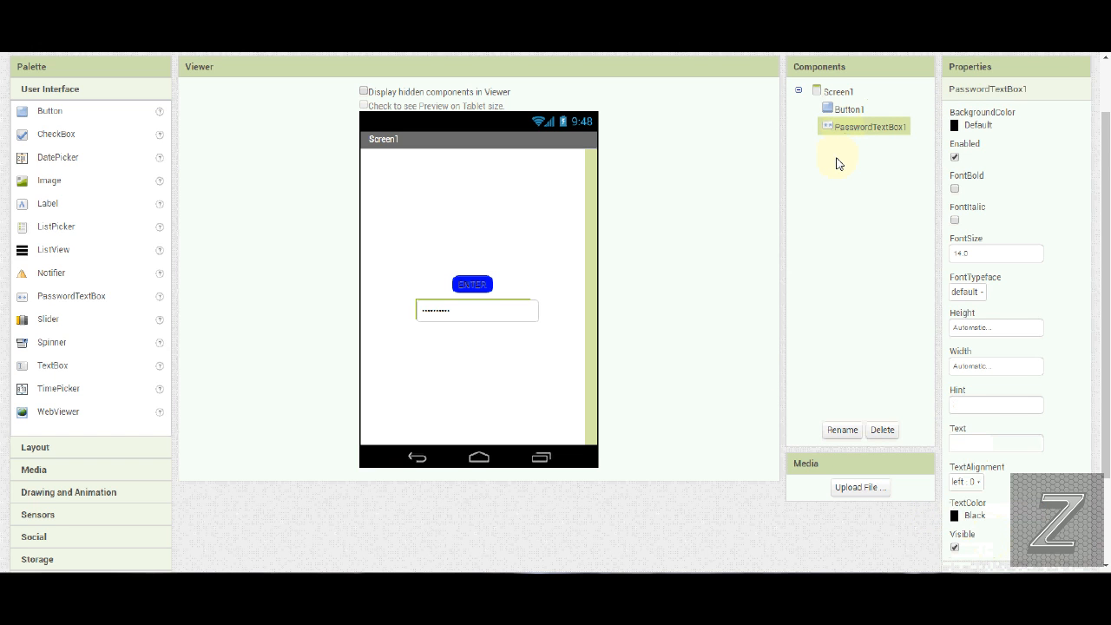
{"action": "mouse_move", "coordinate": [975, 142]}
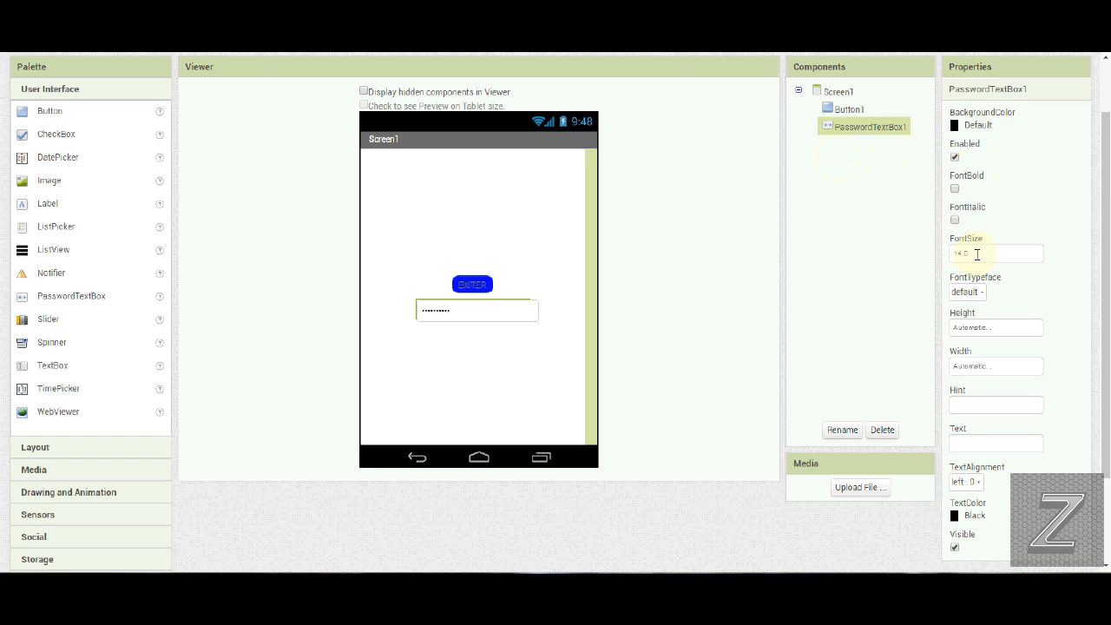
{"action": "mouse_move", "coordinate": [996, 362]}
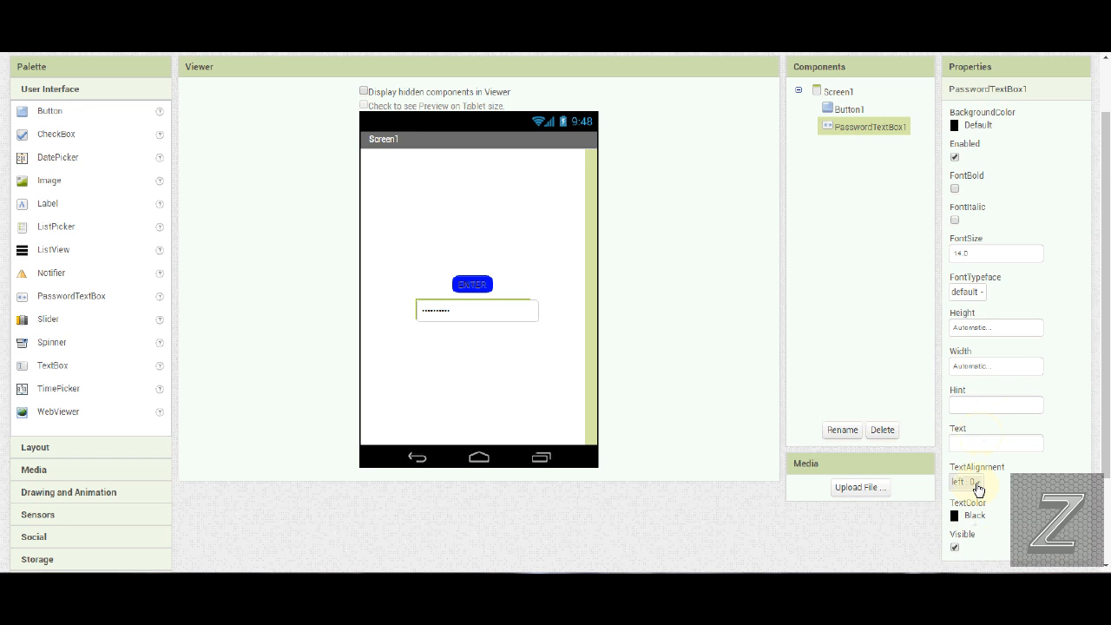
{"action": "left_click", "coordinate": [970, 482]}
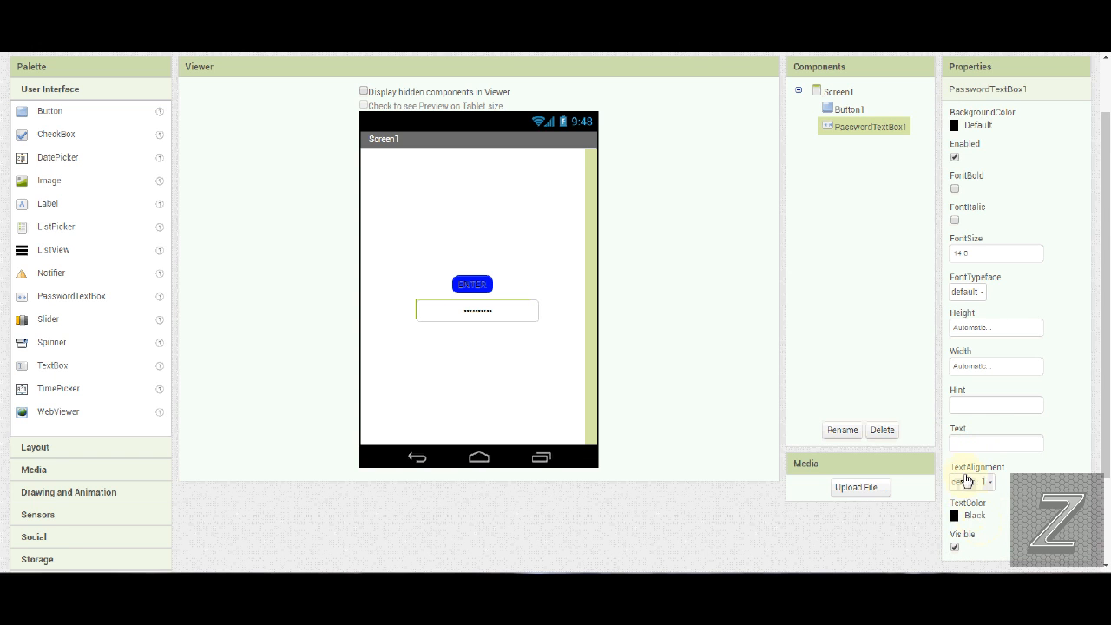
{"action": "left_click", "coordinate": [970, 483]}
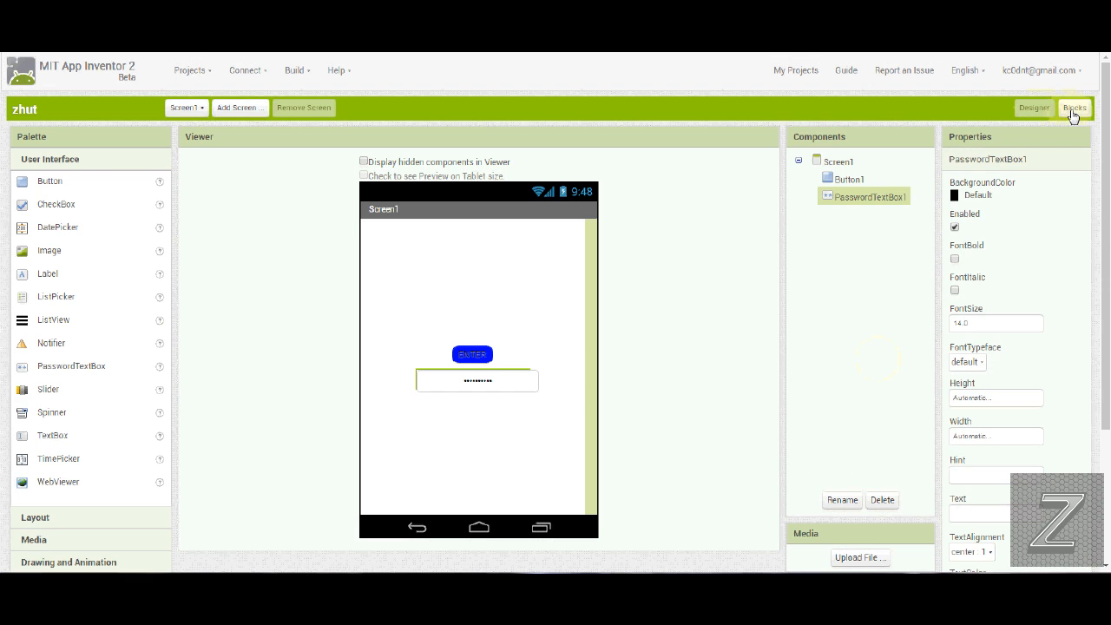
Step: In Blocks, build when Button1.Click with an if block whose condition is a Logic = comparison
{"action": "left_click", "coordinate": [1073, 108]}
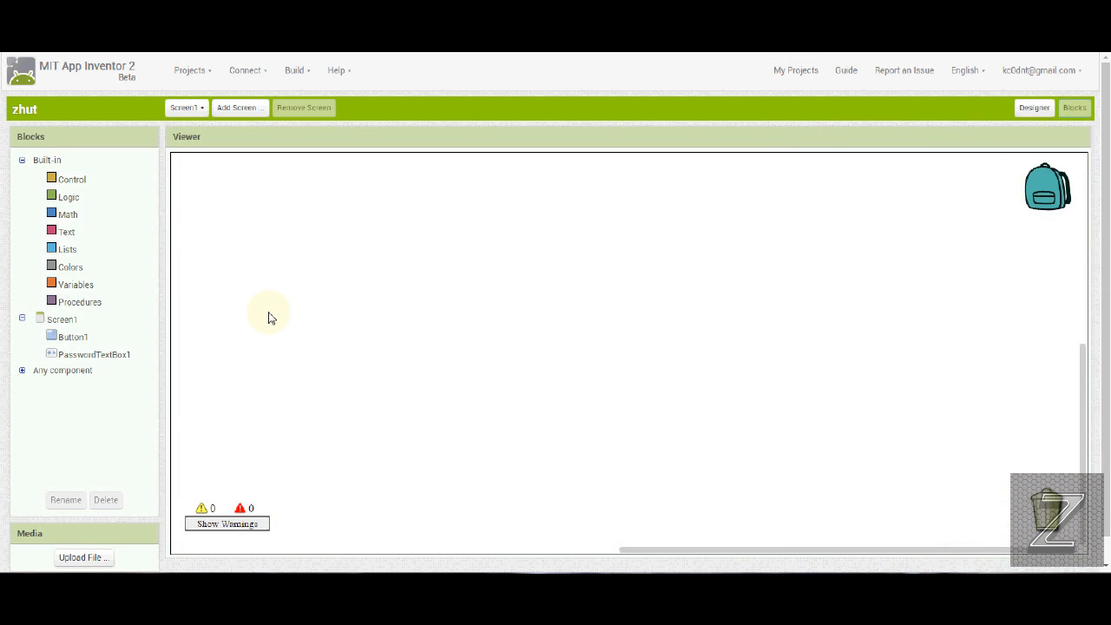
{"action": "mouse_move", "coordinate": [76, 337]}
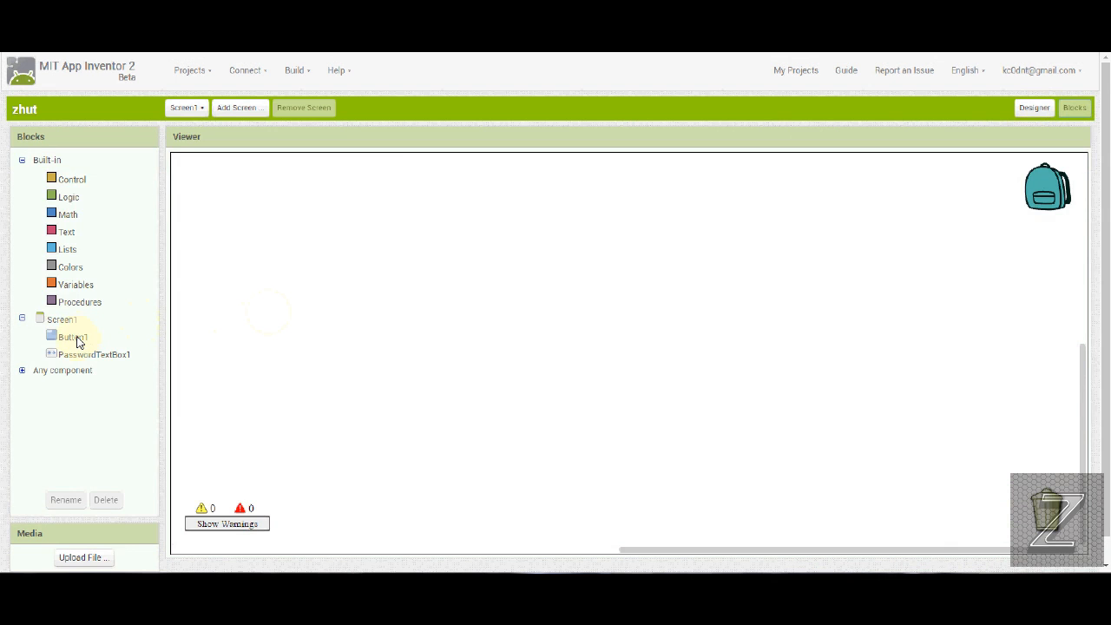
{"action": "left_click", "coordinate": [73, 337]}
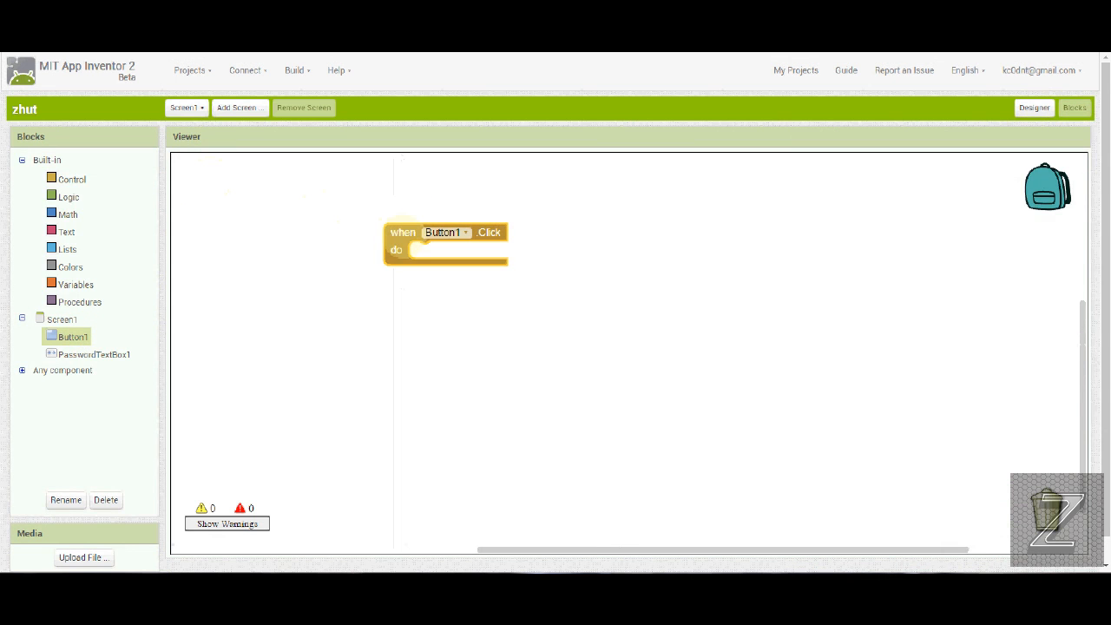
{"action": "mouse_move", "coordinate": [73, 179]}
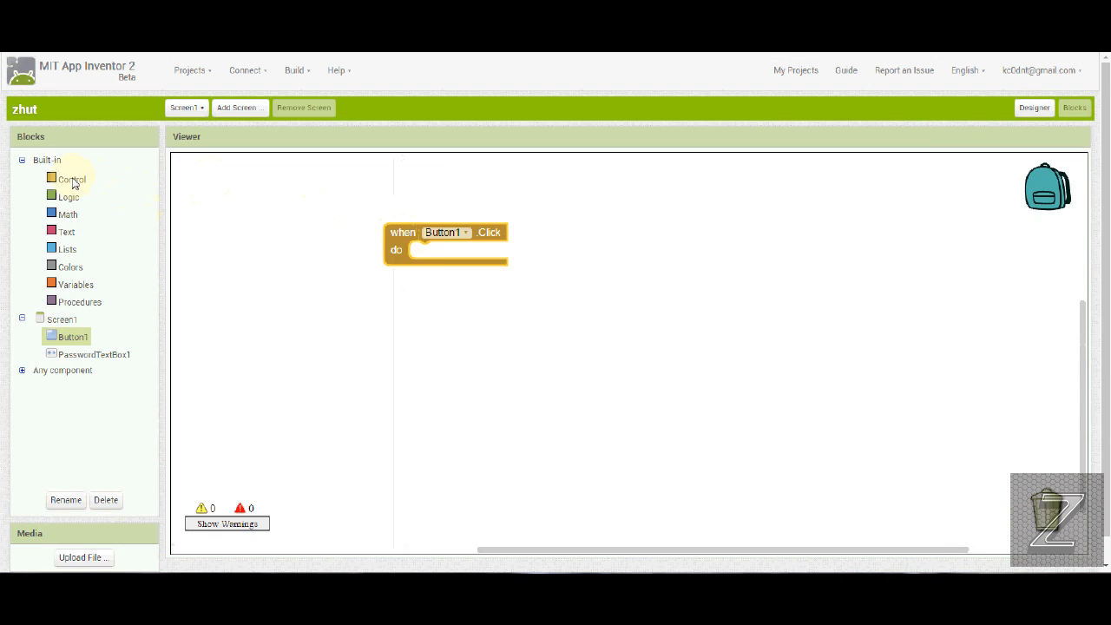
{"action": "left_click", "coordinate": [71, 179]}
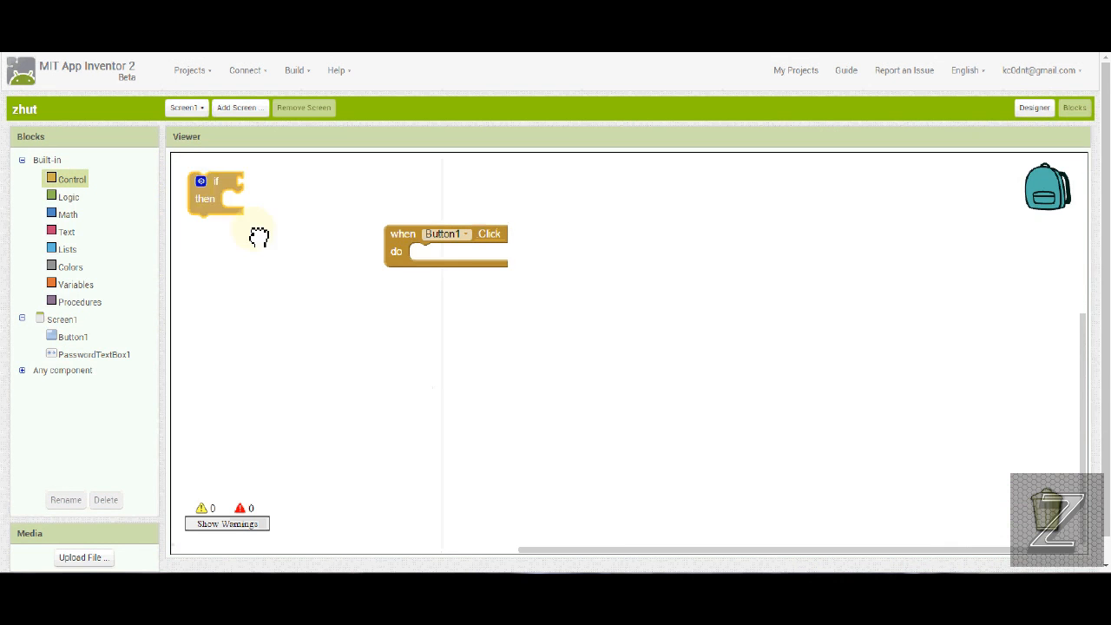
{"action": "left_click_drag", "start_coordinate": [215, 189], "coordinate": [442, 251]}
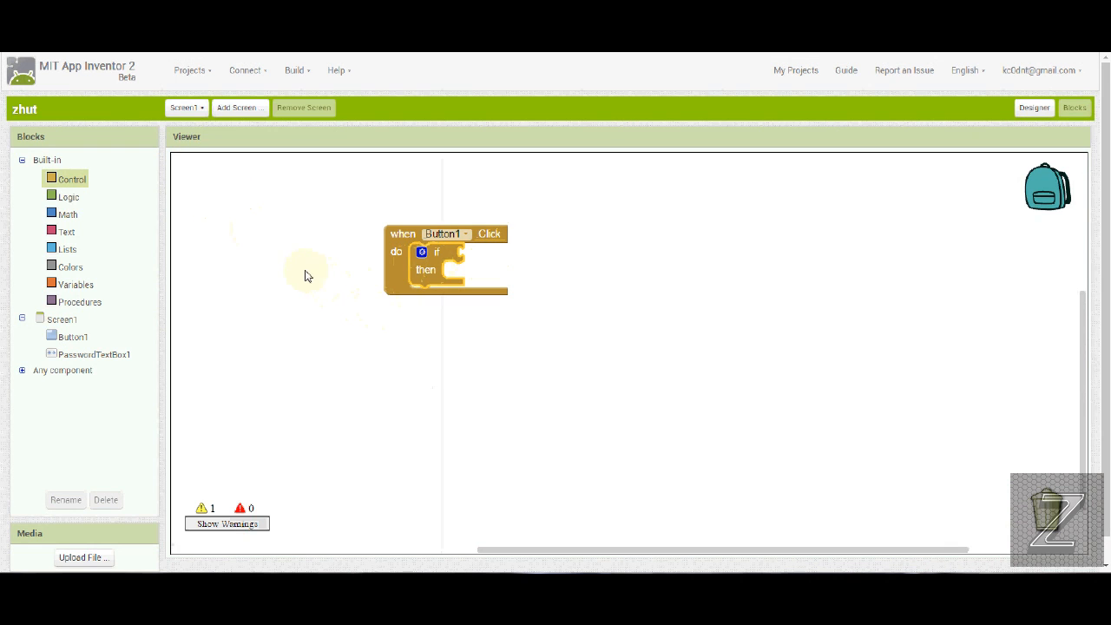
{"action": "left_click", "coordinate": [67, 198]}
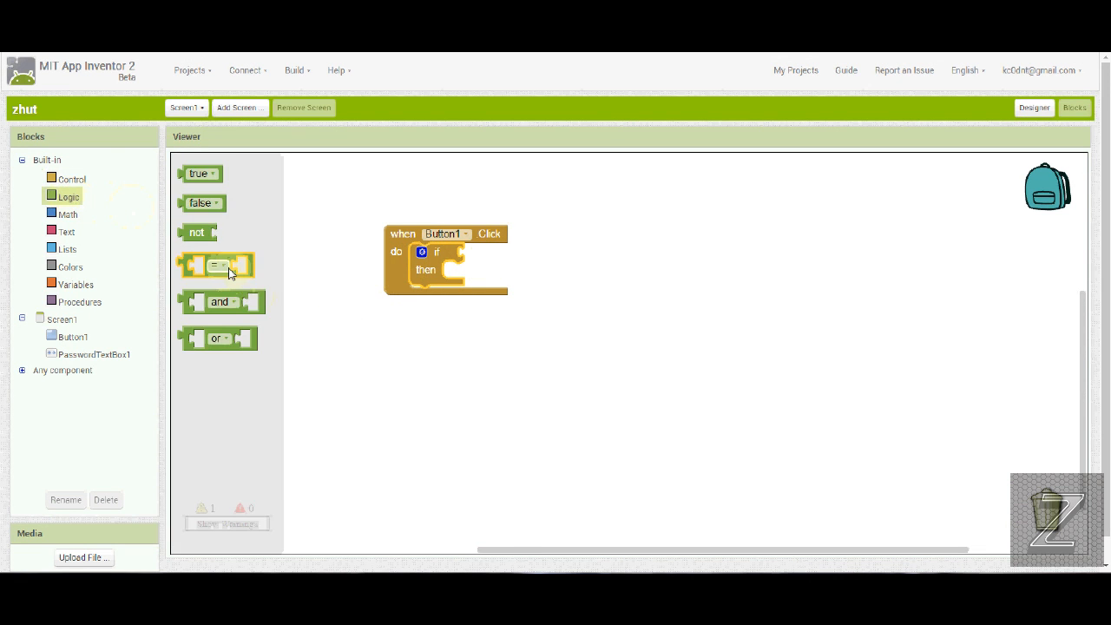
{"action": "left_click_drag", "start_coordinate": [217, 264], "coordinate": [503, 253]}
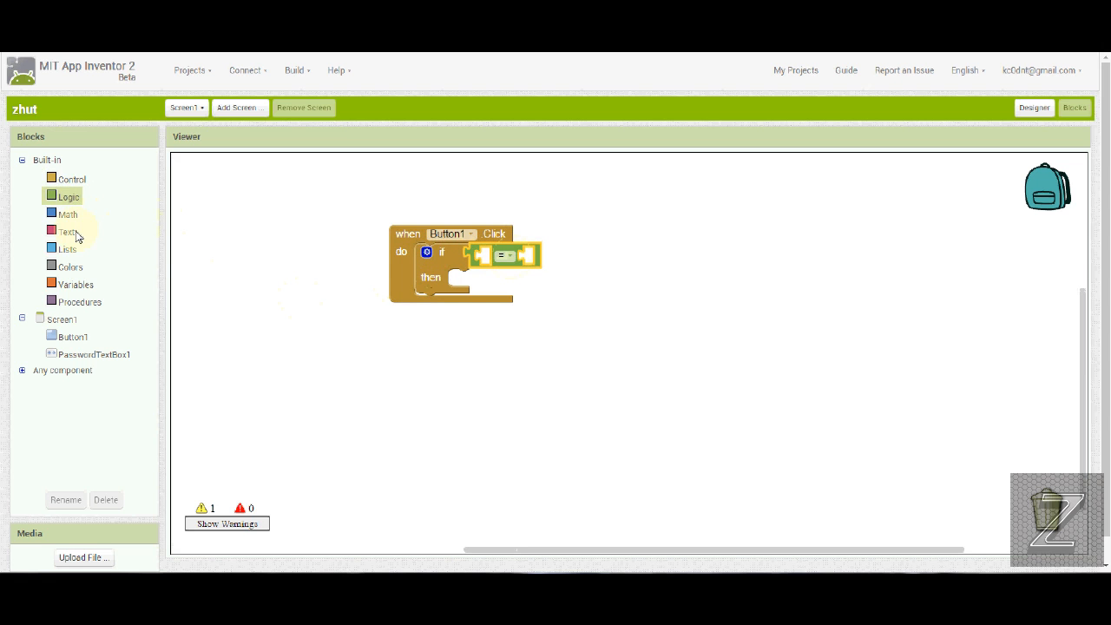
{"action": "left_click", "coordinate": [66, 233]}
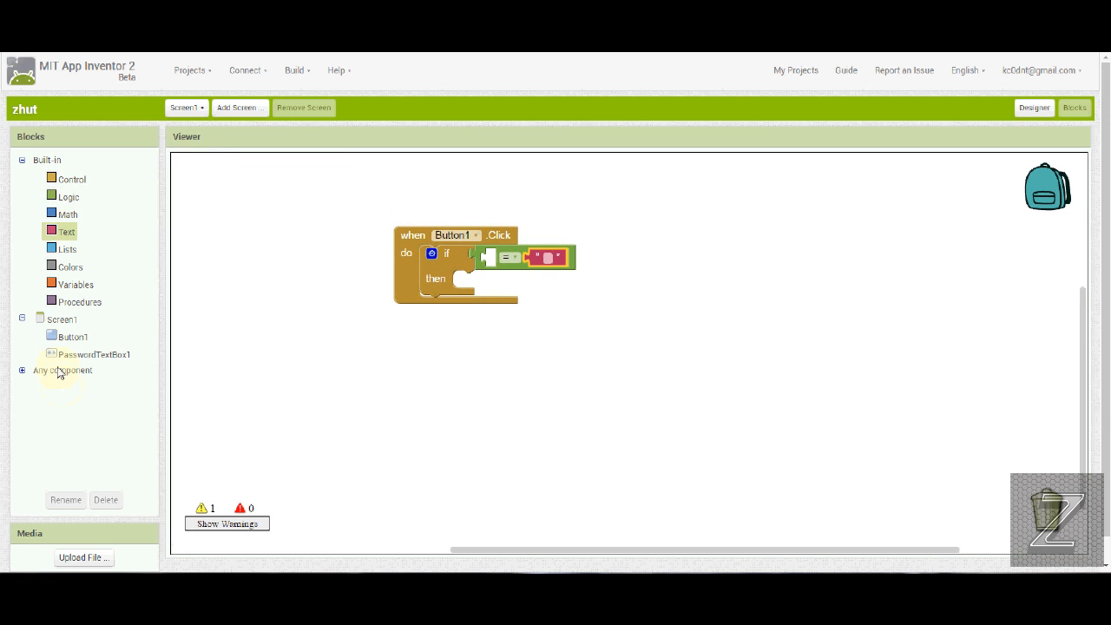
Step: Compare PasswordTextBox1.Text against a text block reading 'password'
{"action": "left_click", "coordinate": [87, 354]}
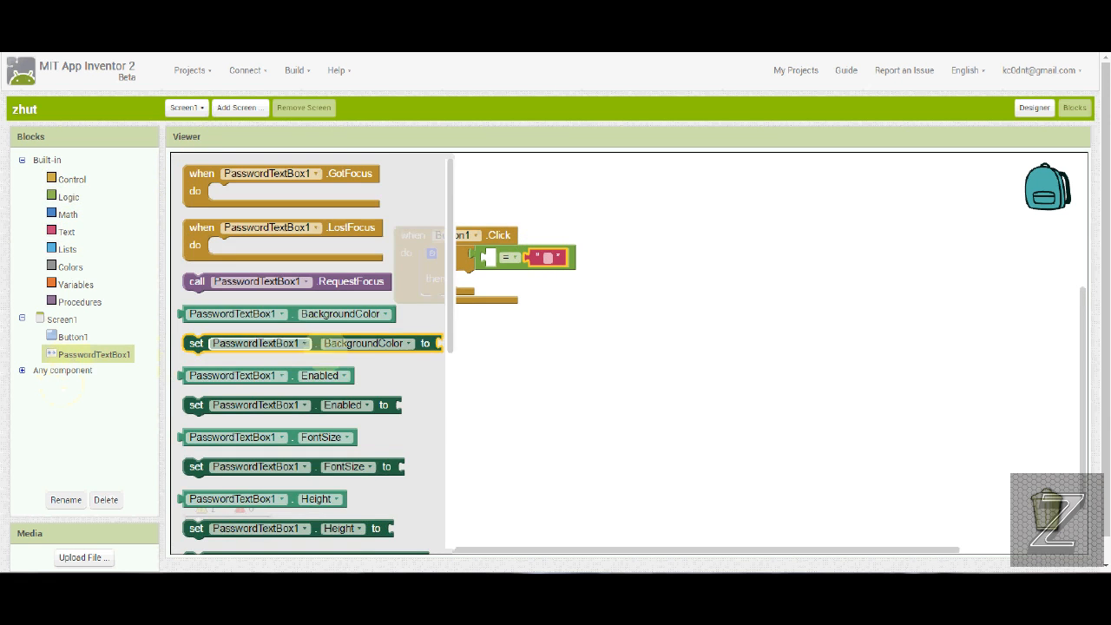
{"action": "scroll", "scroll_direction": "down", "scroll_amount": 3}
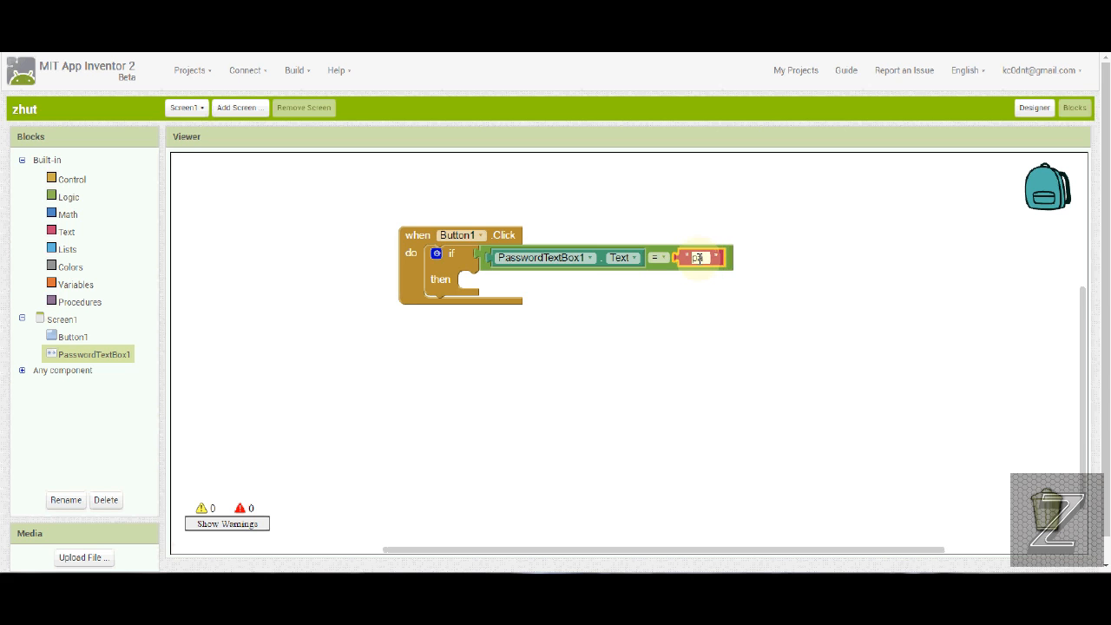
{"action": "type", "text": "Password"}
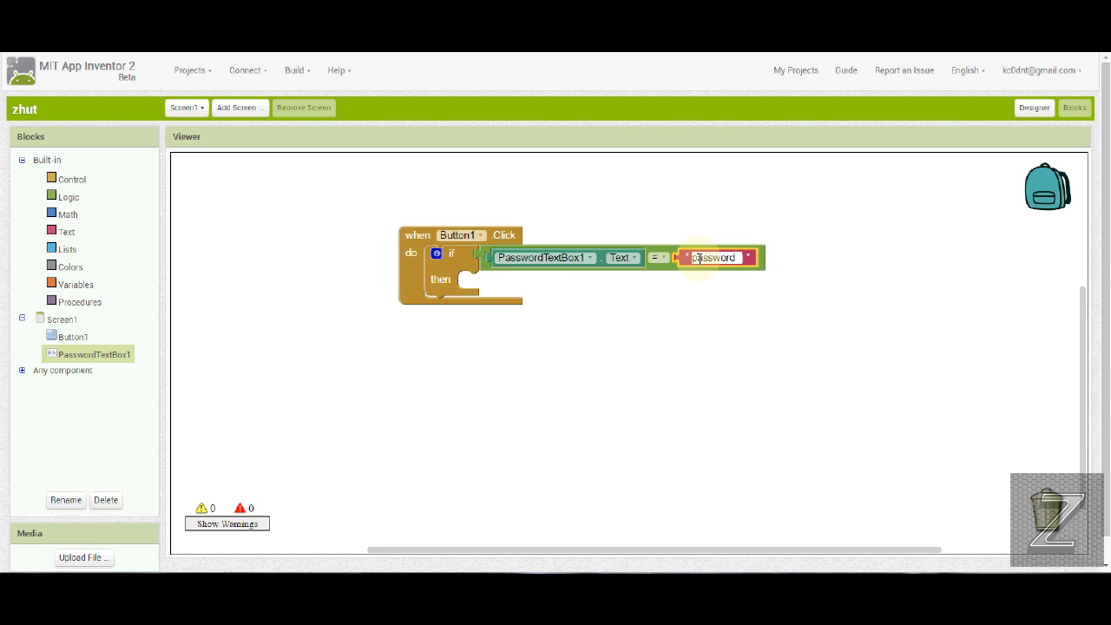
{"action": "type", "text": "password"}
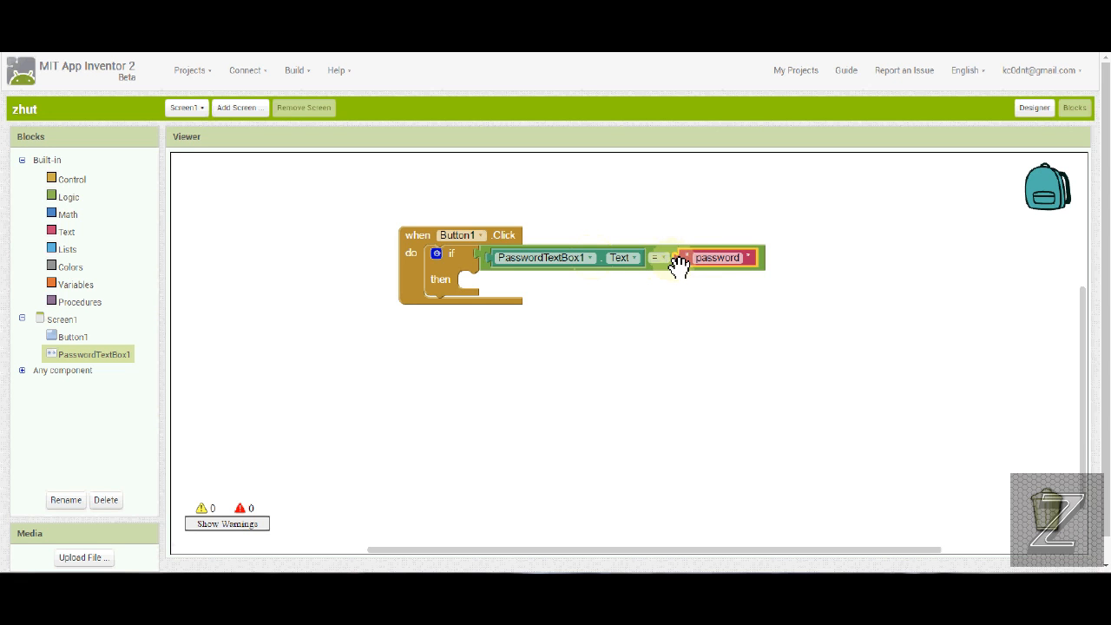
{"action": "mouse_move", "coordinate": [685, 263]}
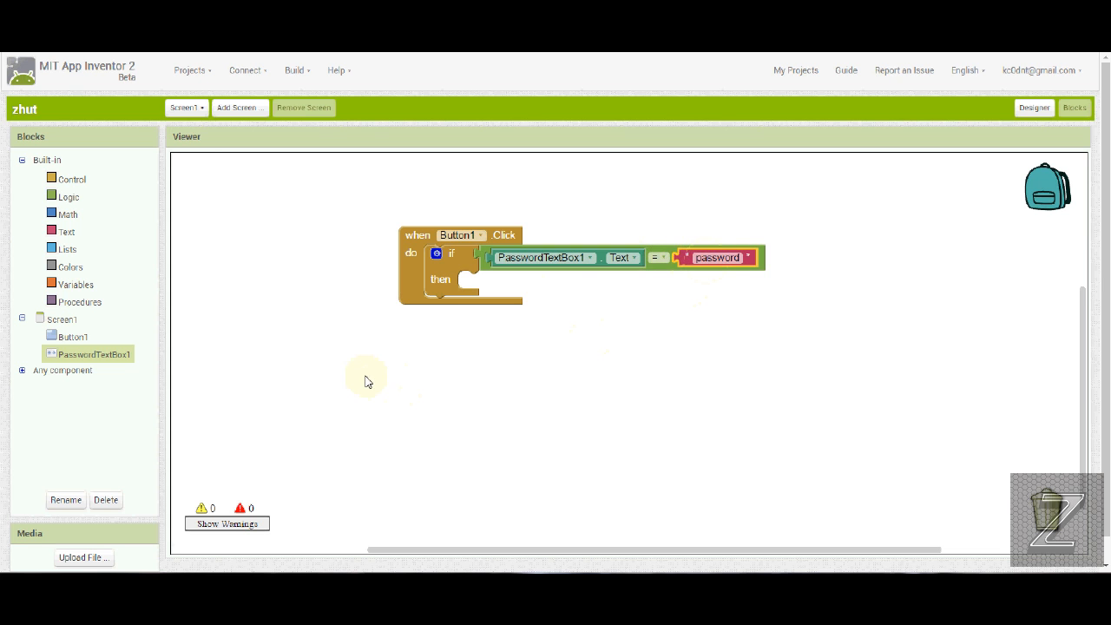
{"action": "mouse_move", "coordinate": [229, 316]}
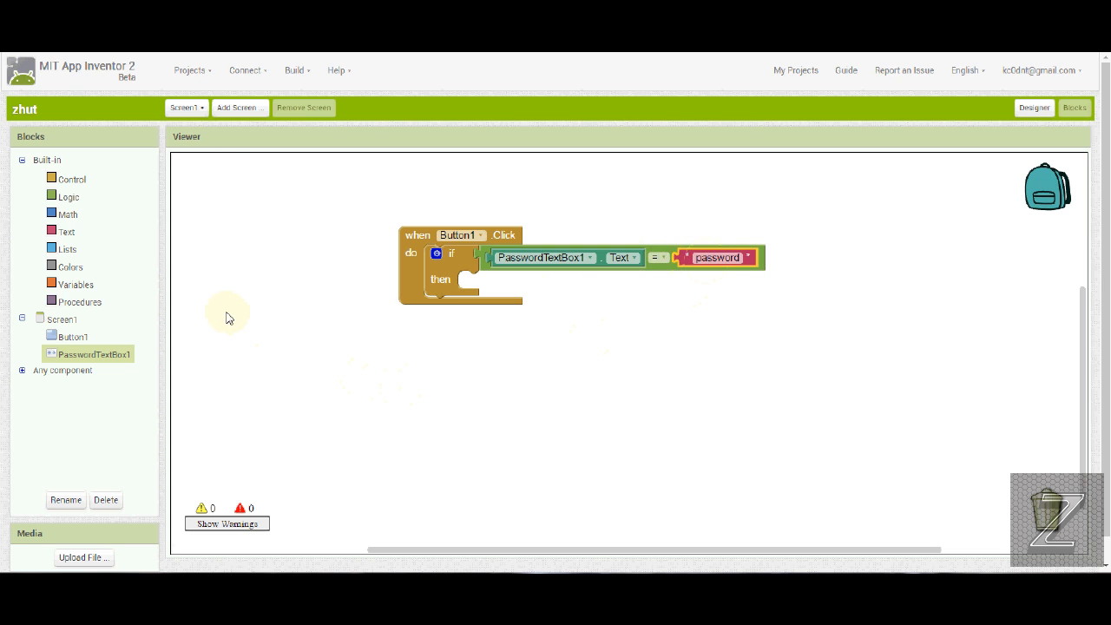
{"action": "mouse_move", "coordinate": [91, 172]}
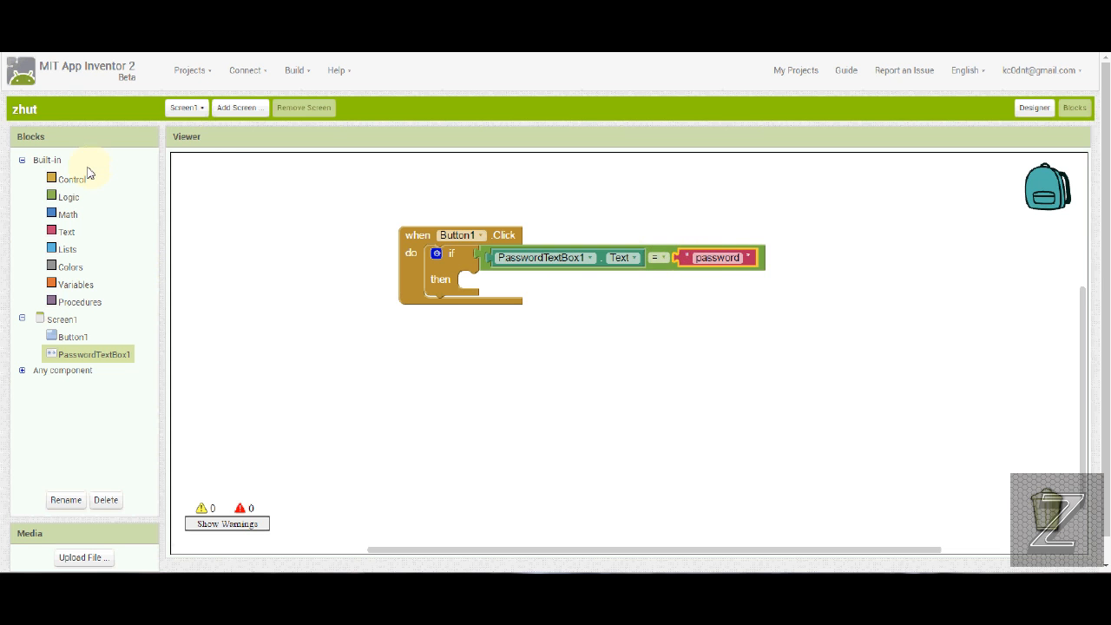
Step: In the then branch, open another screen named 'Screen2' via a text block
{"action": "left_click", "coordinate": [71, 179]}
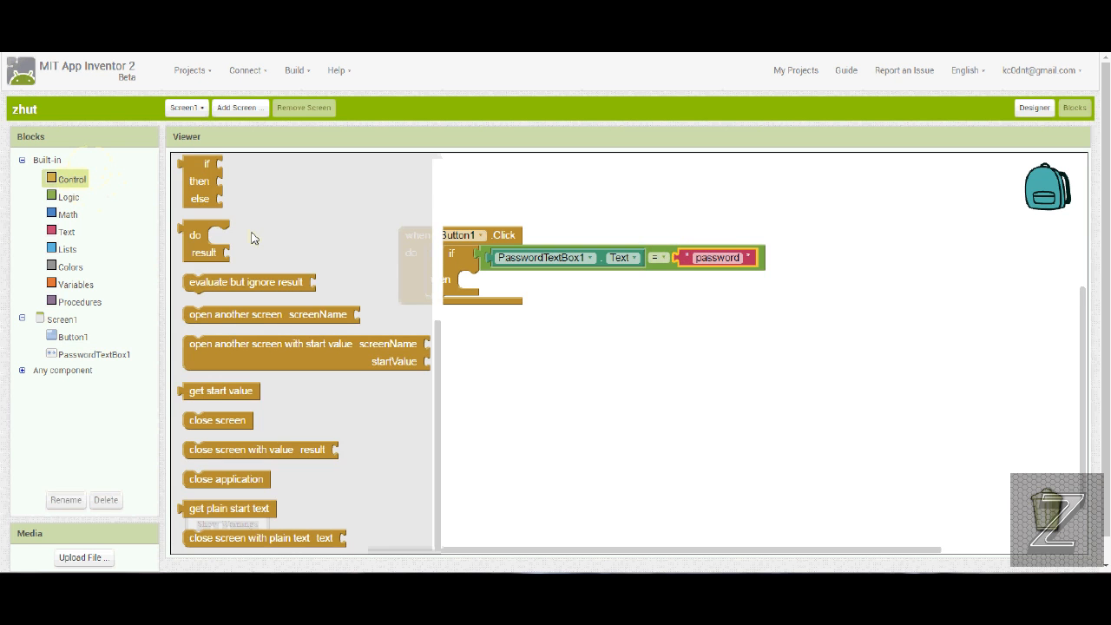
{"action": "mouse_move", "coordinate": [278, 314]}
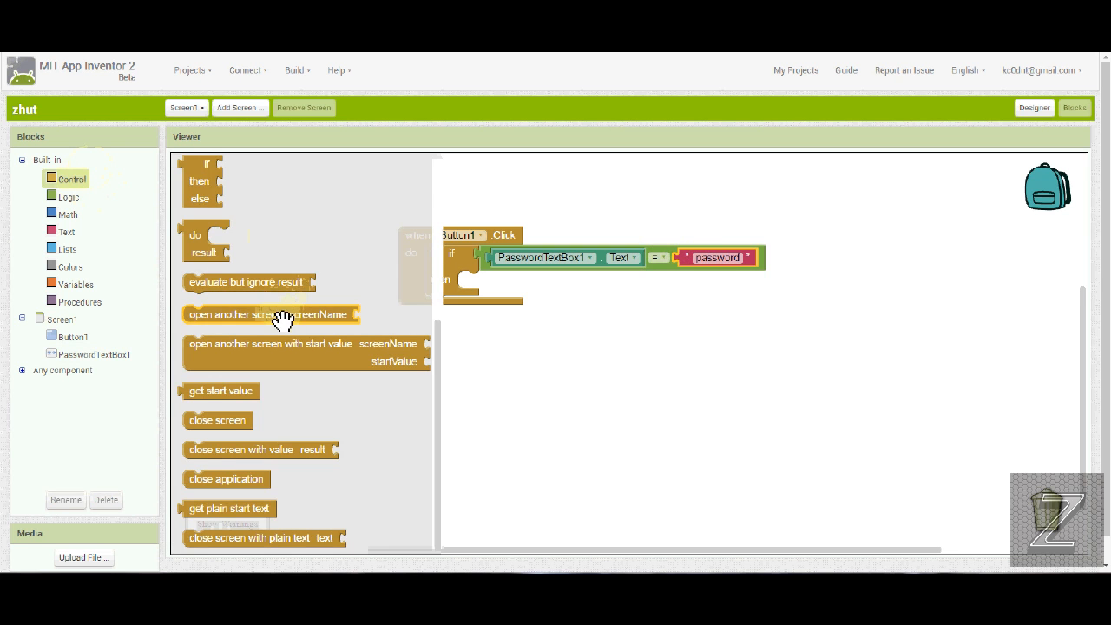
{"action": "left_click_drag", "start_coordinate": [269, 314], "coordinate": [552, 281]}
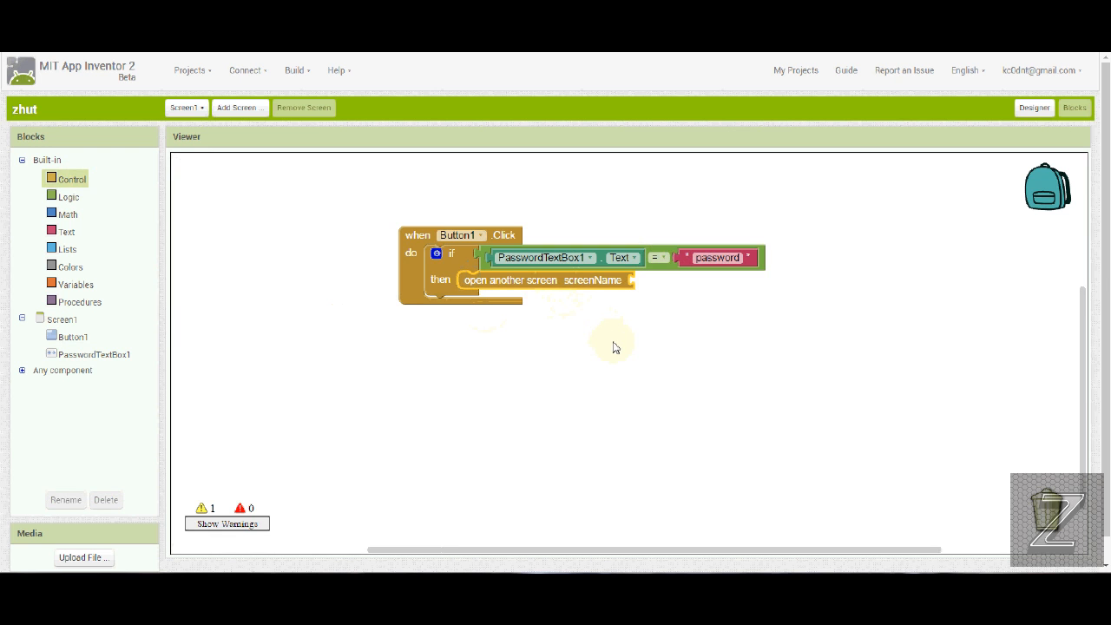
{"action": "left_click", "coordinate": [66, 232]}
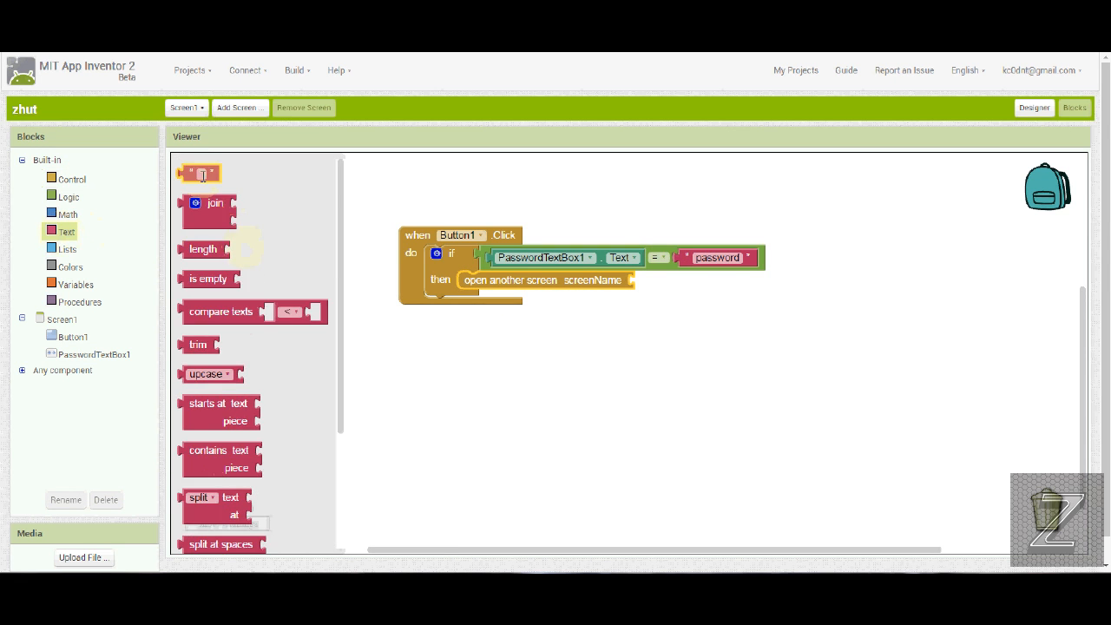
{"action": "left_click_drag", "start_coordinate": [201, 173], "coordinate": [651, 287]}
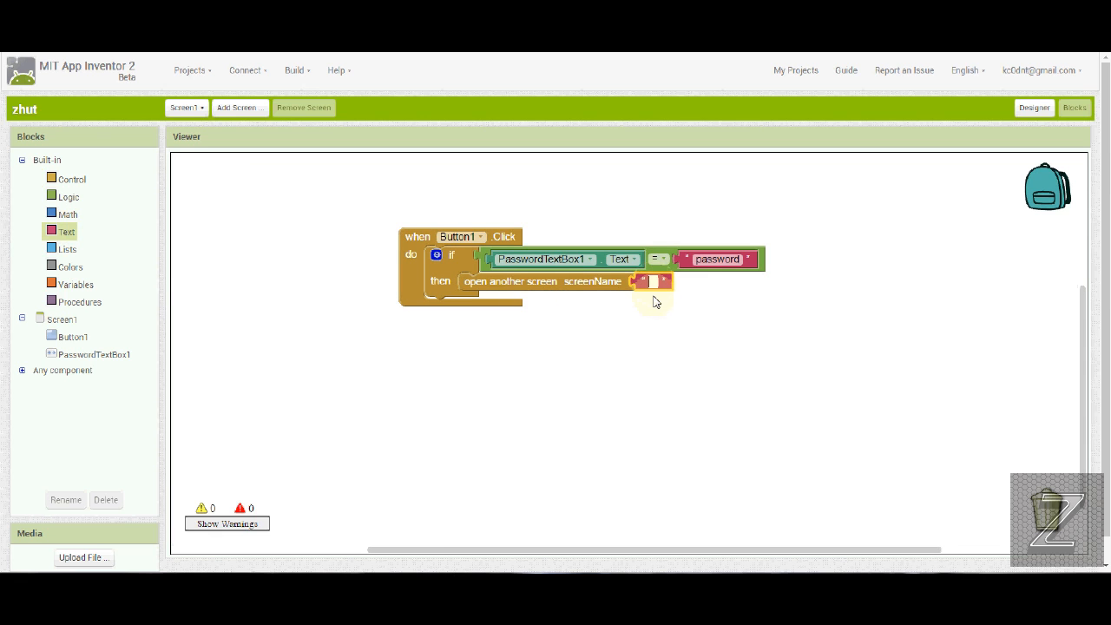
{"action": "type", "text": "S"}
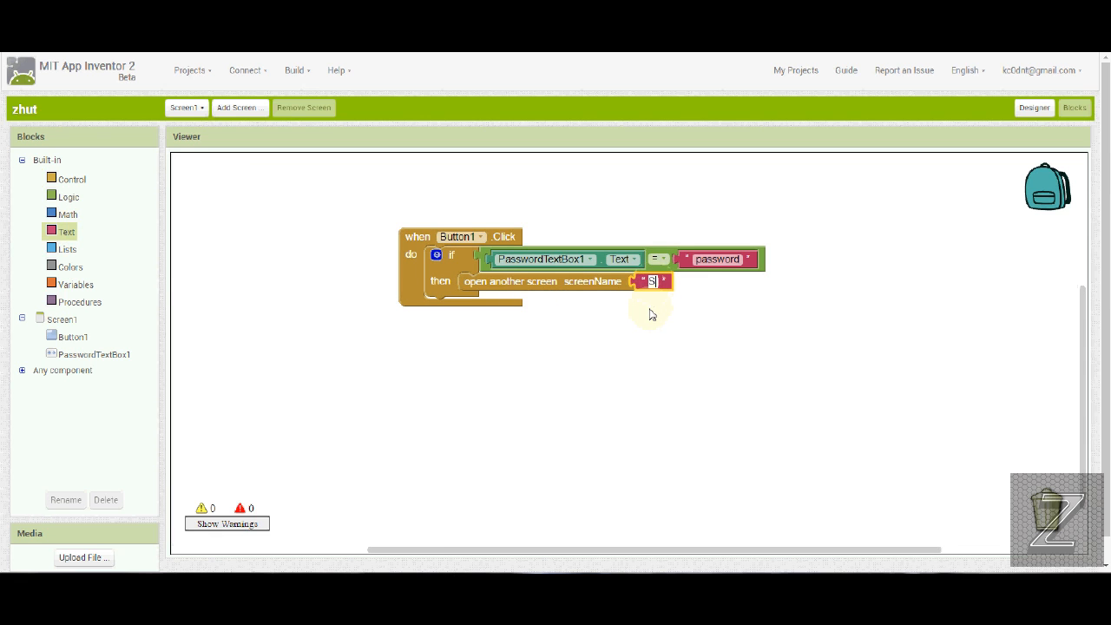
{"action": "type", "text": "Screen2"}
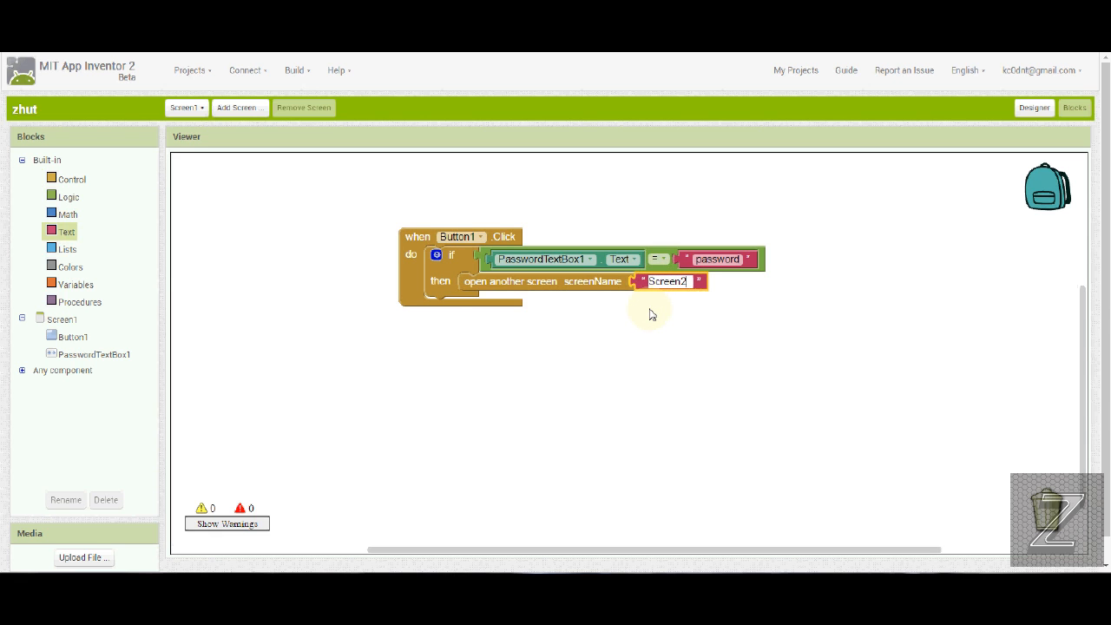
{"action": "mouse_move", "coordinate": [555, 335]}
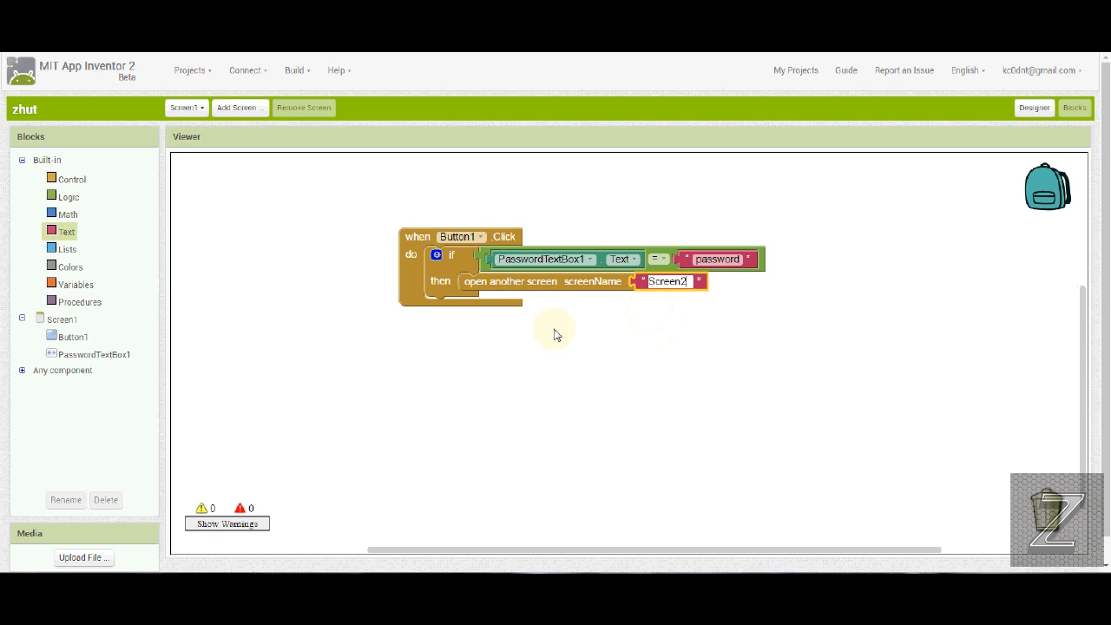
{"action": "mouse_move", "coordinate": [522, 324]}
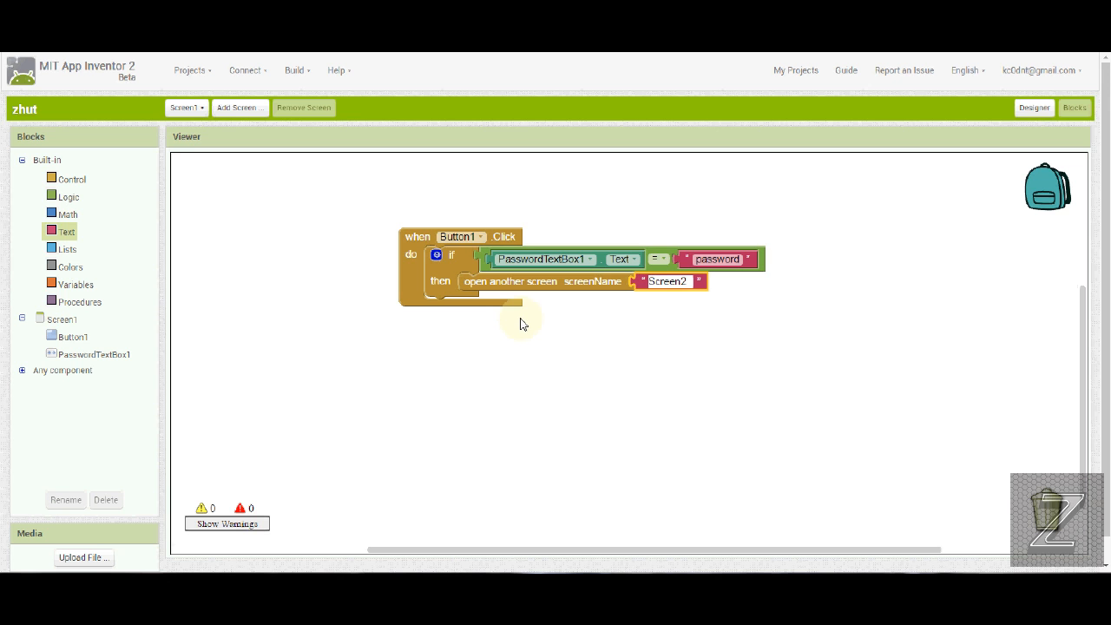
{"action": "mouse_move", "coordinate": [1035, 108]}
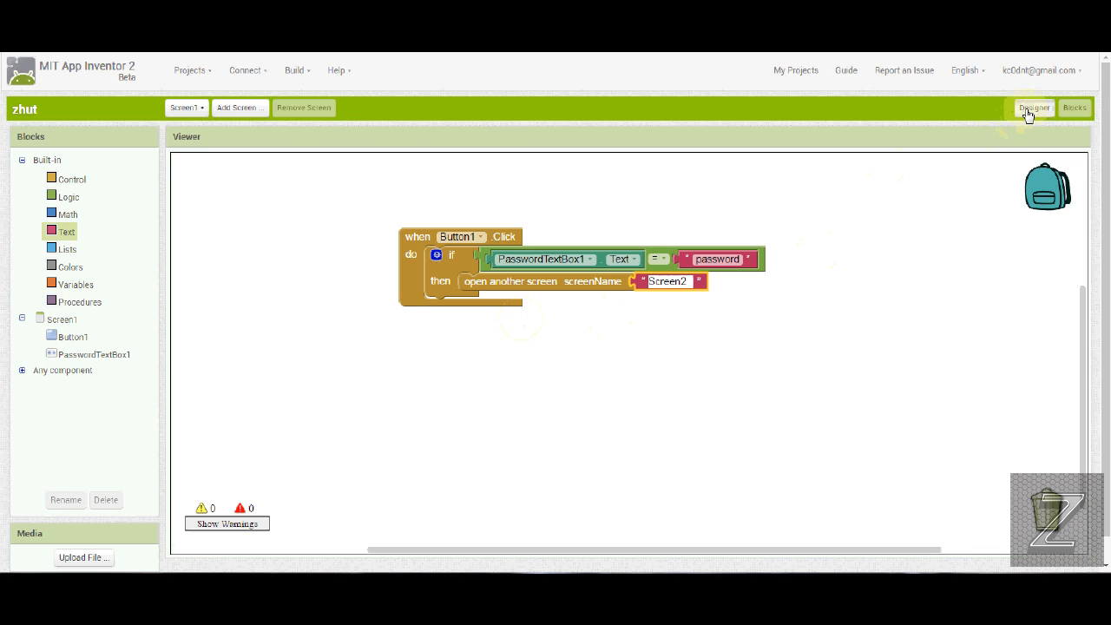
Step: Drag a TextToSpeech component from the Media palette onto Screen1, creating TextToSpeech1
{"action": "left_click", "coordinate": [1035, 107]}
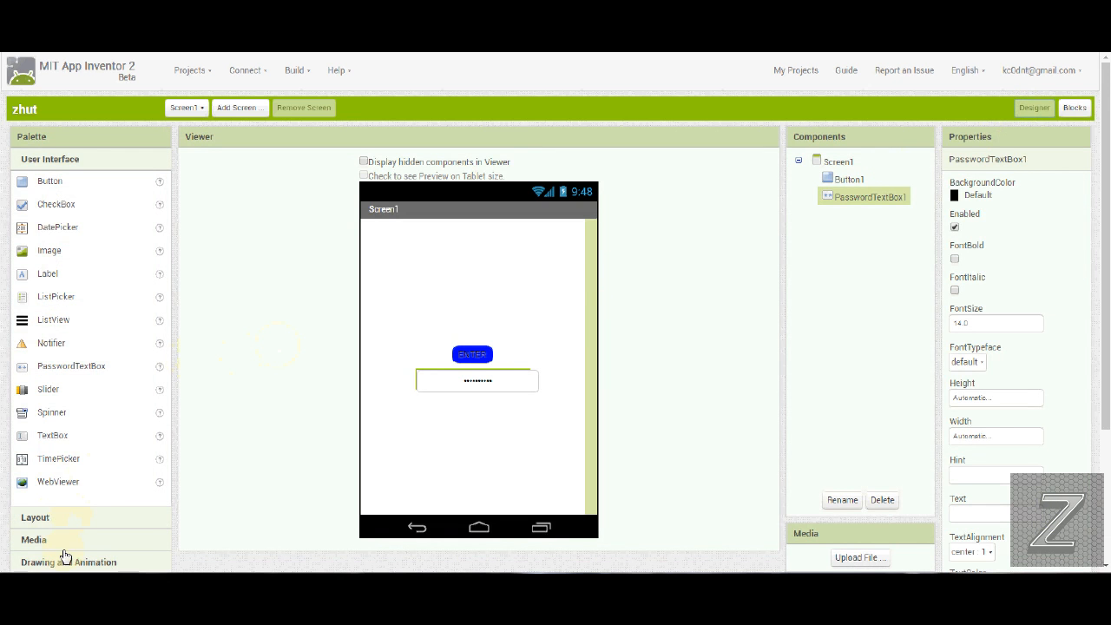
{"action": "left_click", "coordinate": [35, 538]}
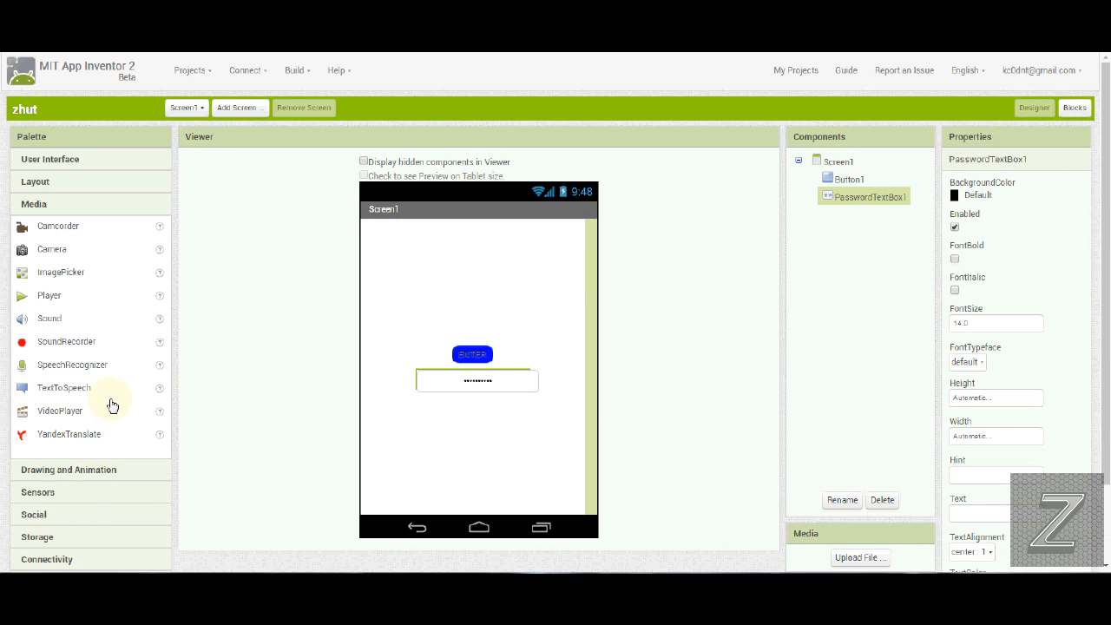
{"action": "mouse_move", "coordinate": [63, 388]}
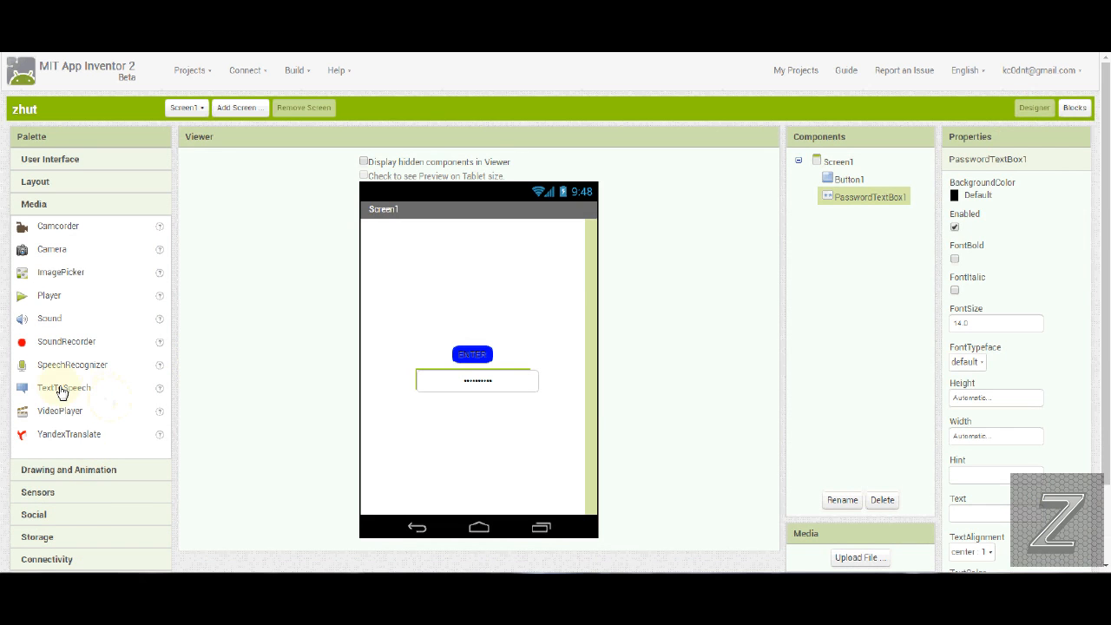
{"action": "left_click_drag", "start_coordinate": [62, 387], "coordinate": [490, 468]}
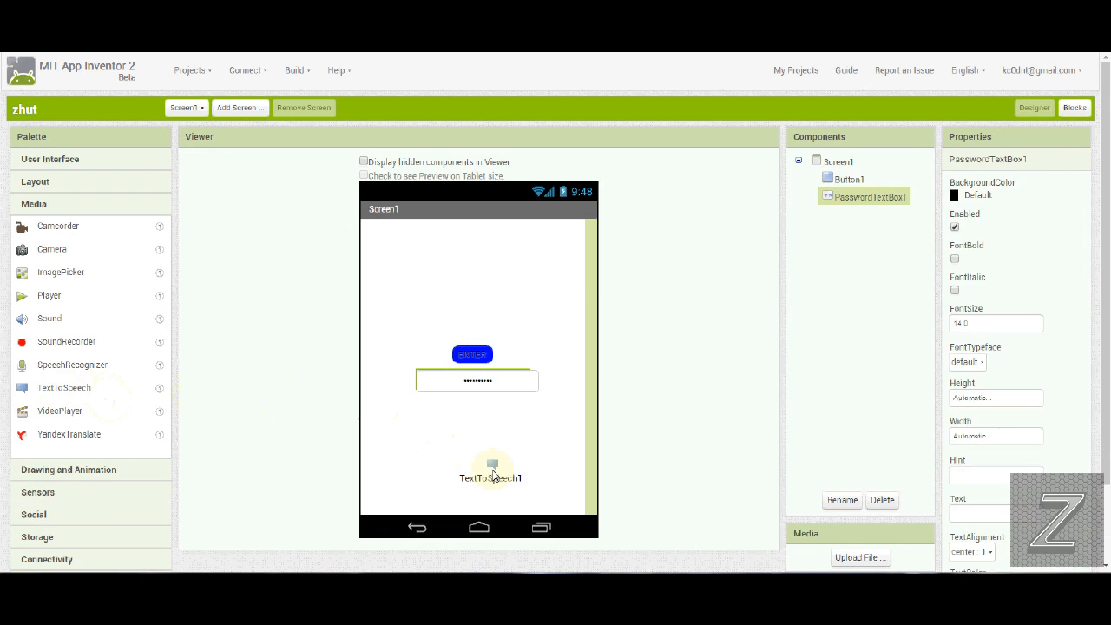
{"action": "left_click", "coordinate": [489, 465]}
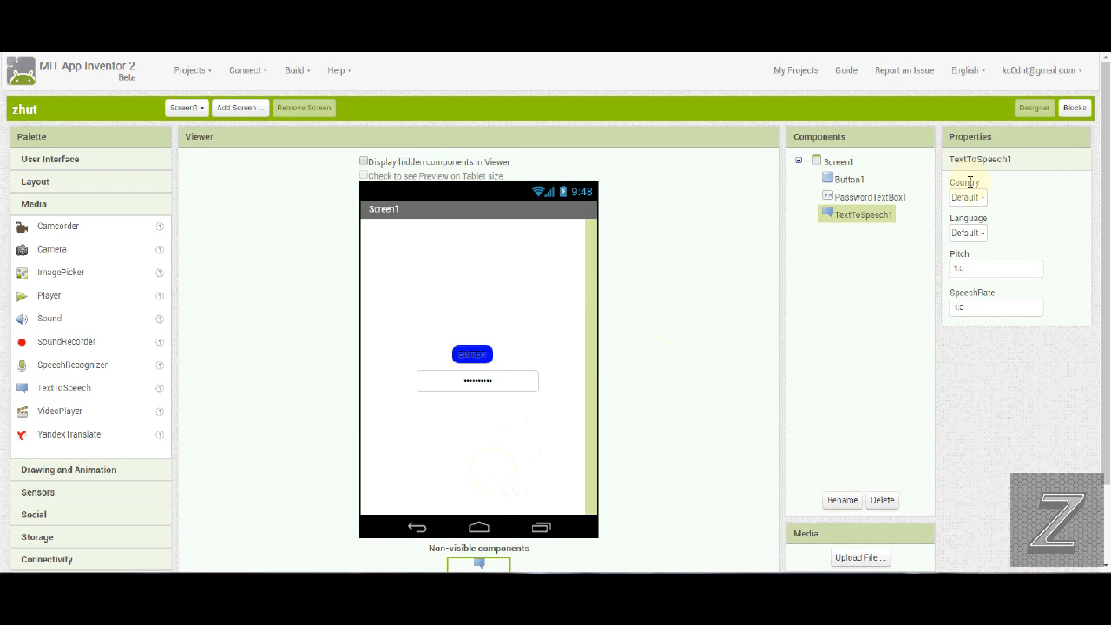
{"action": "left_click", "coordinate": [1074, 108]}
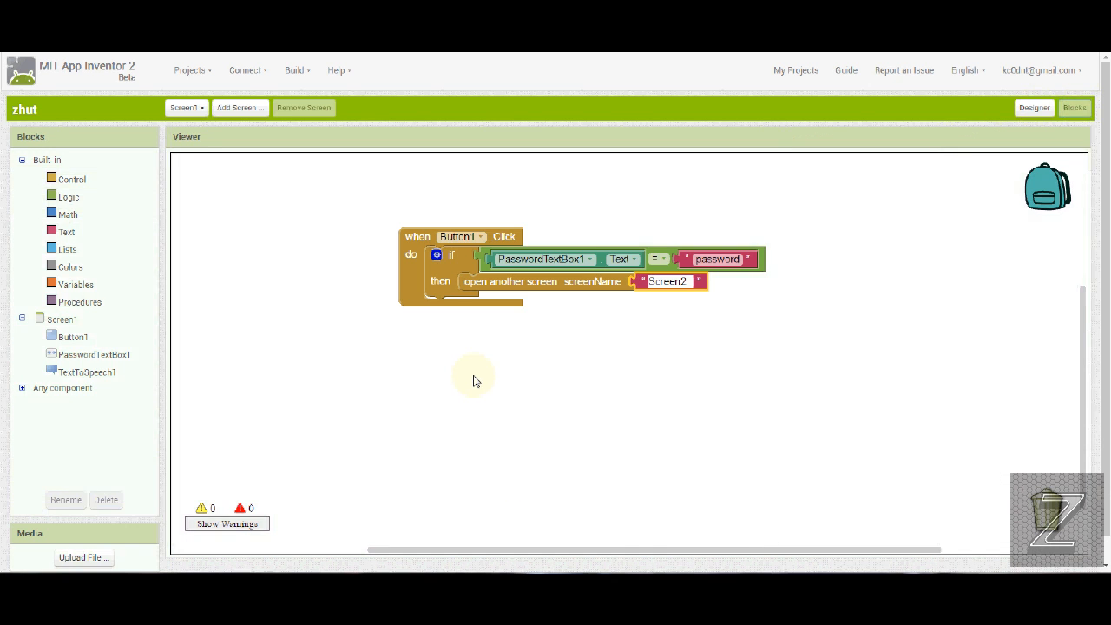
{"action": "mouse_move", "coordinate": [73, 193]}
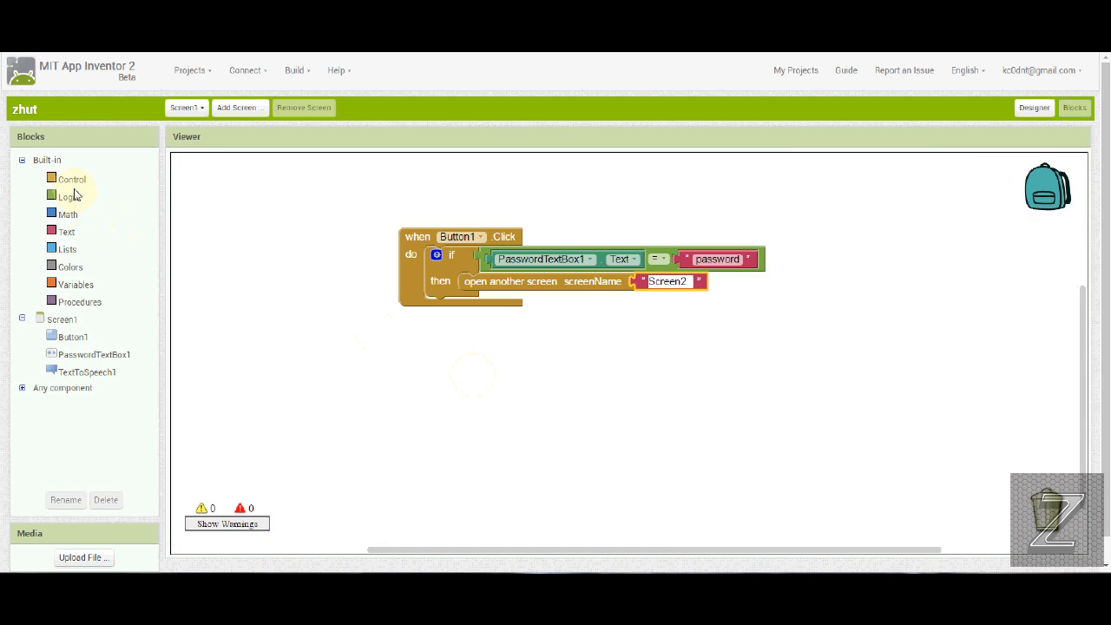
Step: Add an else-if branch whose test compares PasswordTextBox1's text ≠ "password"
{"action": "left_click", "coordinate": [437, 254]}
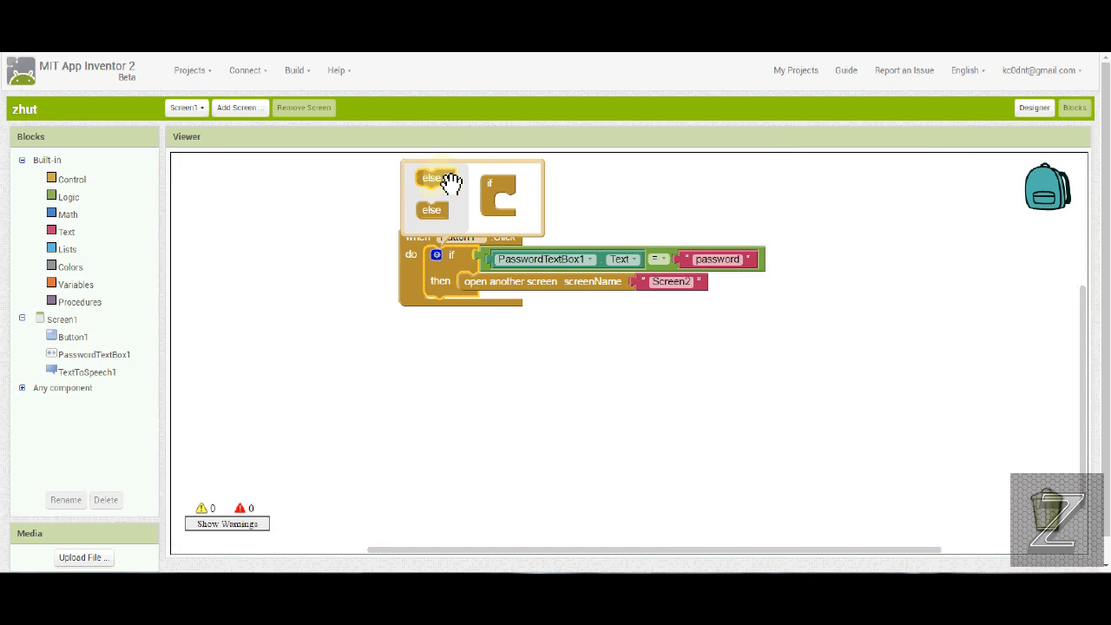
{"action": "mouse_move", "coordinate": [445, 183]}
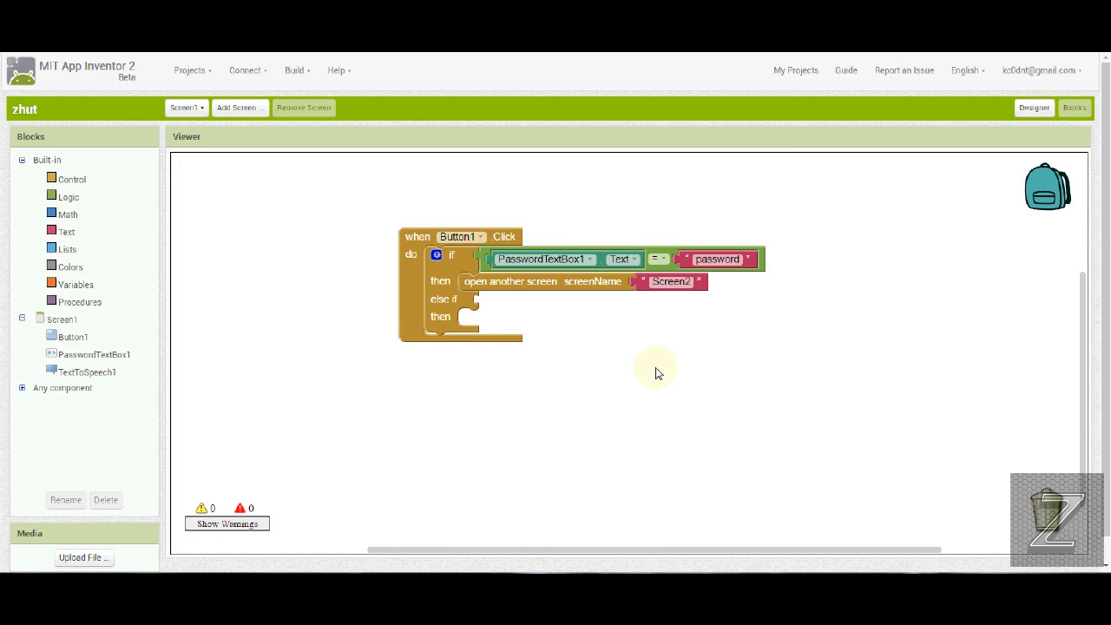
{"action": "mouse_move", "coordinate": [479, 345]}
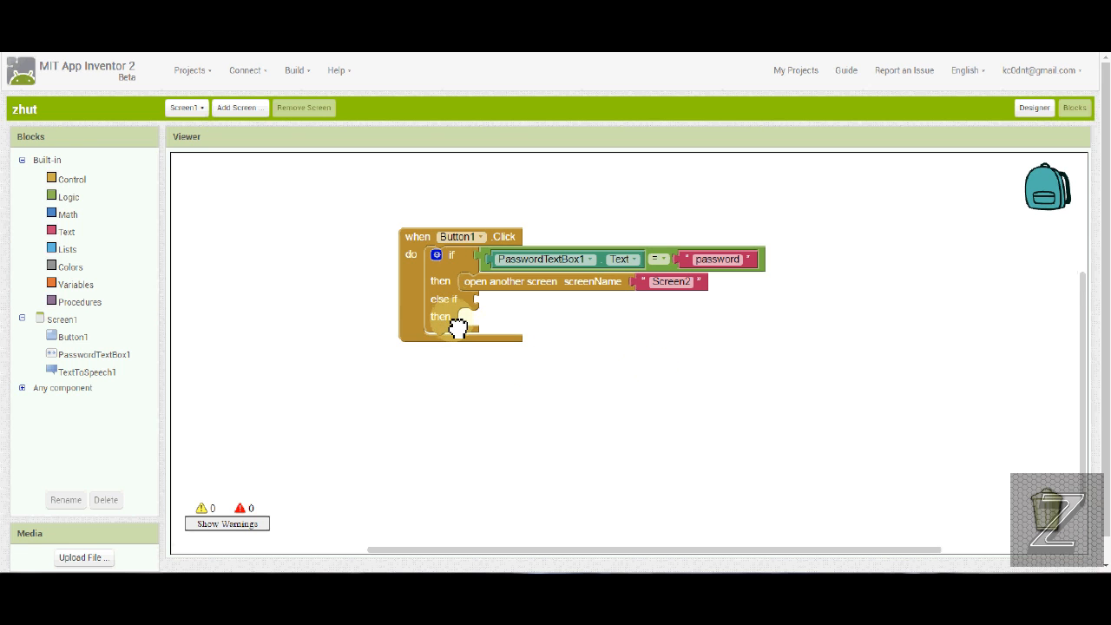
{"action": "mouse_move", "coordinate": [458, 326]}
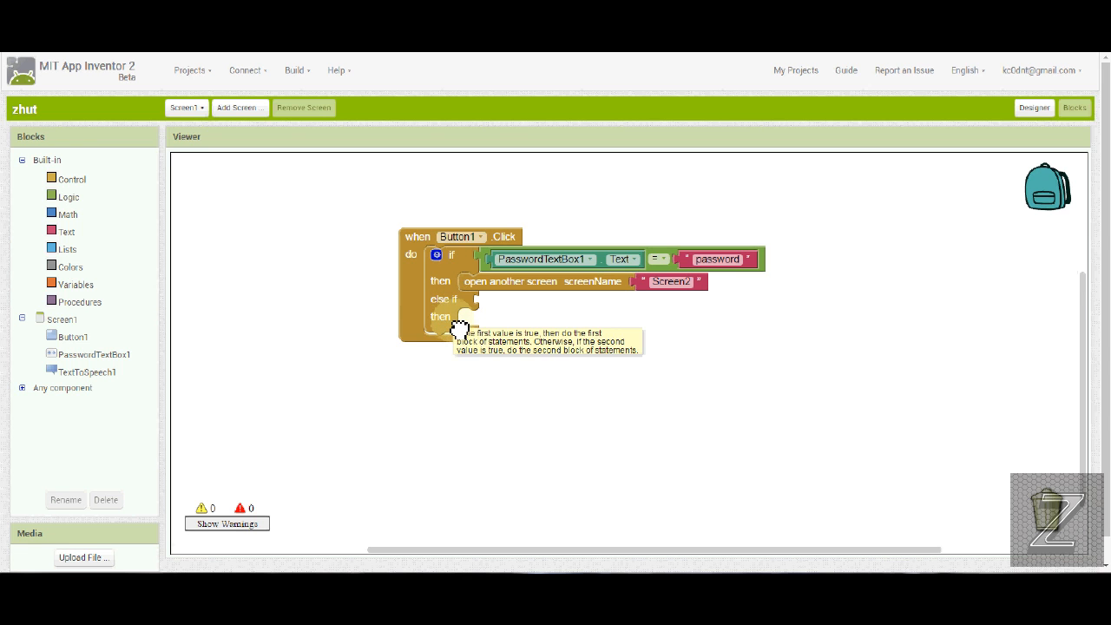
{"action": "mouse_move", "coordinate": [493, 274]}
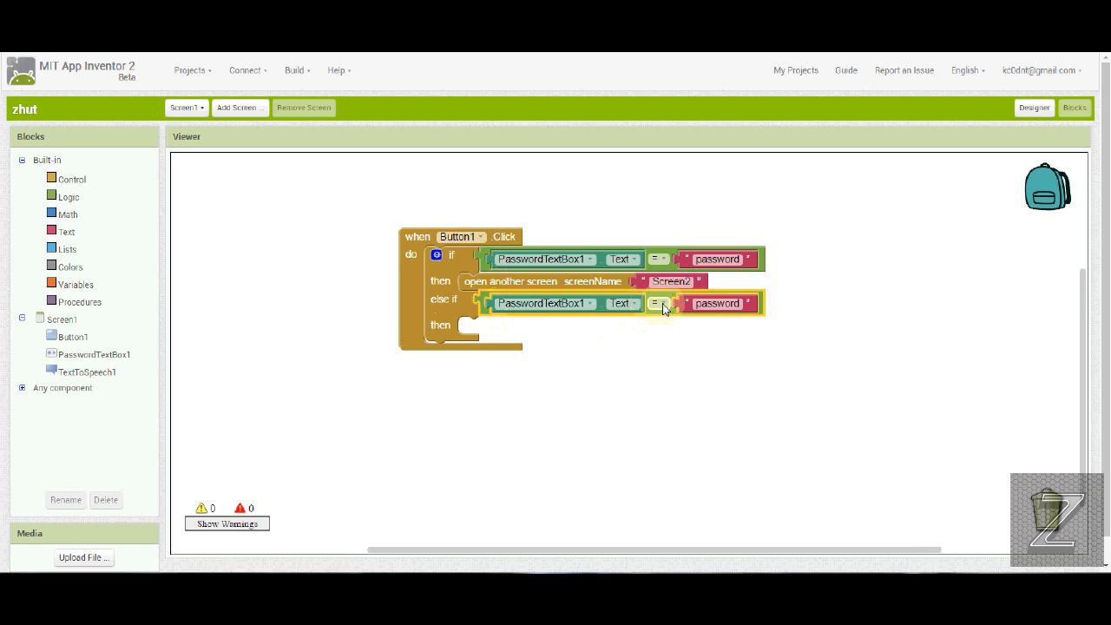
{"action": "left_click", "coordinate": [660, 302]}
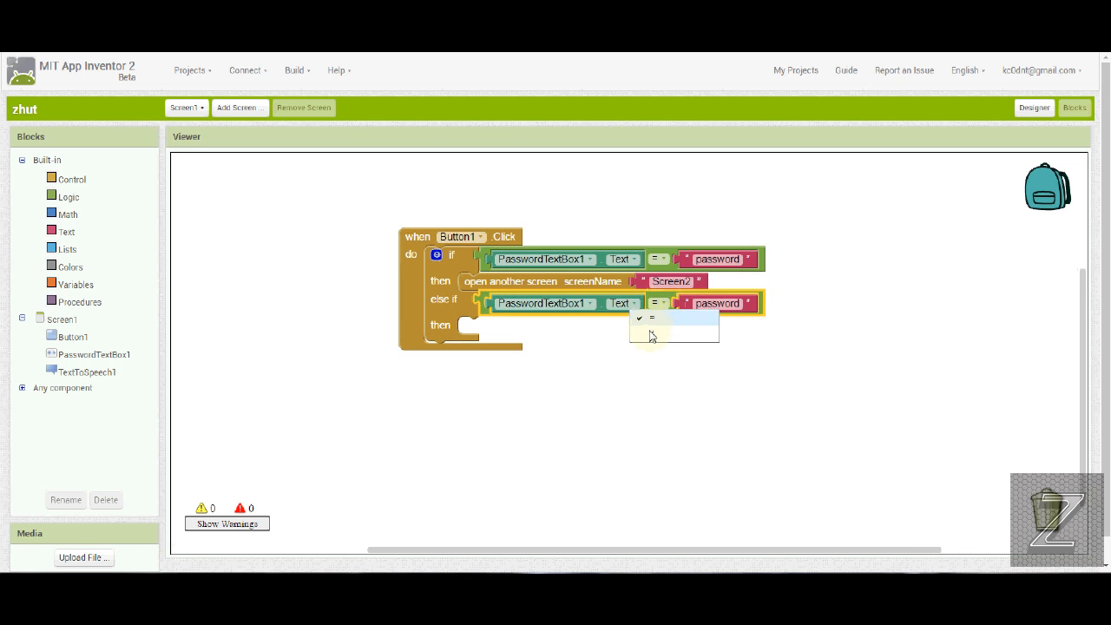
{"action": "left_click", "coordinate": [653, 315]}
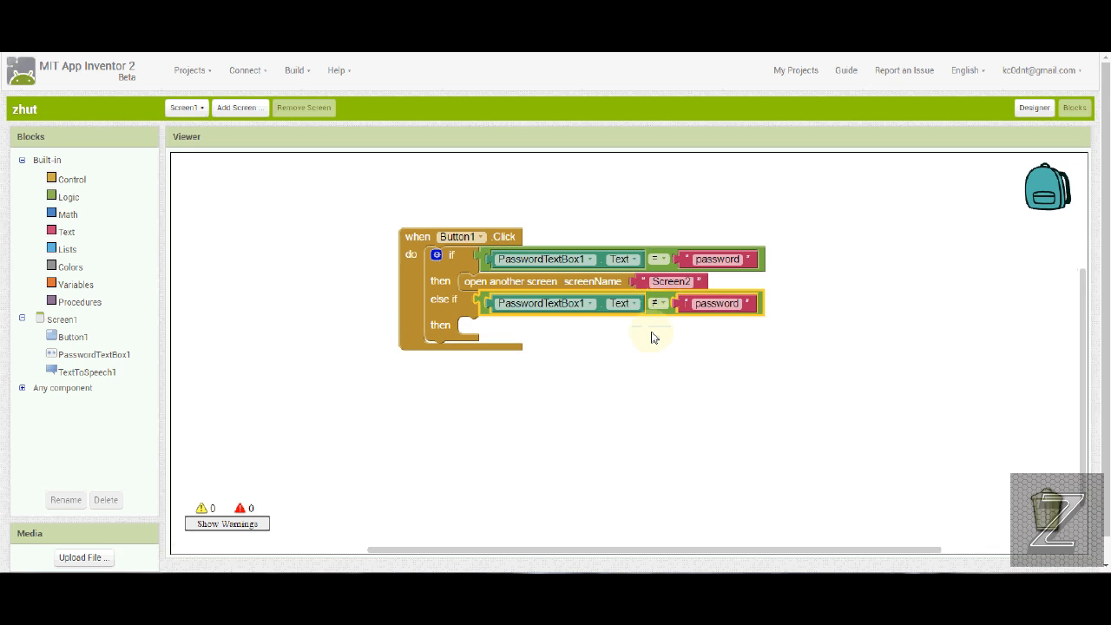
{"action": "mouse_move", "coordinate": [319, 377]}
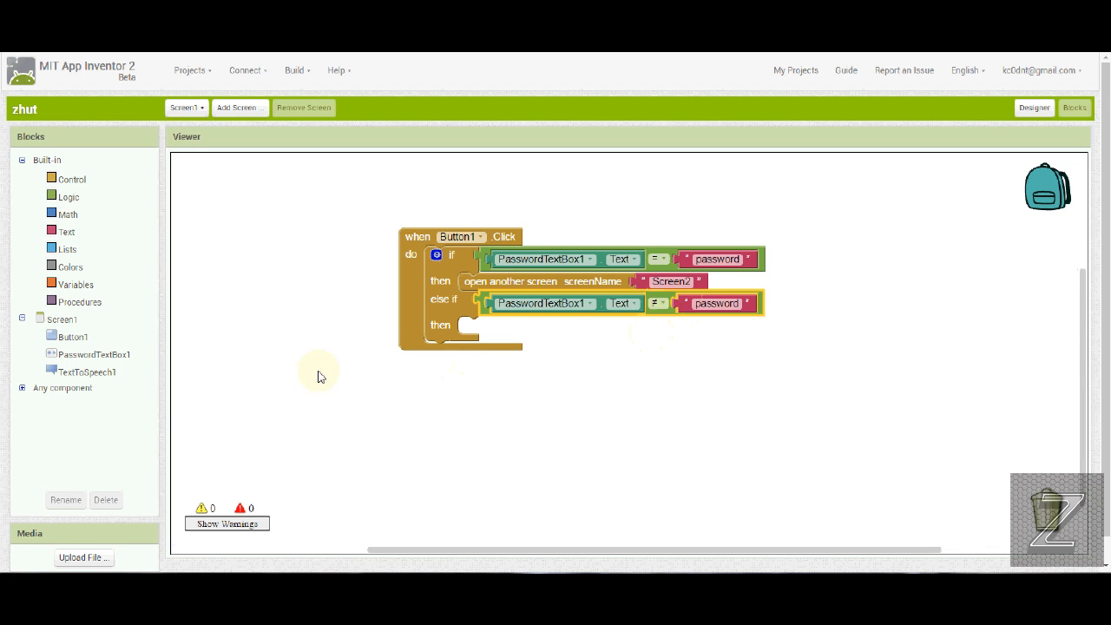
Step: Place call TextToSpeech1.Speak blocks in both the then and else-if branches
{"action": "left_click", "coordinate": [87, 372]}
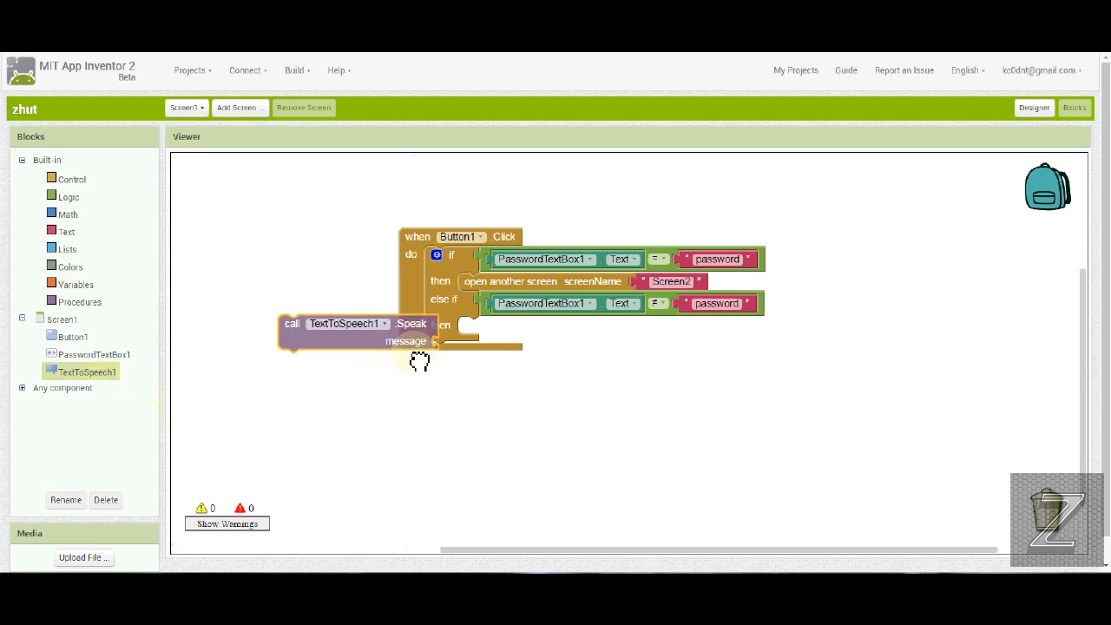
{"action": "left_click_drag", "start_coordinate": [347, 333], "coordinate": [538, 333]}
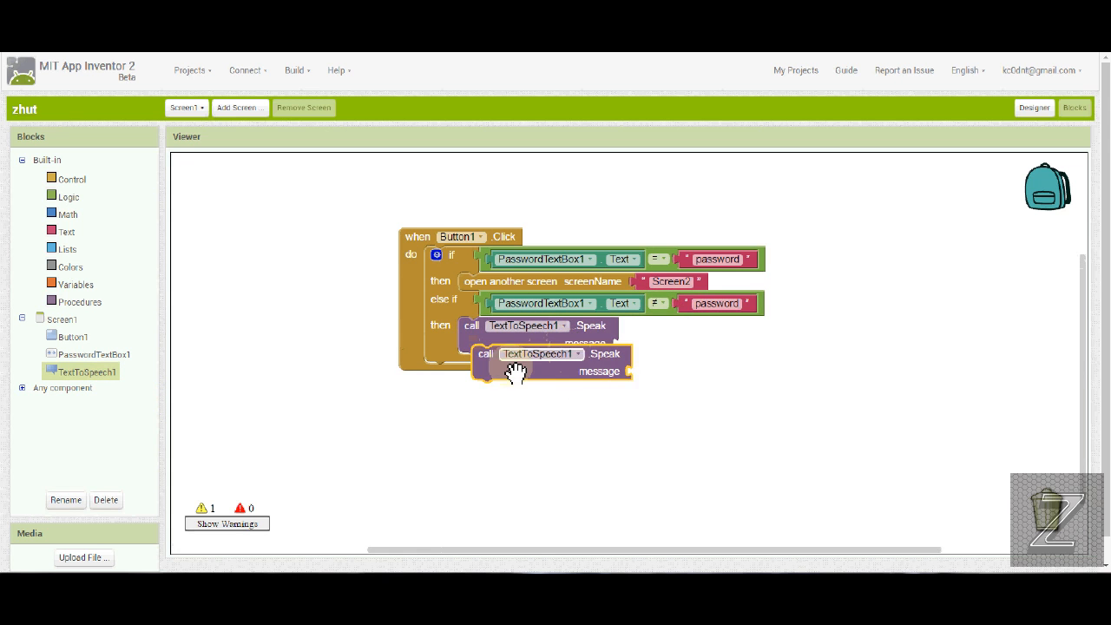
{"action": "left_click_drag", "start_coordinate": [517, 359], "coordinate": [512, 316]}
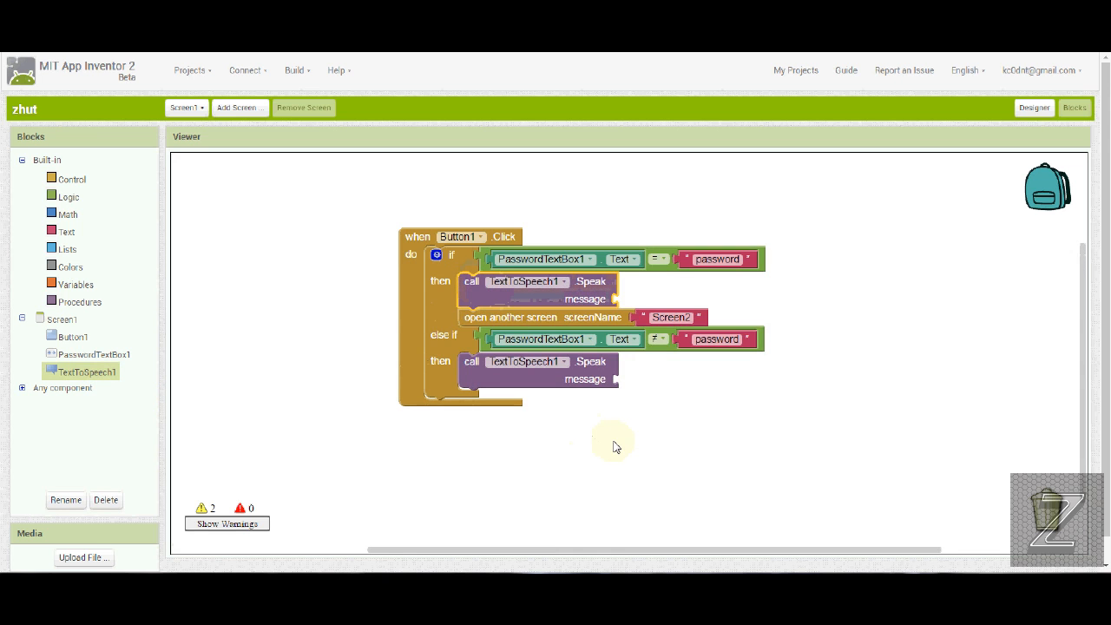
{"action": "left_click", "coordinate": [66, 231]}
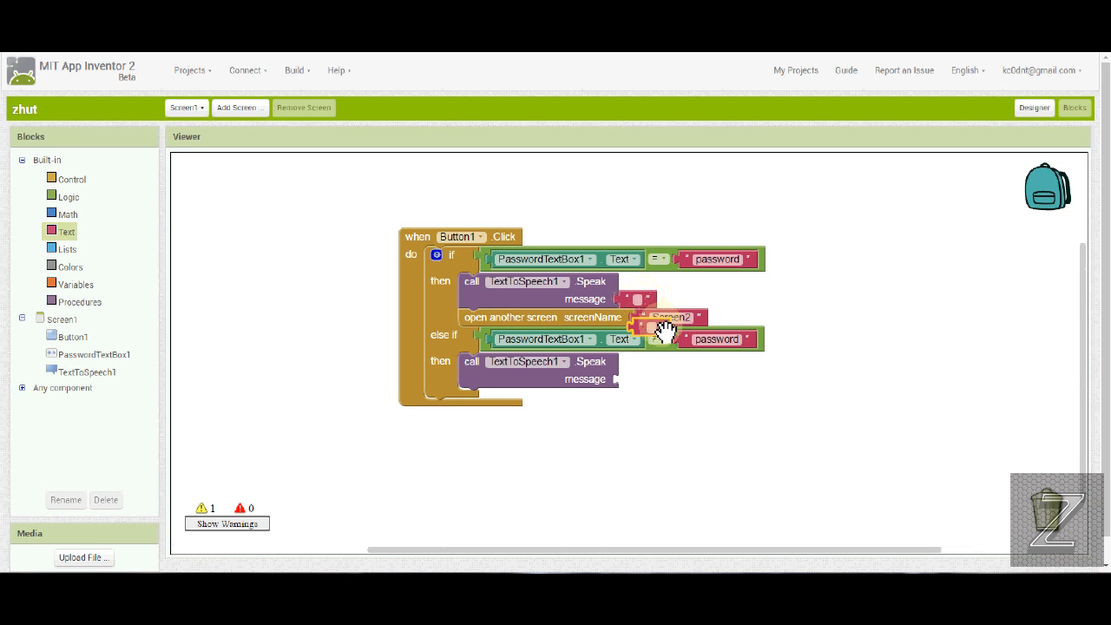
Step: Plug text blocks into both Speak message sockets and write the wrong-password message
{"action": "left_click_drag", "start_coordinate": [663, 328], "coordinate": [639, 384]}
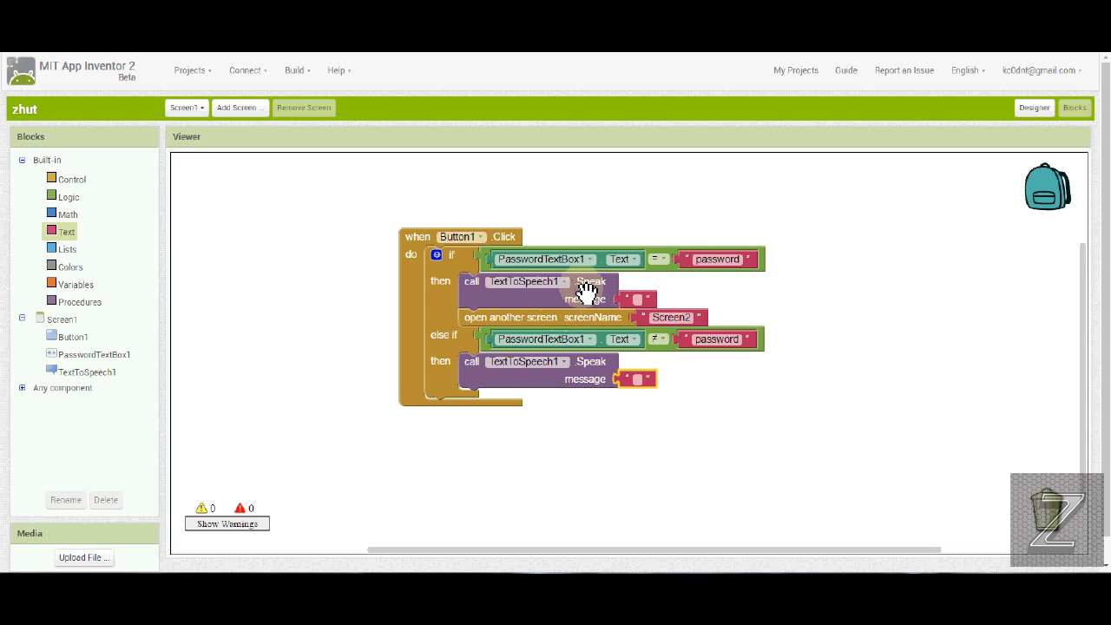
{"action": "mouse_move", "coordinate": [638, 298]}
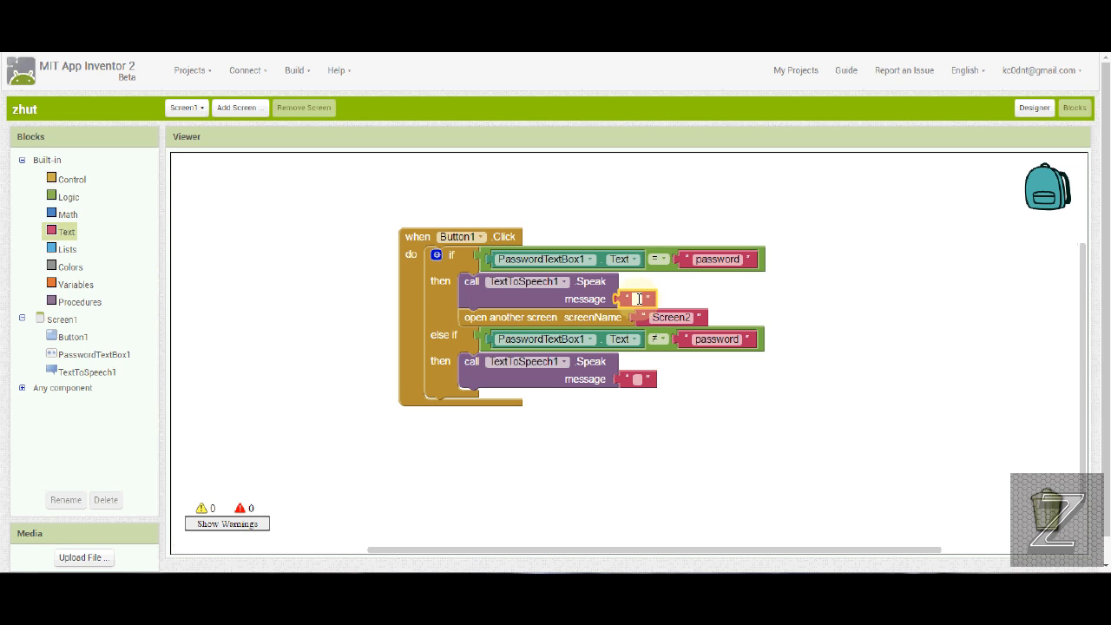
{"action": "mouse_move", "coordinate": [622, 359]}
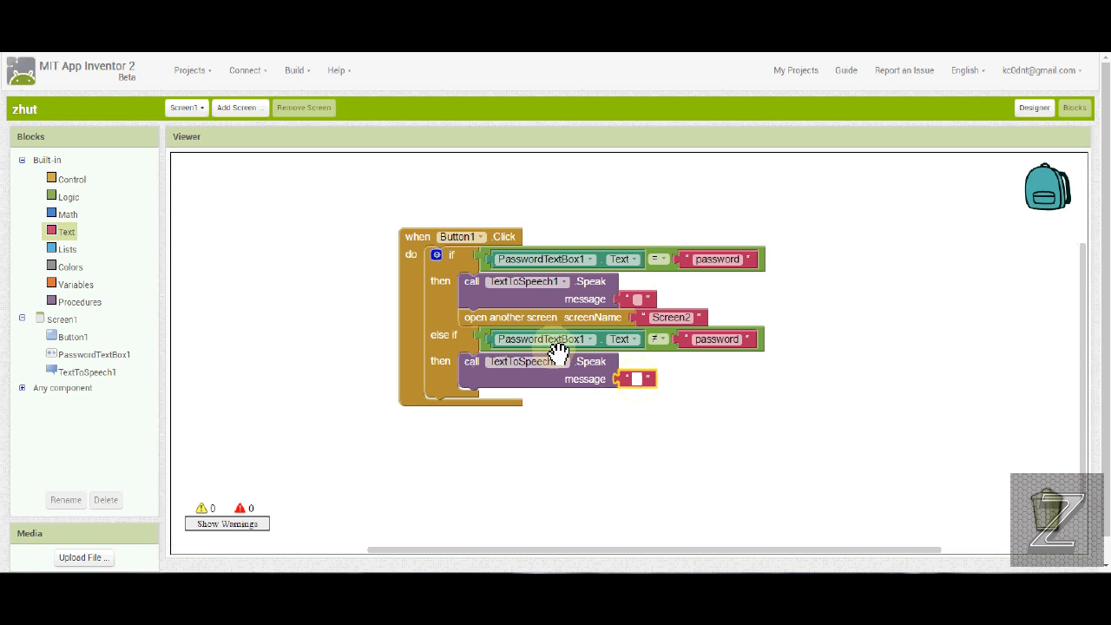
{"action": "mouse_move", "coordinate": [645, 347]}
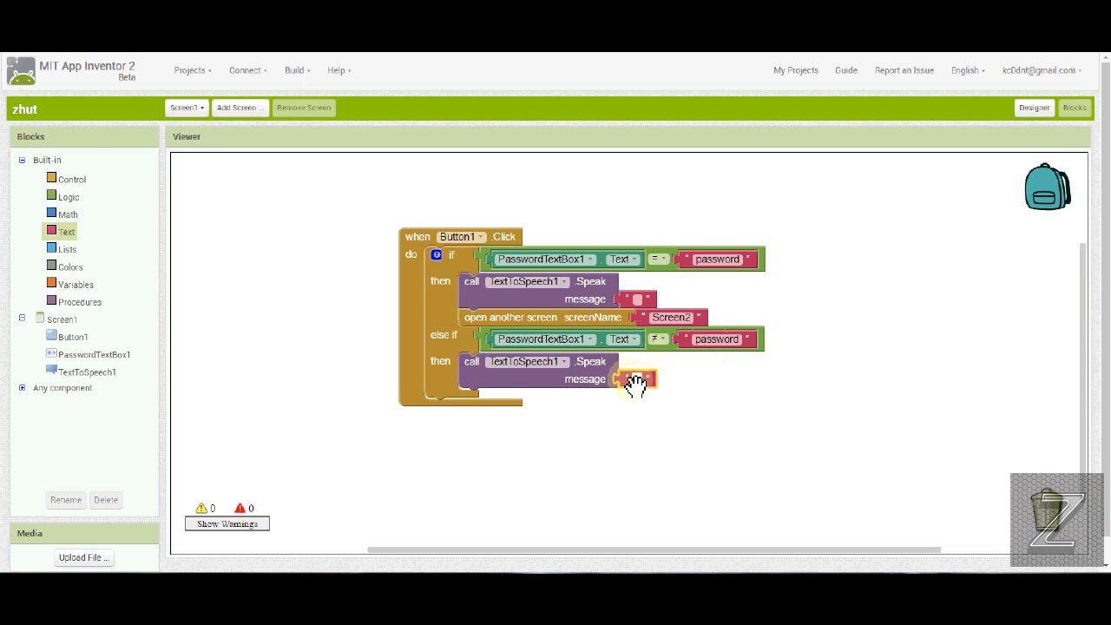
{"action": "left_click", "coordinate": [636, 378]}
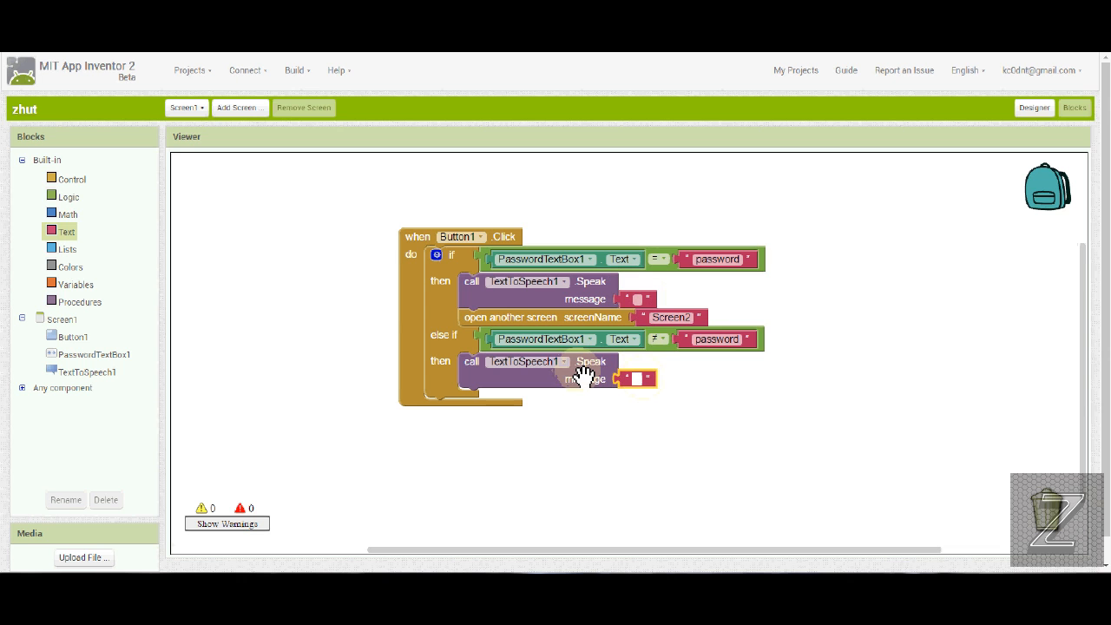
{"action": "mouse_move", "coordinate": [1100, 139]}
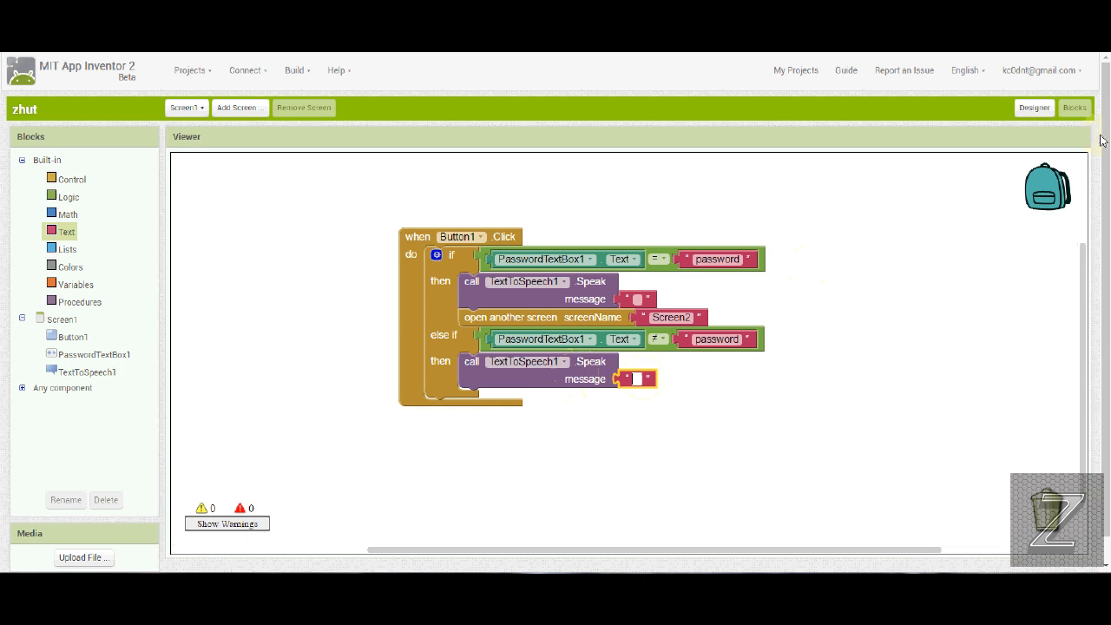
Step: Return to Designer and inspect TextToSpeech1's Country and other speech properties, left at defaults
{"action": "left_click", "coordinate": [1035, 108]}
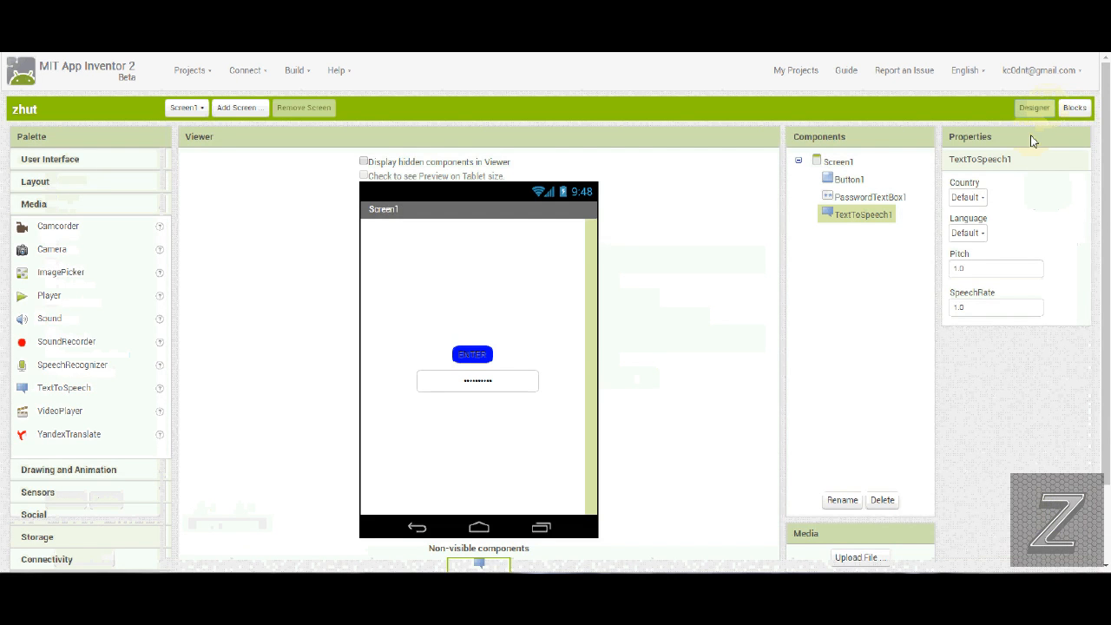
{"action": "mouse_move", "coordinate": [917, 197]}
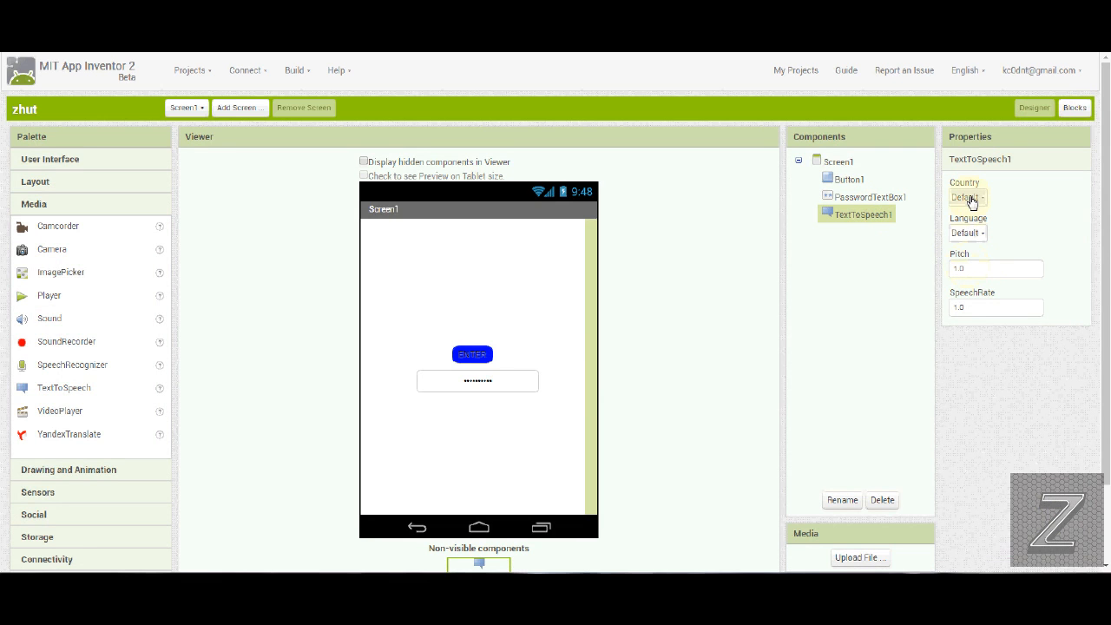
{"action": "left_click", "coordinate": [967, 197]}
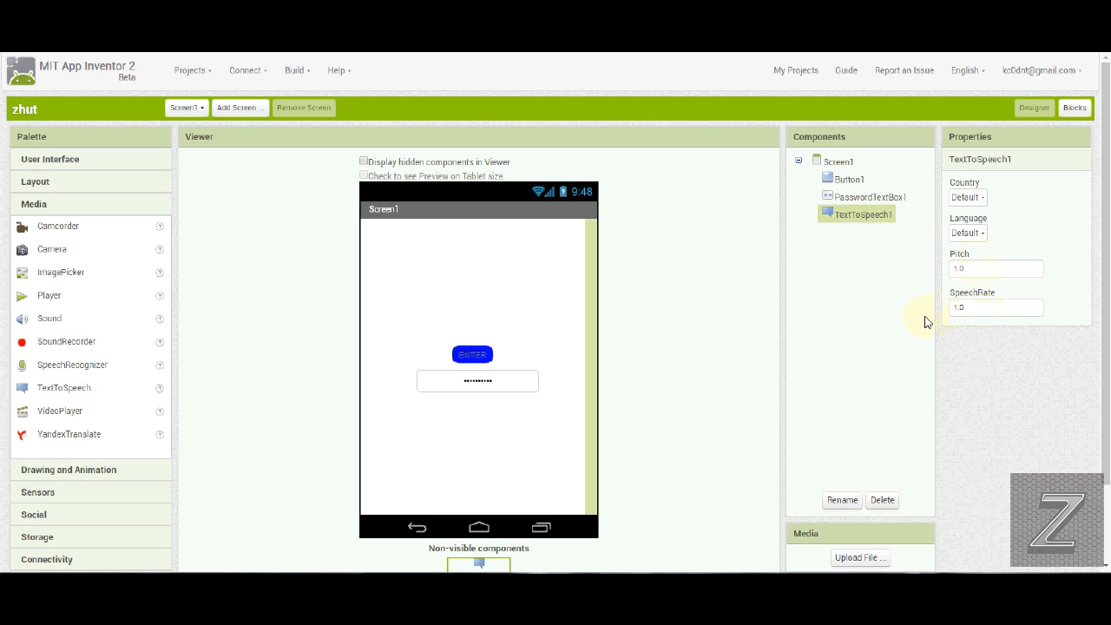
{"action": "mouse_move", "coordinate": [910, 323]}
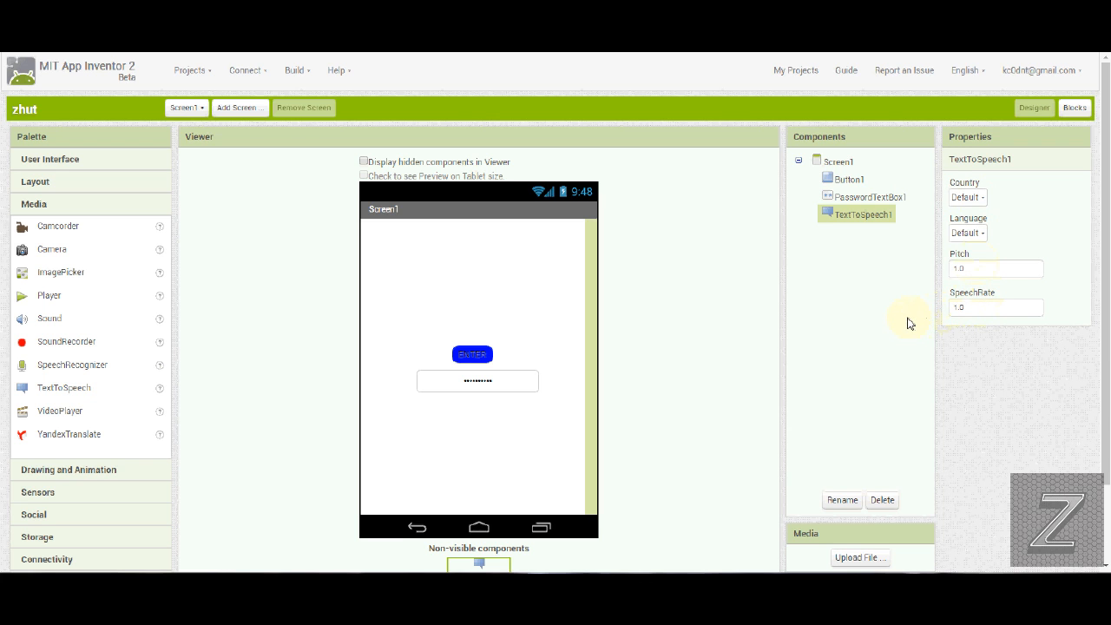
{"action": "mouse_move", "coordinate": [899, 322]}
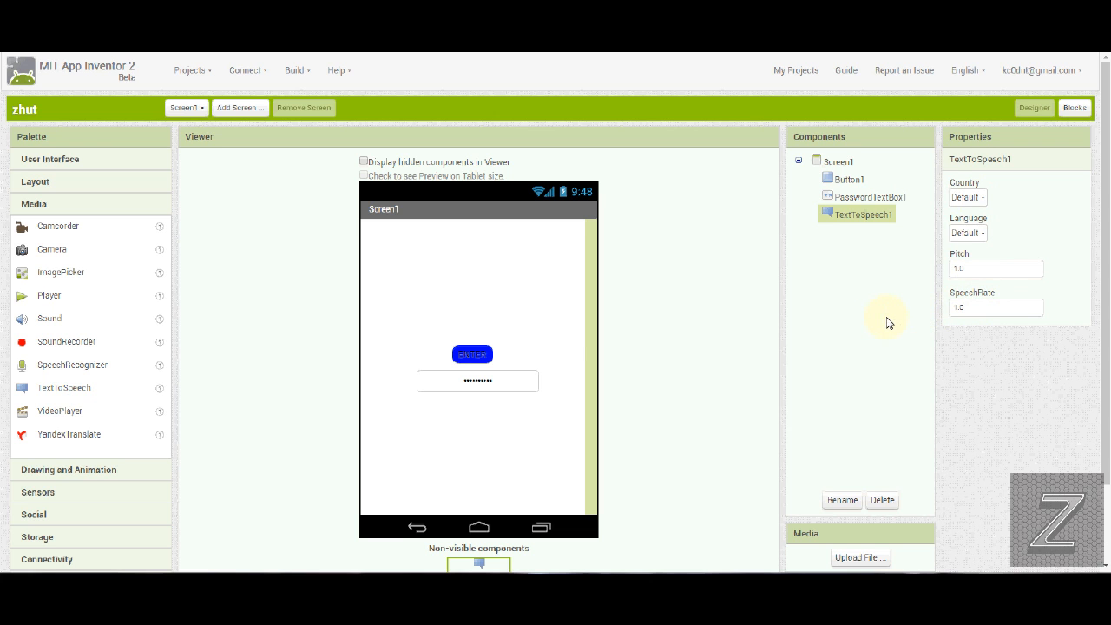
{"action": "mouse_move", "coordinate": [659, 321]}
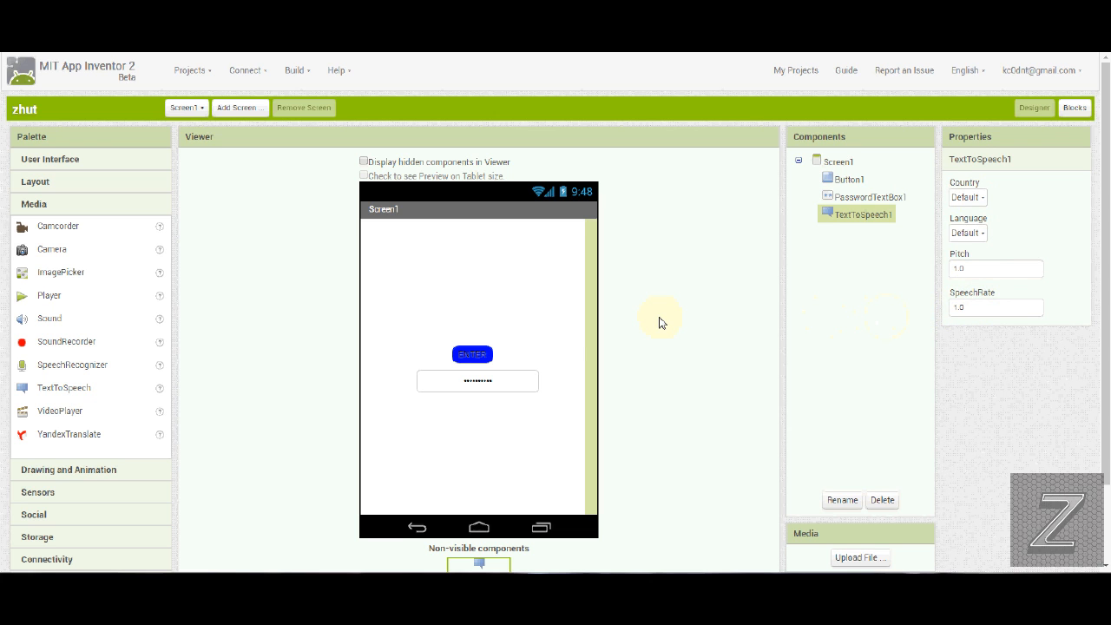
{"action": "mouse_move", "coordinate": [650, 309]}
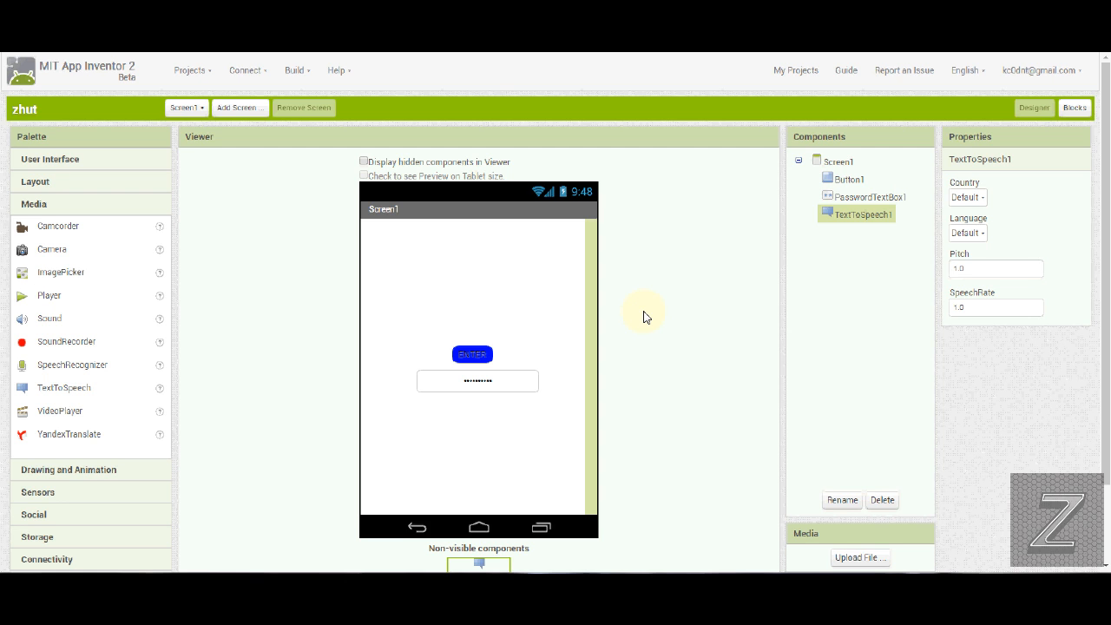
{"action": "mouse_move", "coordinate": [645, 323]}
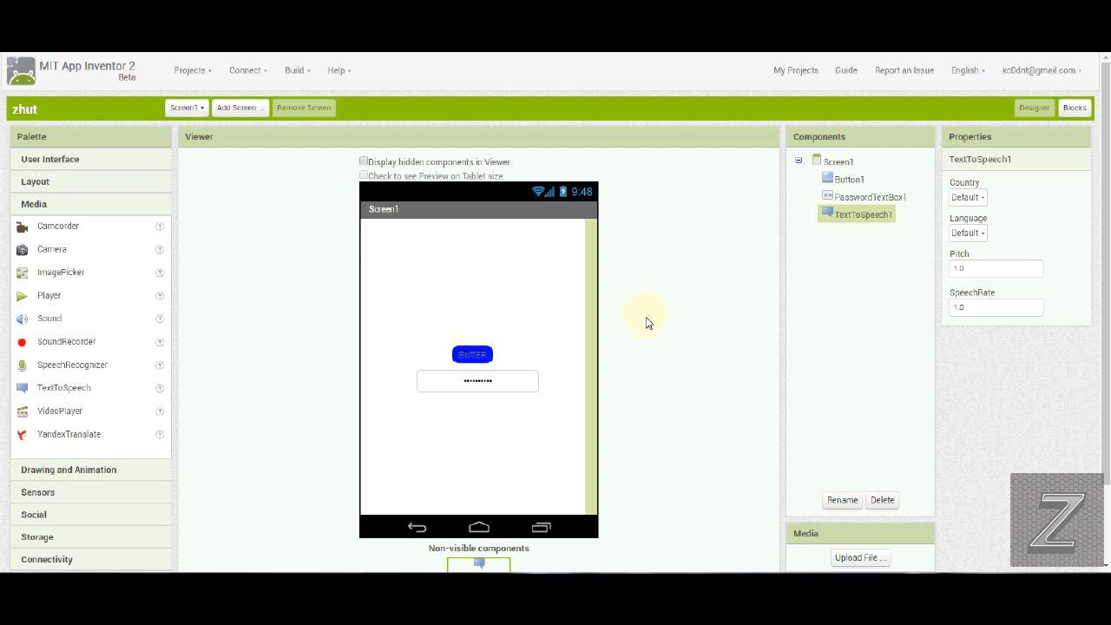